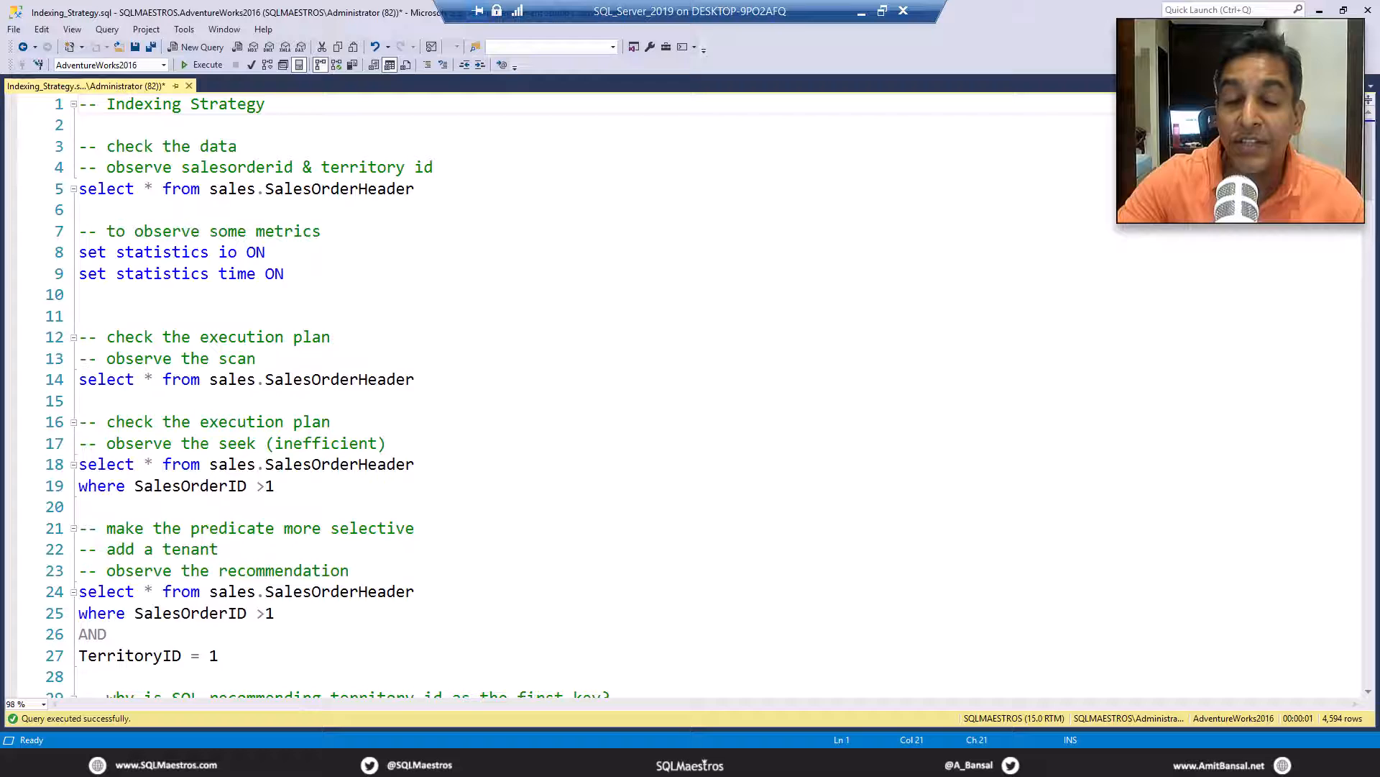
Run 'select * from sales.SalesOrderHeader' to fill the grid with 31,465 rows.
{"action": "left_click", "coordinate": [266, 103]}
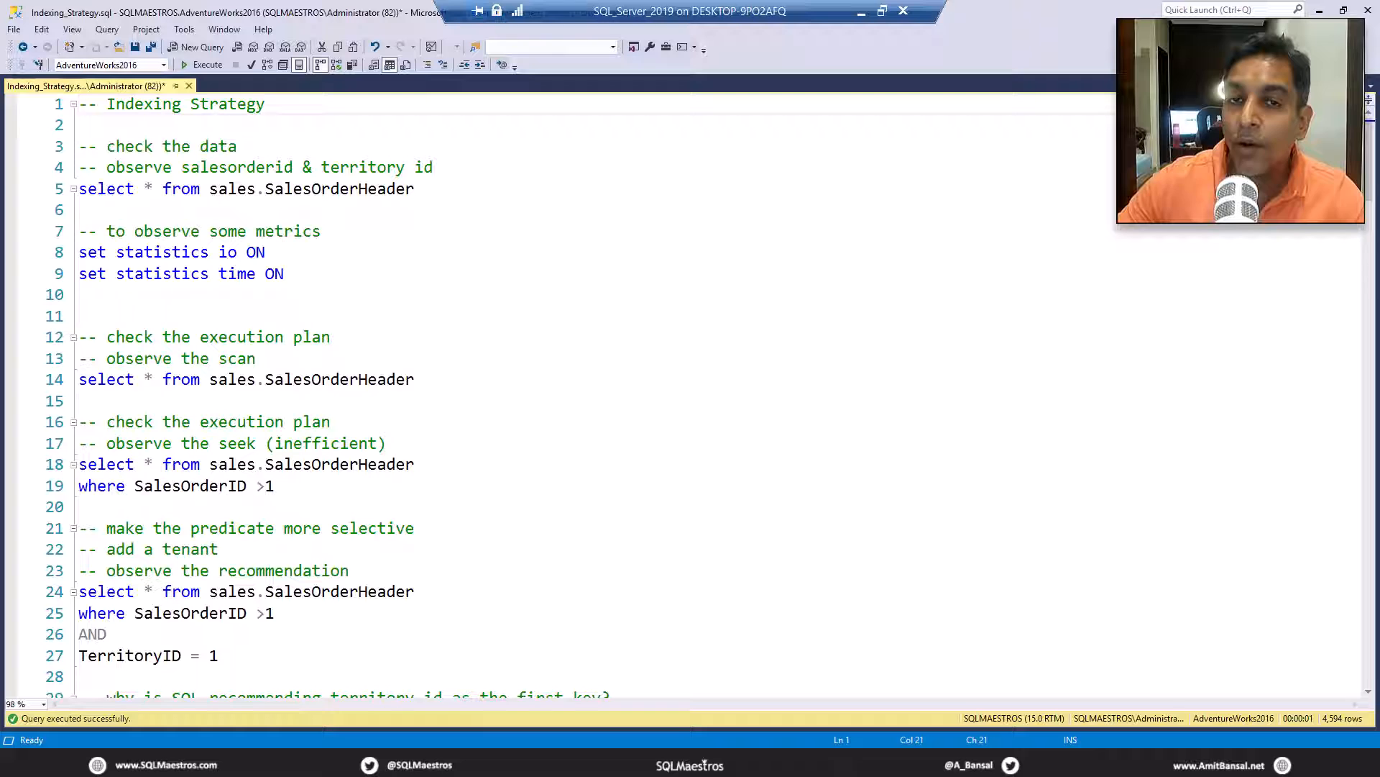
{"action": "left_click", "coordinate": [264, 104]}
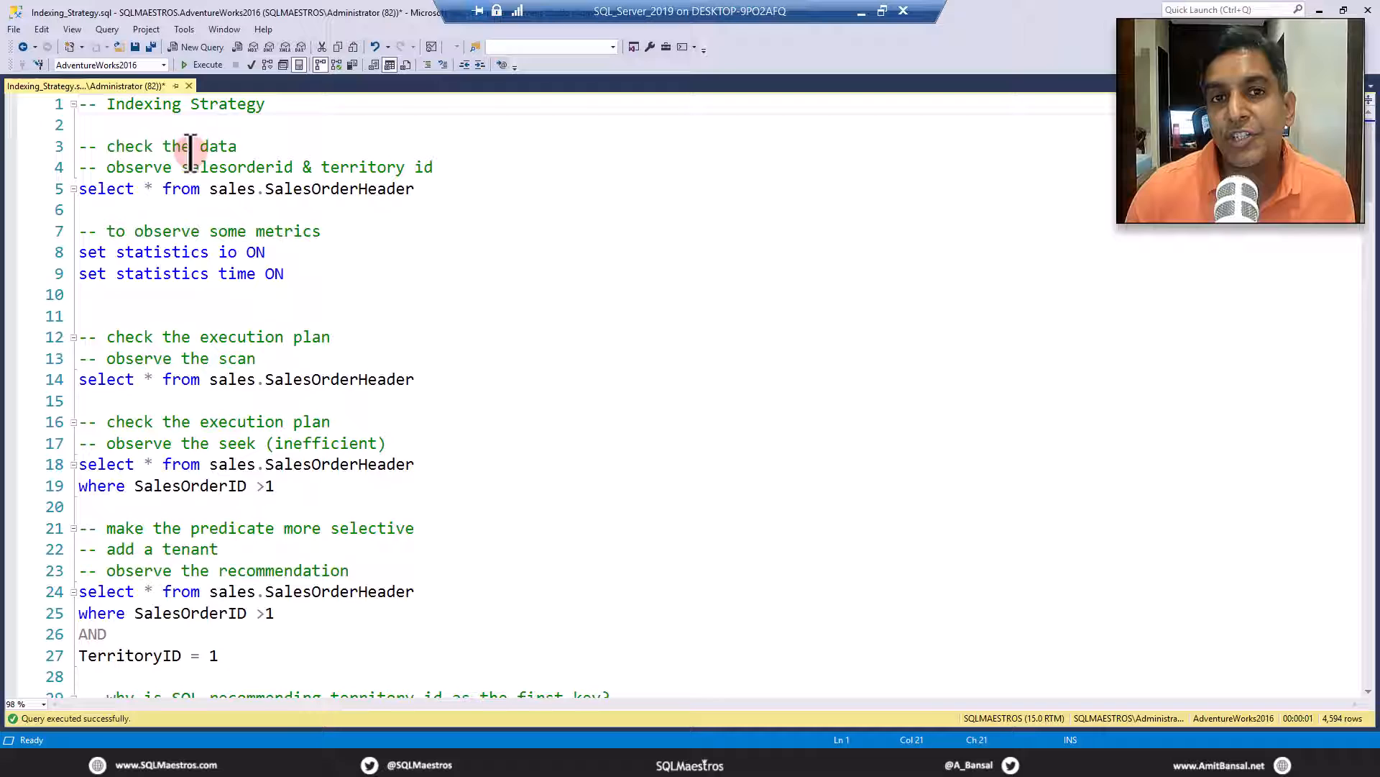
{"action": "mouse_move", "coordinate": [201, 188]}
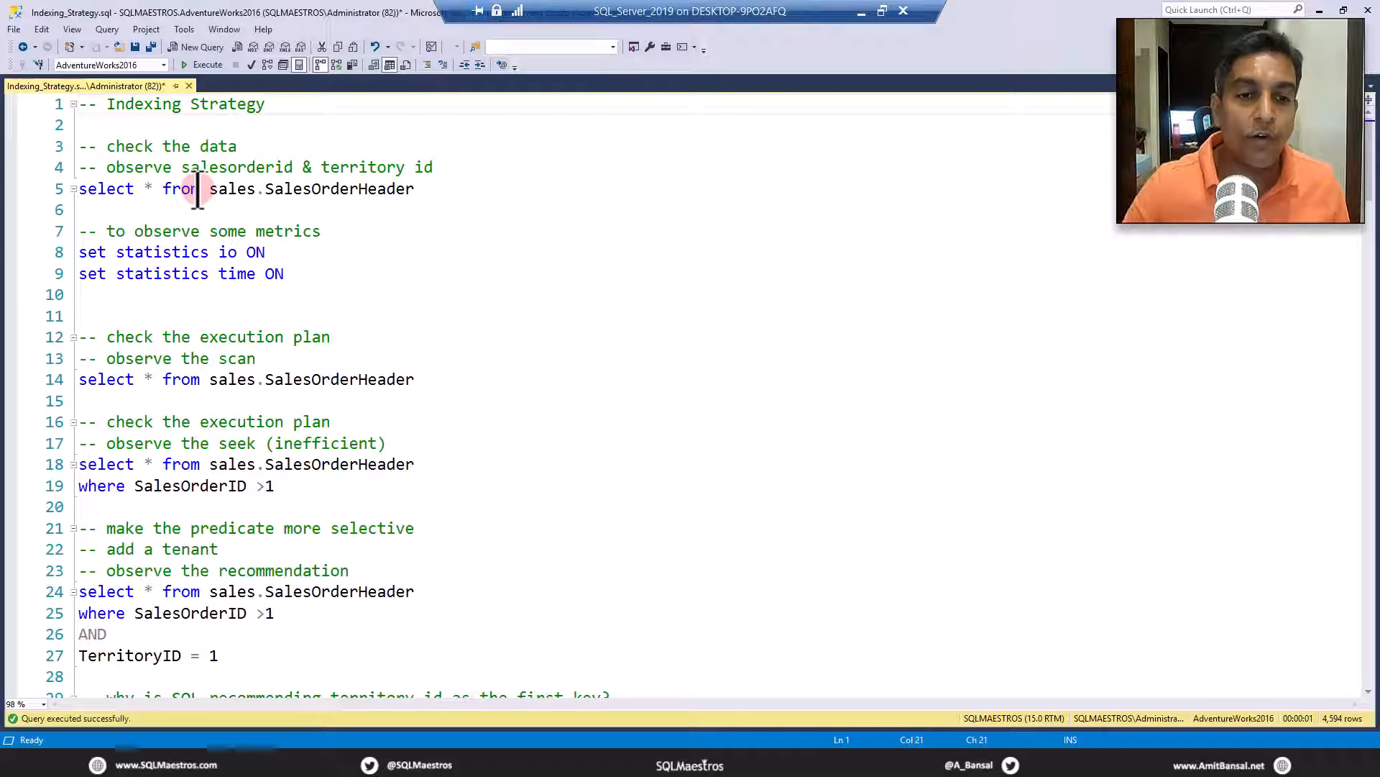
{"action": "mouse_move", "coordinate": [186, 230]}
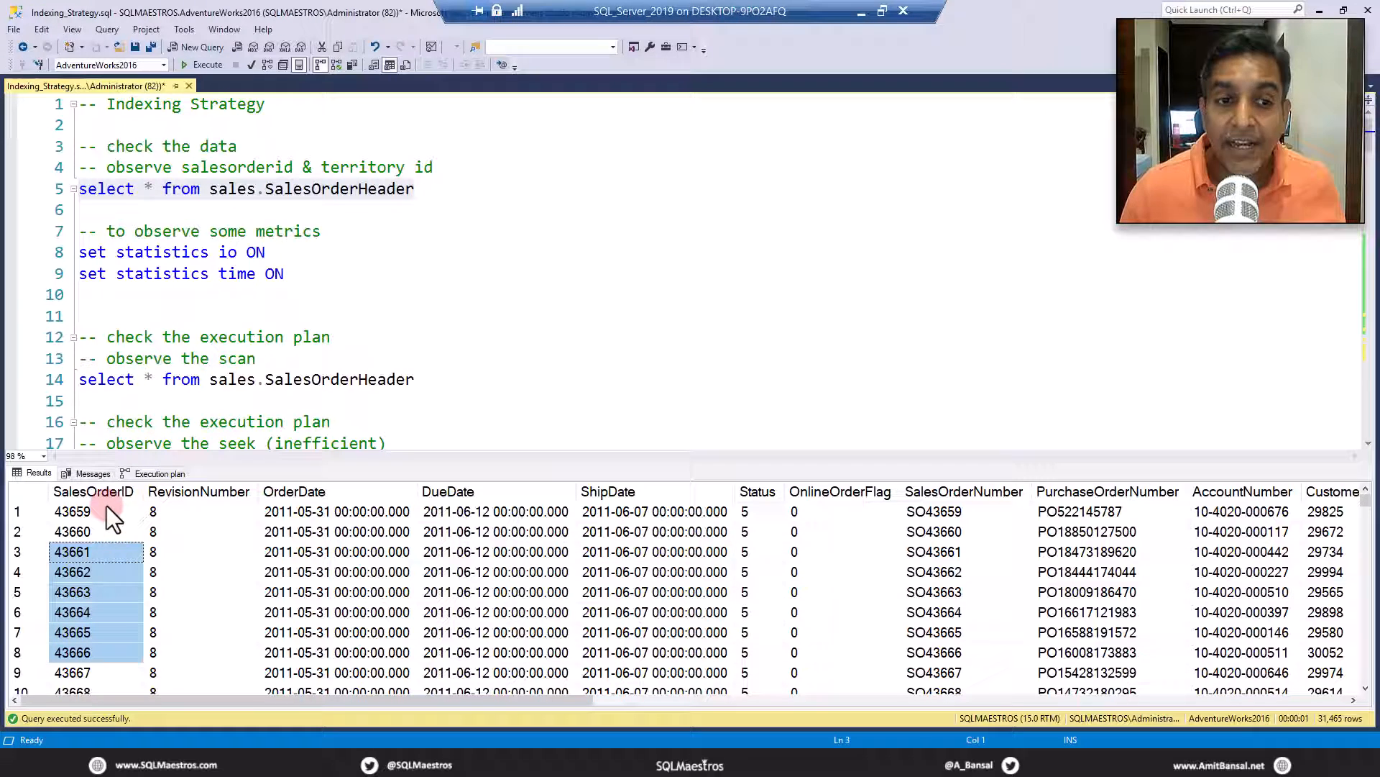
Scroll the results grid right to the CustomerID, SalesPersonID and TerritoryID columns.
{"action": "scroll", "scroll_direction": "right", "scroll_amount": 3}
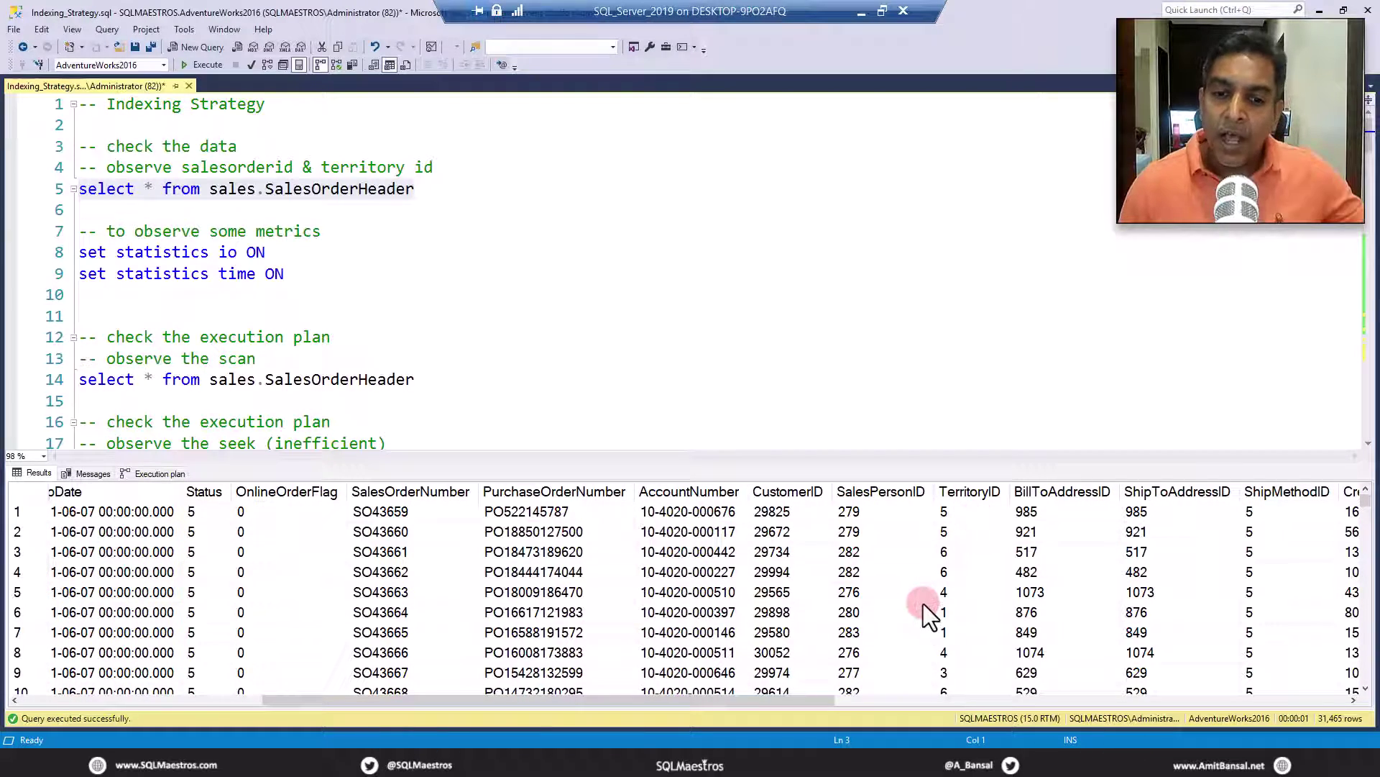
{"action": "mouse_move", "coordinate": [959, 555]}
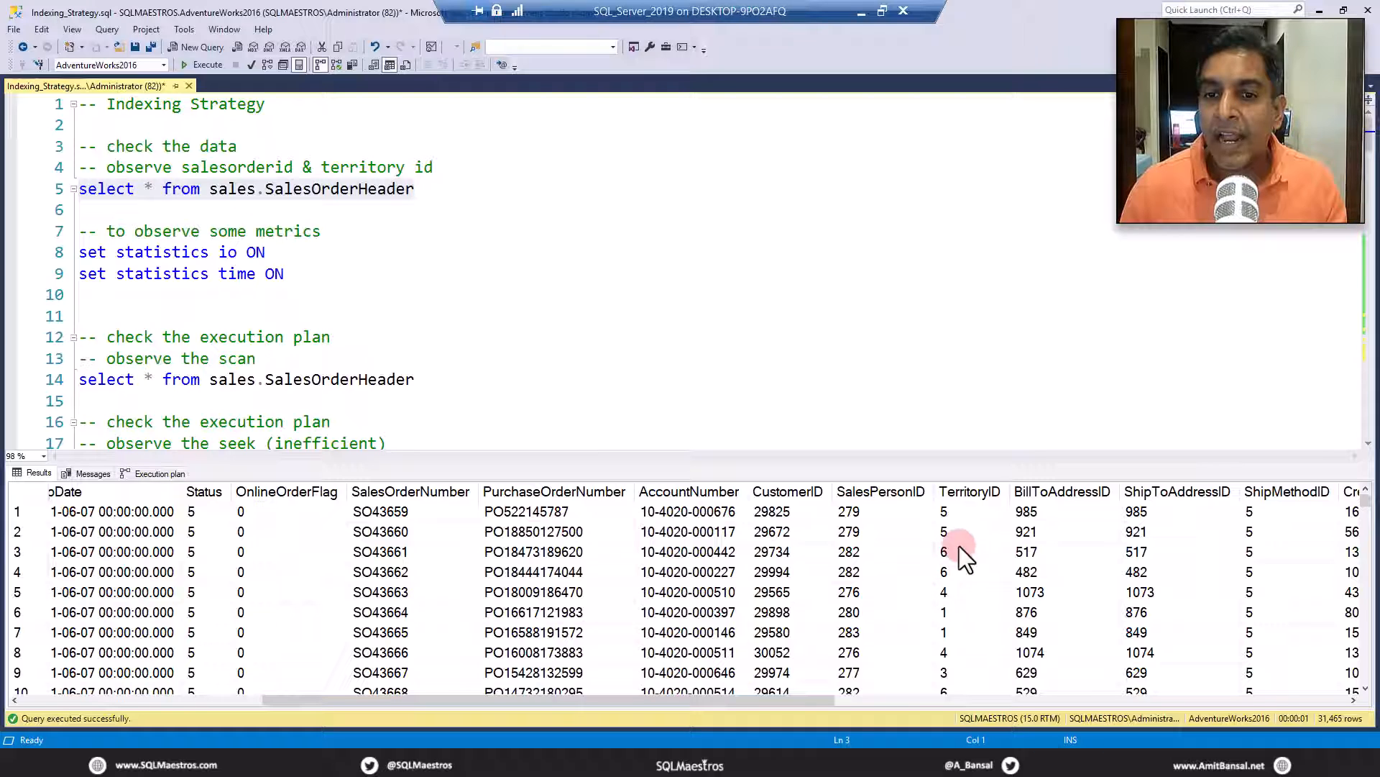
{"action": "mouse_move", "coordinate": [980, 540]}
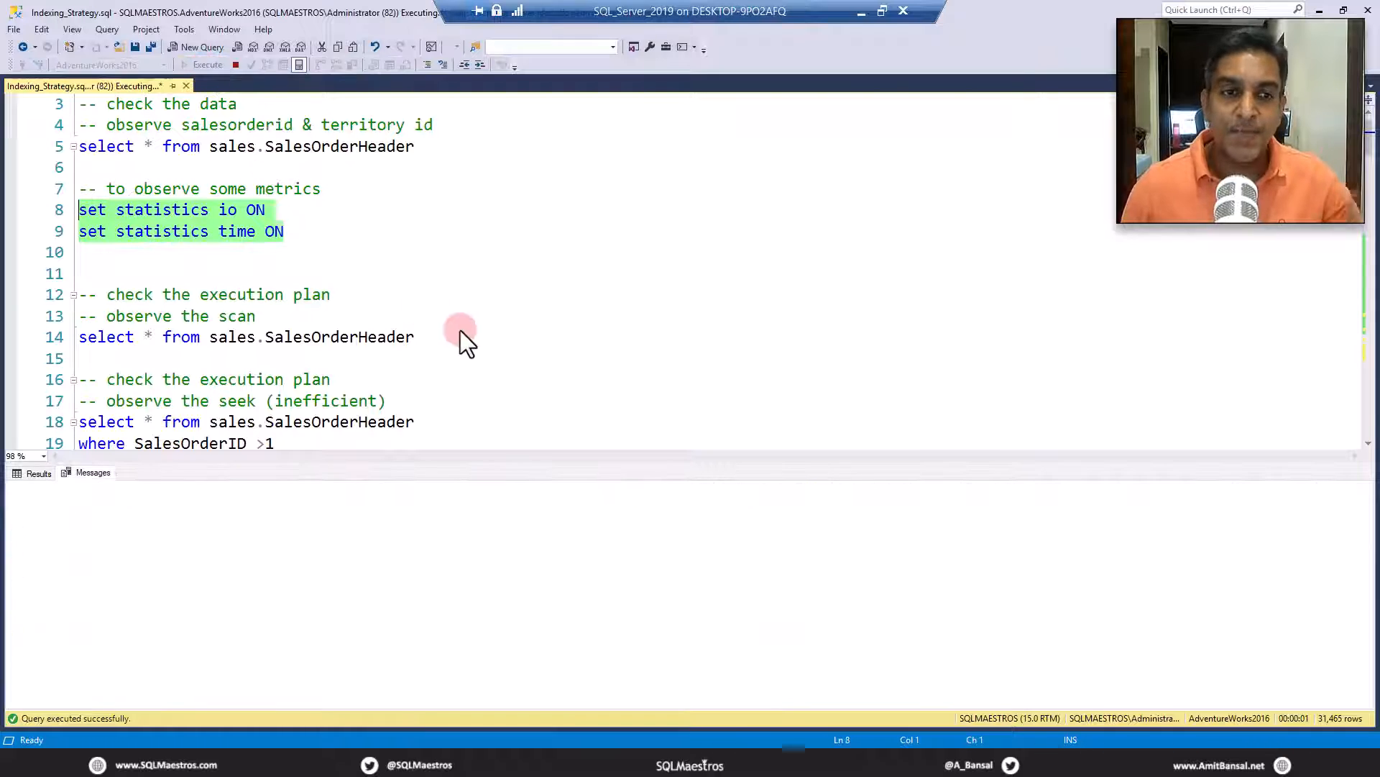
Move to the line 14 scan query on SalesOrderHeader to rerun it.
{"action": "left_click", "coordinate": [207, 65]}
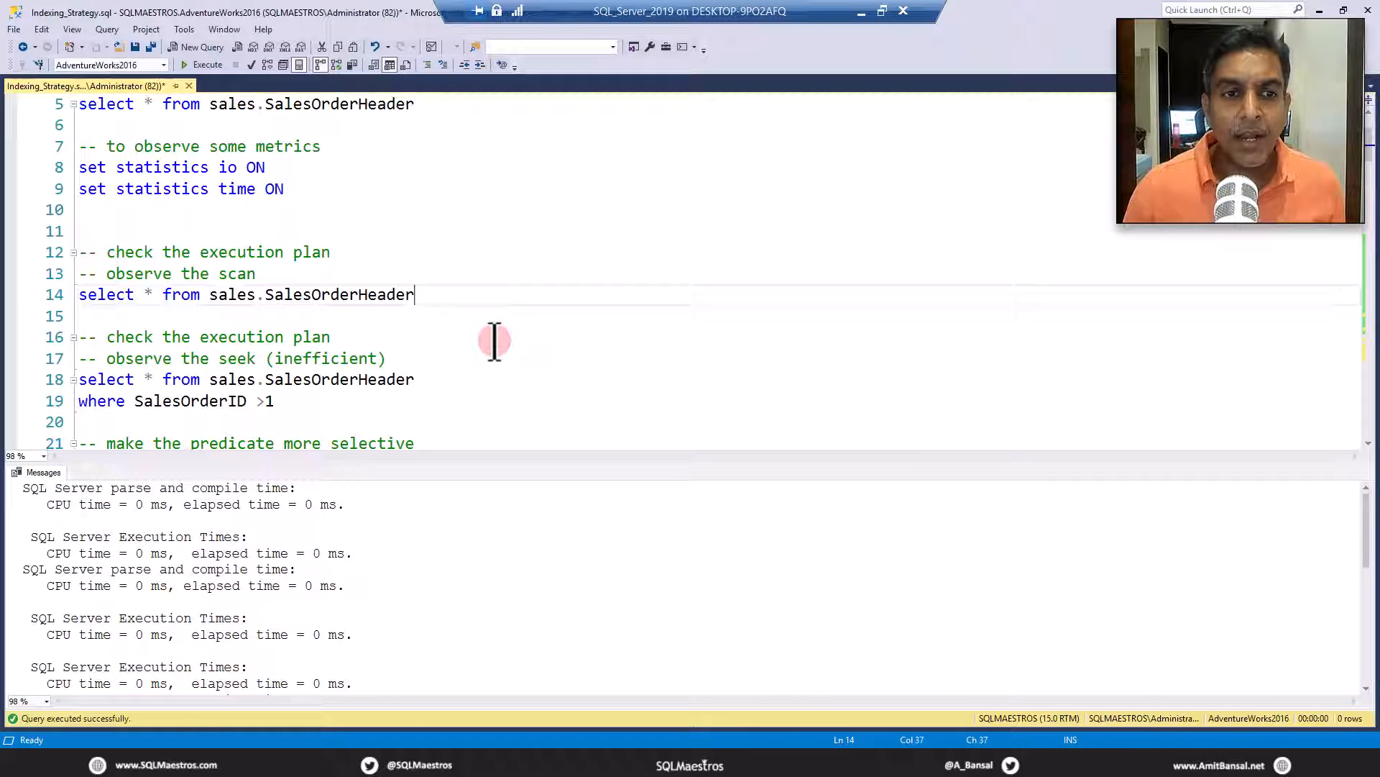
{"action": "mouse_move", "coordinate": [232, 293]}
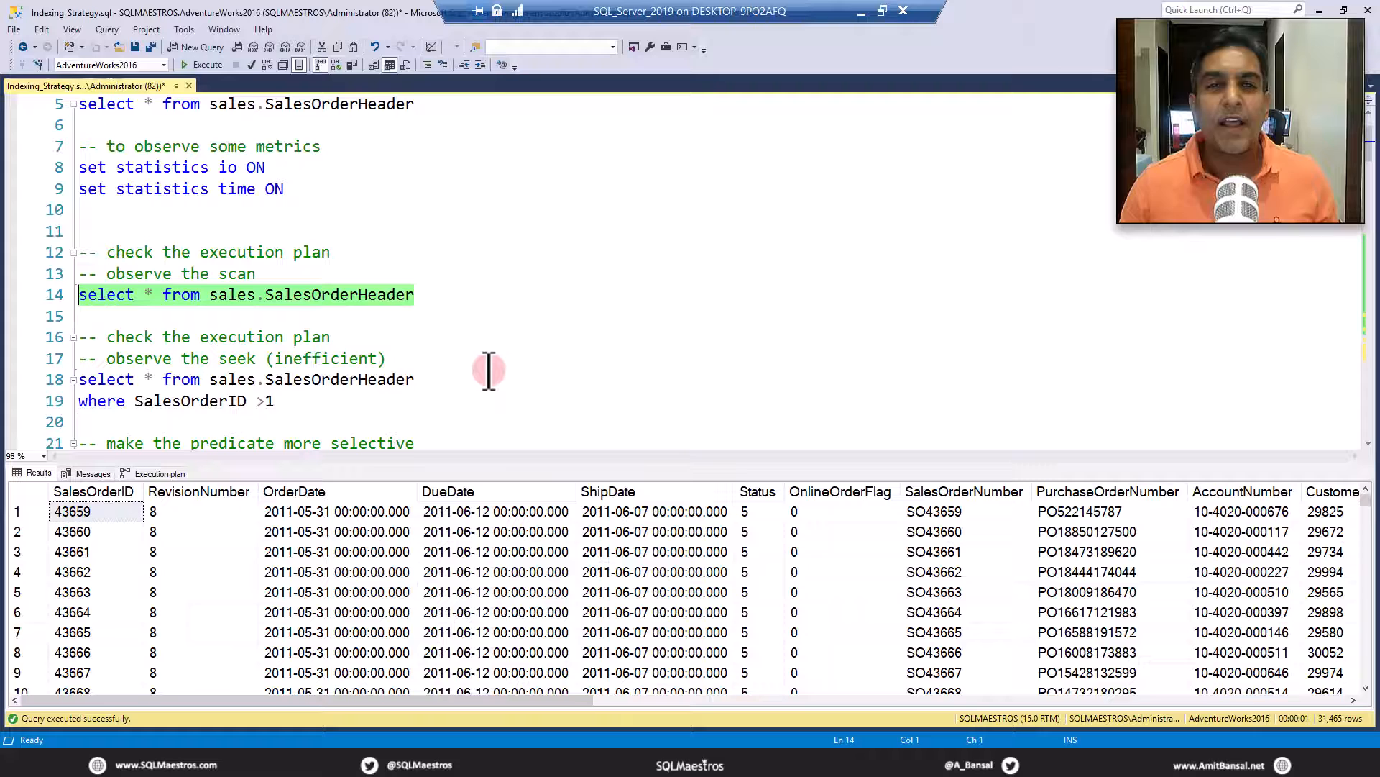
{"action": "mouse_move", "coordinate": [479, 364]}
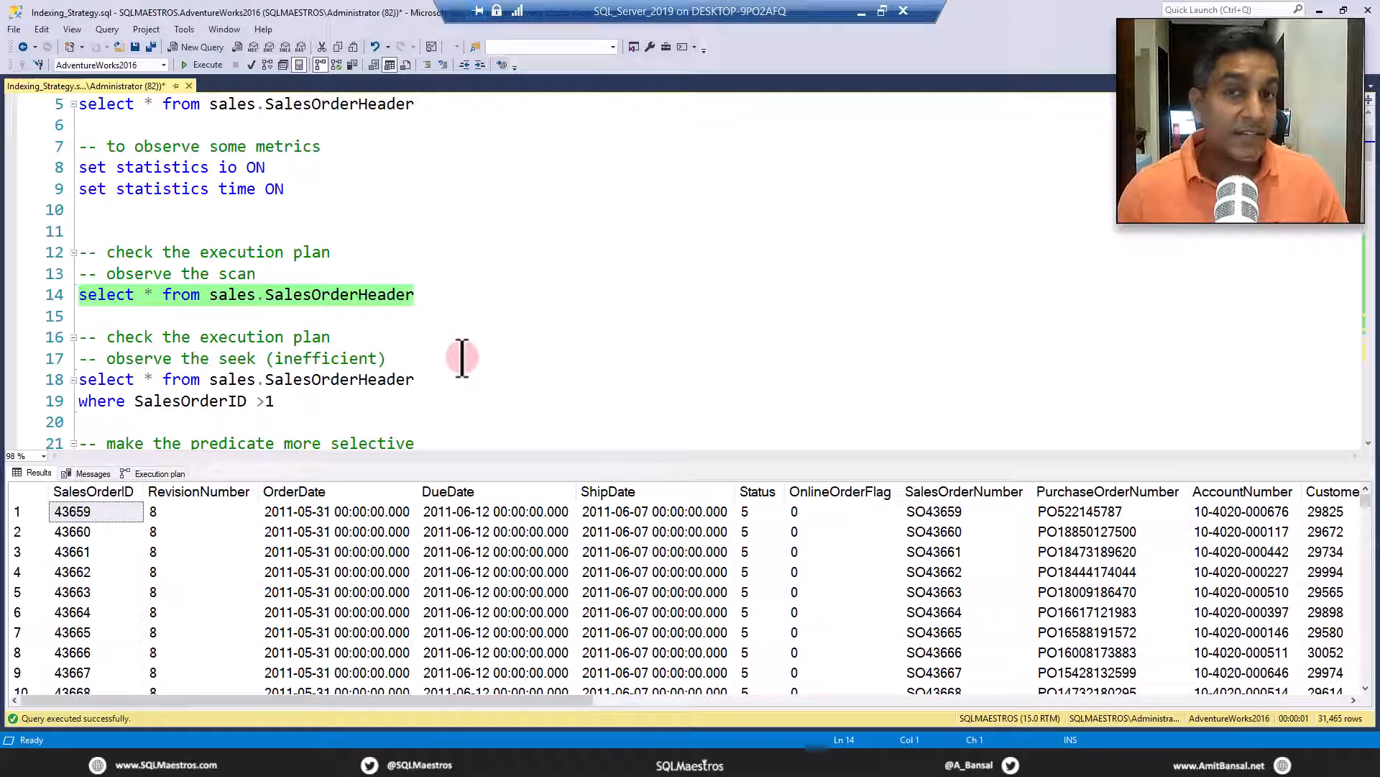
{"action": "mouse_move", "coordinate": [453, 335]}
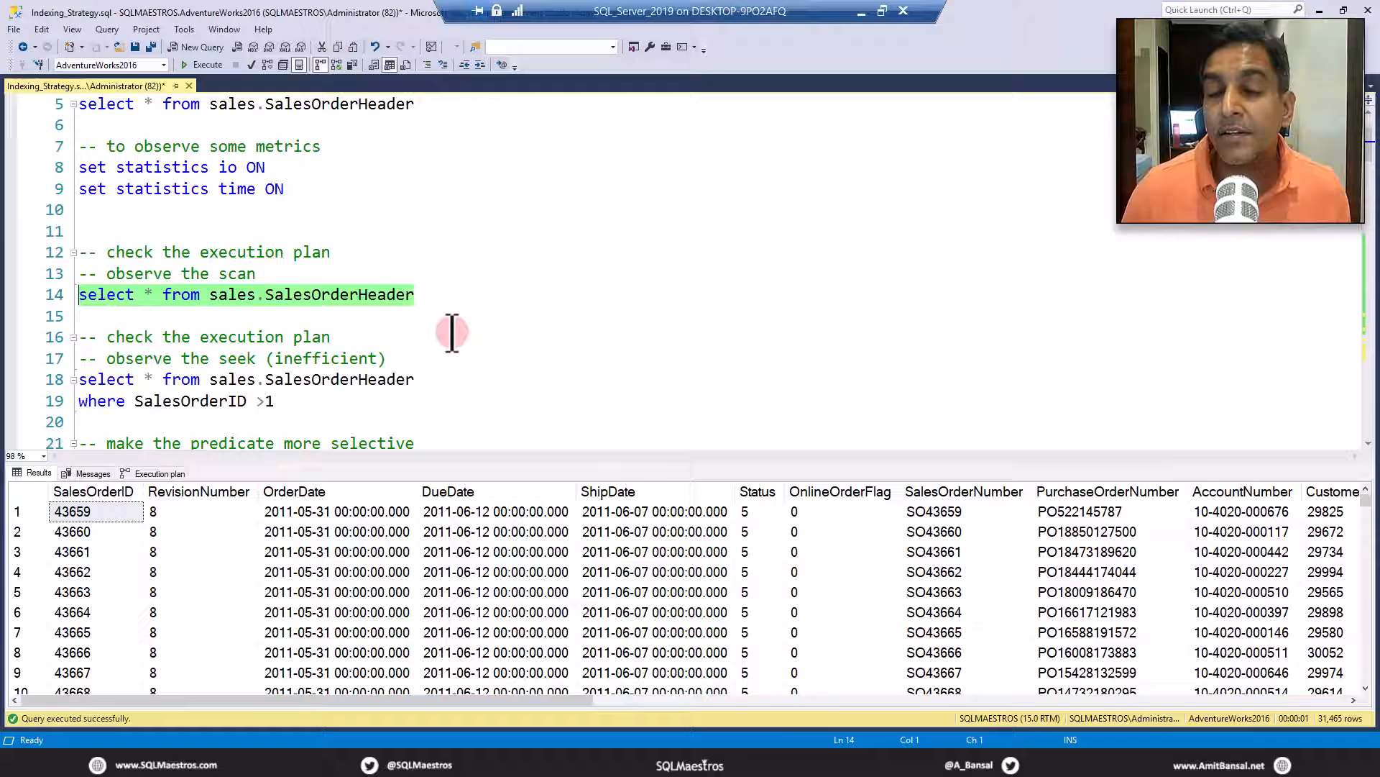
{"action": "mouse_move", "coordinate": [191, 502]}
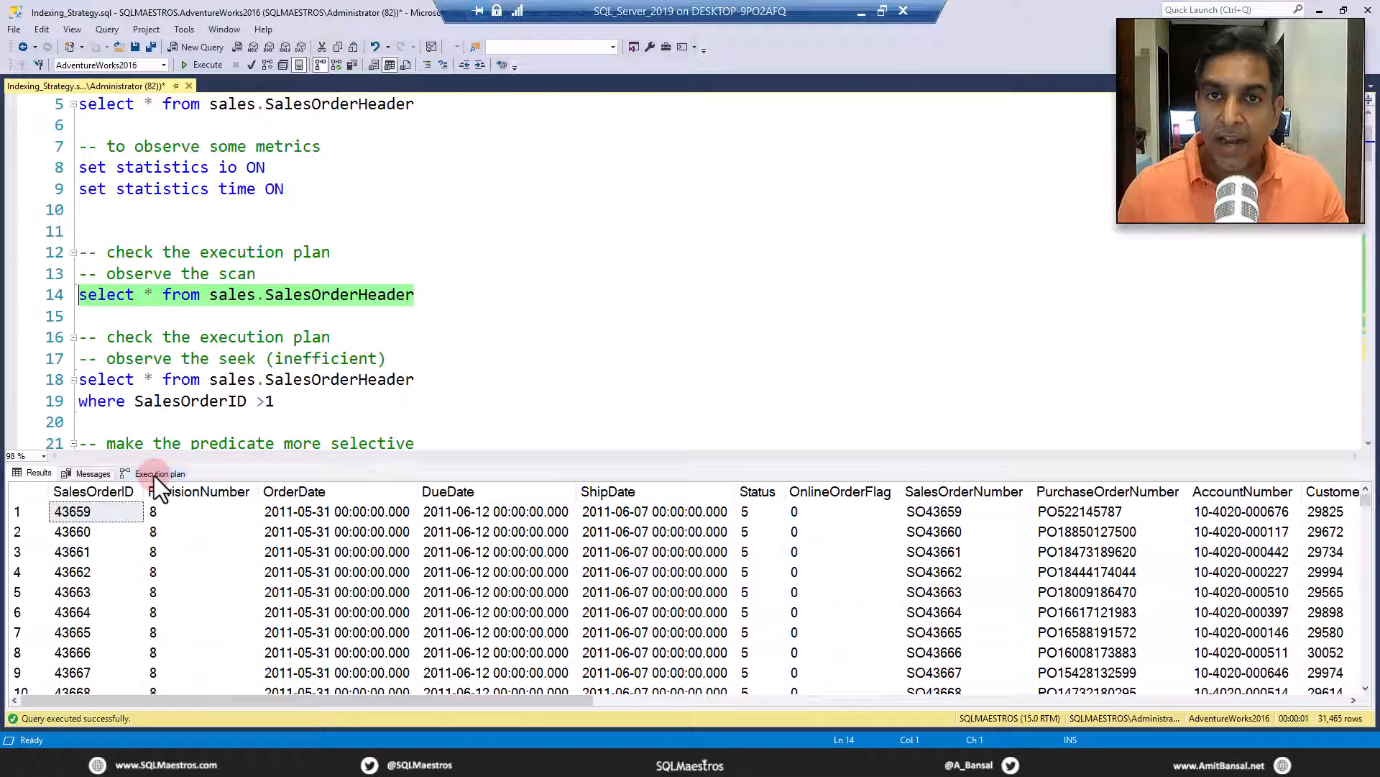
Inspect the Clustered Index Scan in the plan and the 689 logical reads in Messages.
{"action": "left_click", "coordinate": [160, 473]}
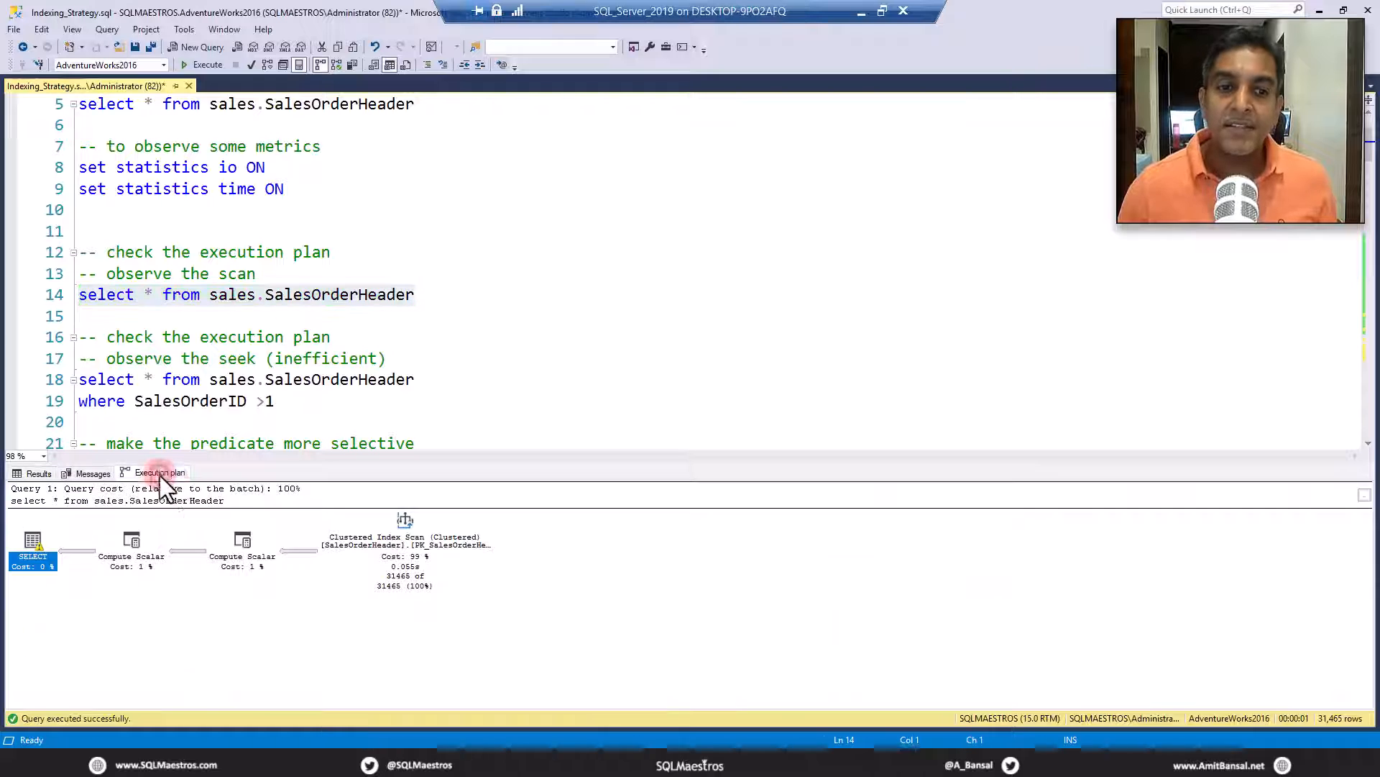
{"action": "left_click", "coordinate": [406, 542]}
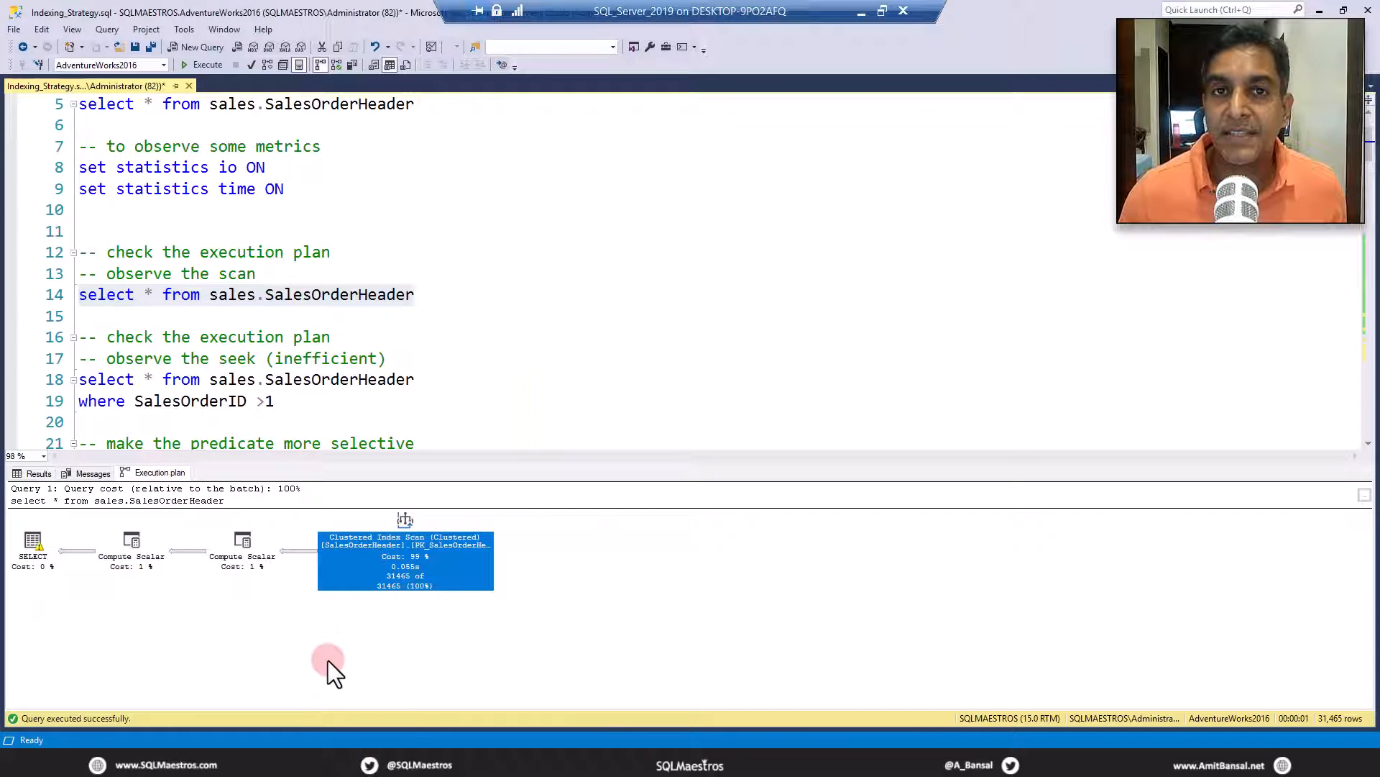
{"action": "mouse_move", "coordinate": [80, 523]}
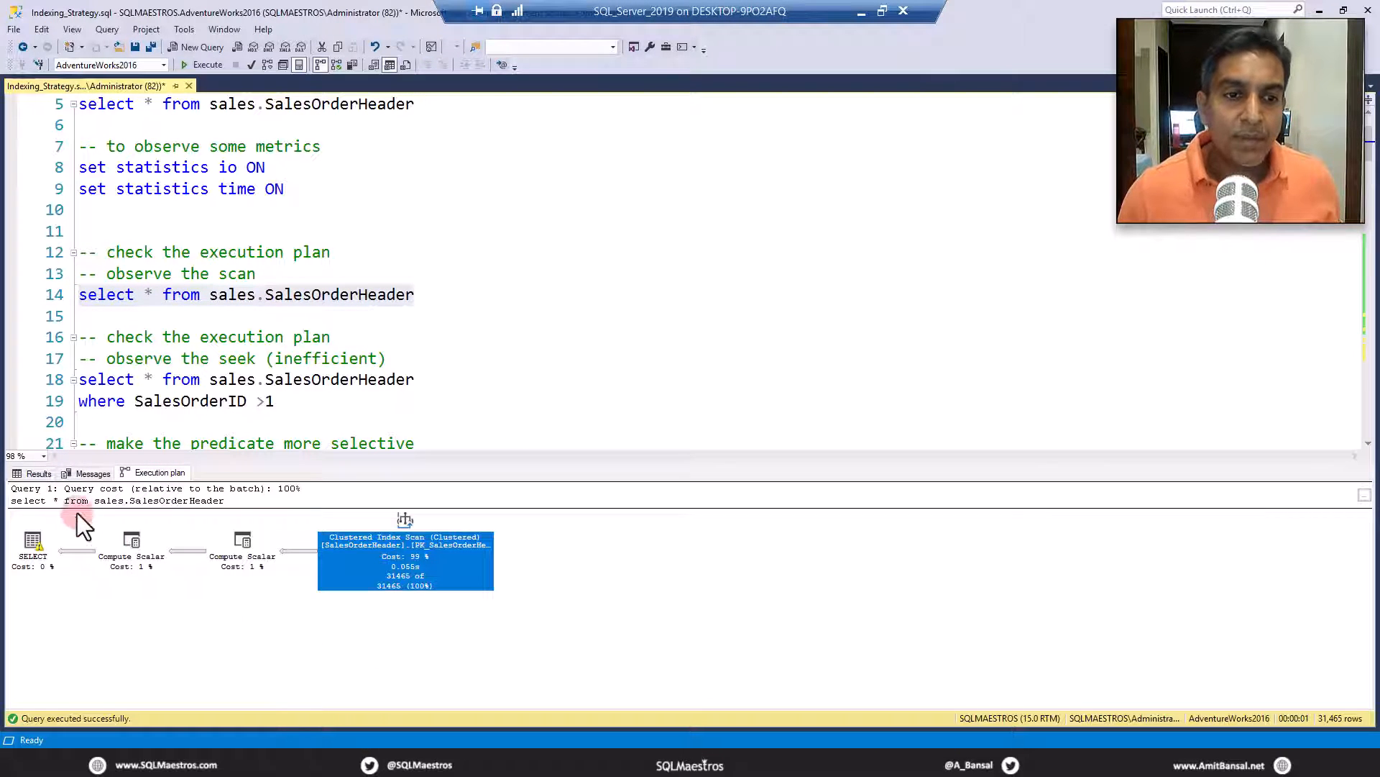
{"action": "left_click", "coordinate": [92, 473]}
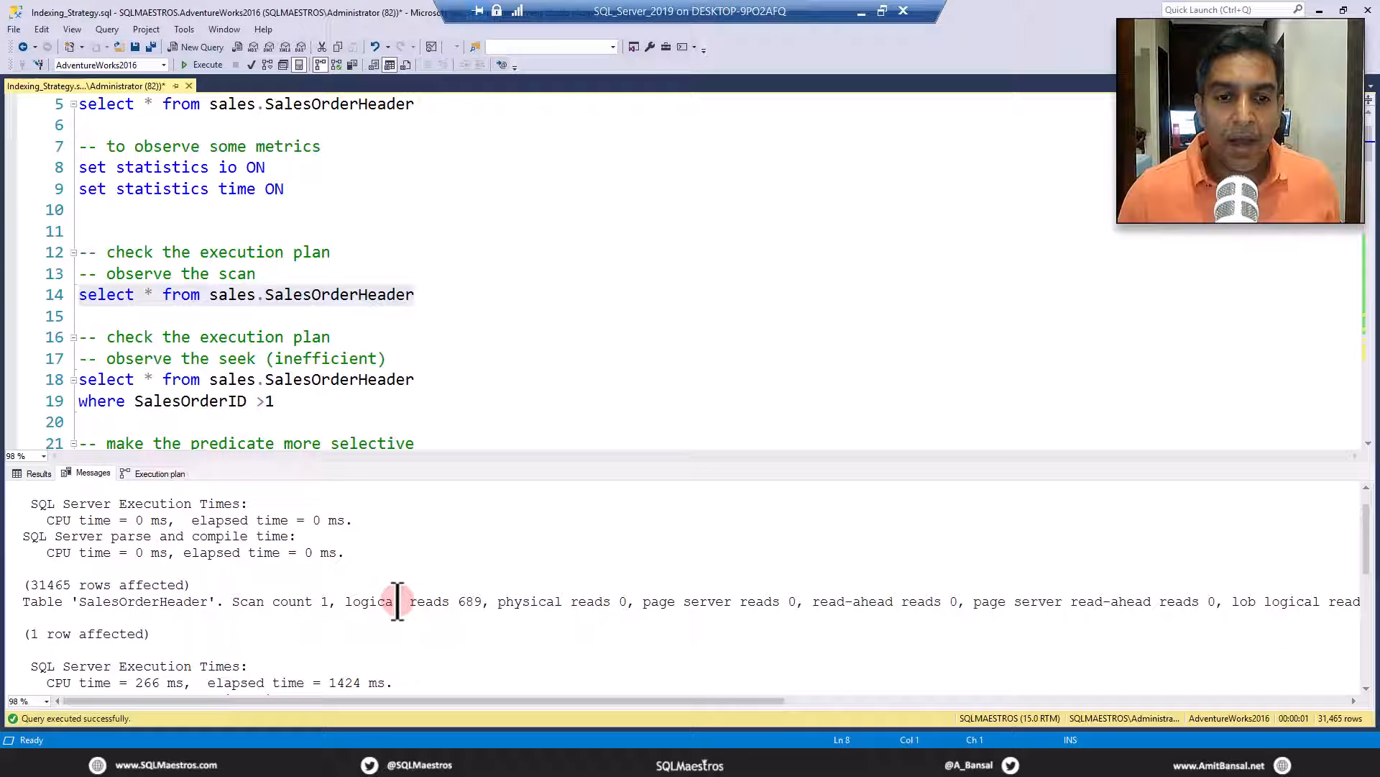
{"action": "double_click", "coordinate": [469, 601]}
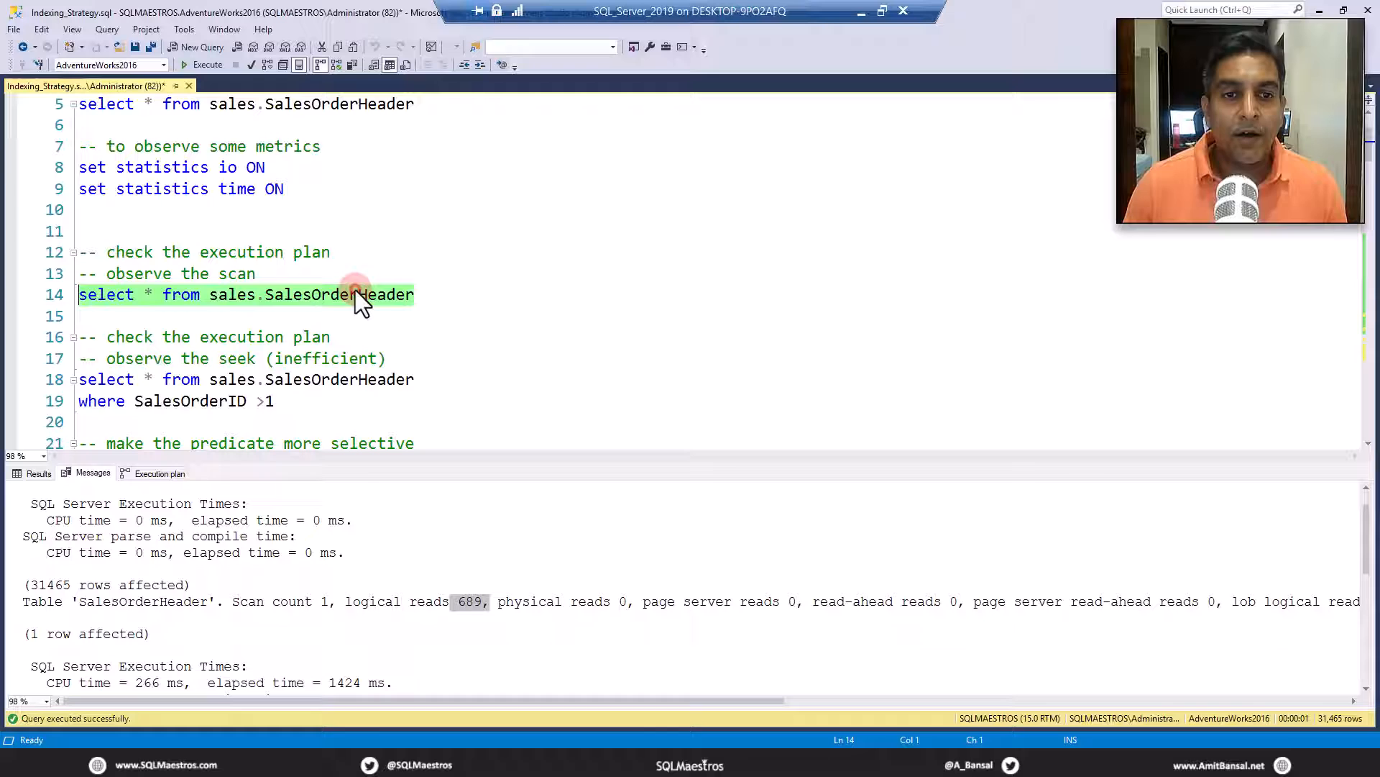
{"action": "left_click", "coordinate": [471, 293]}
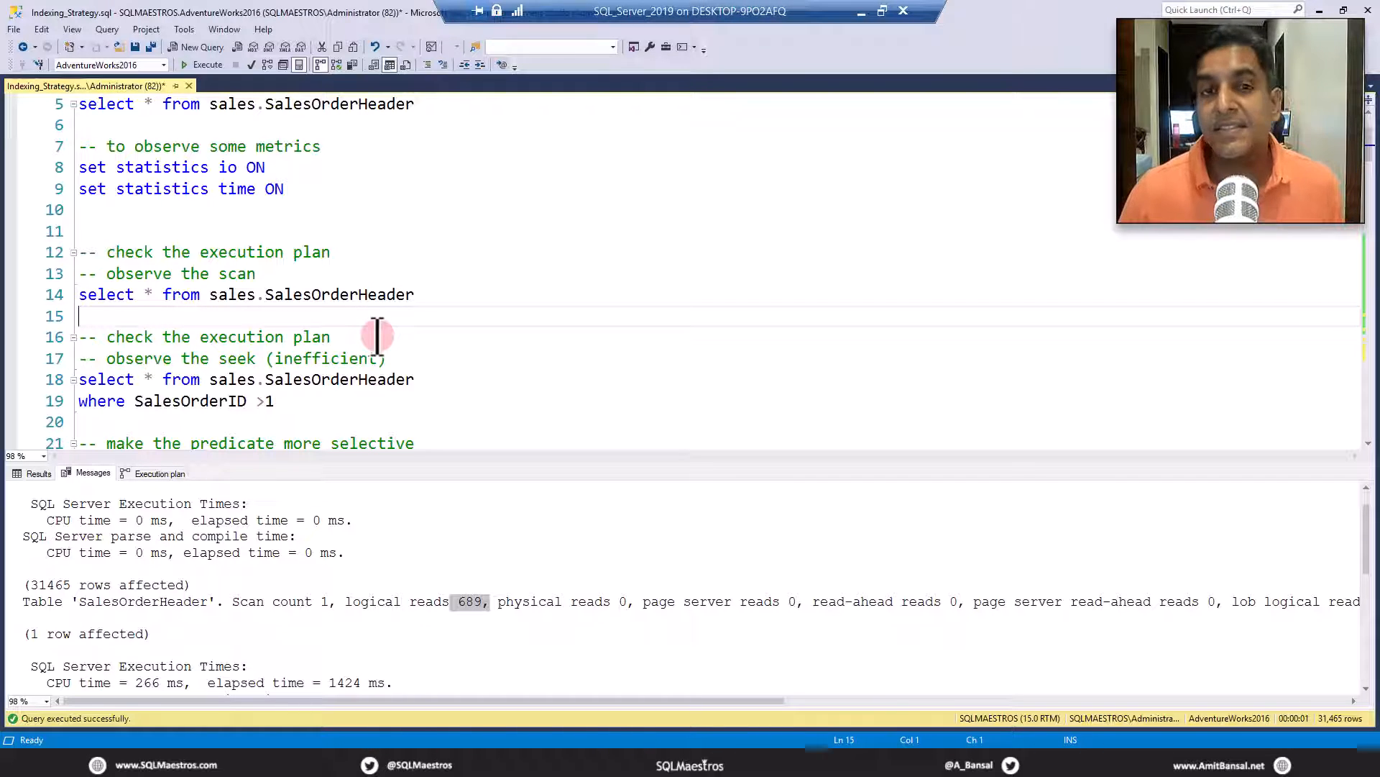
{"action": "scroll", "scroll_direction": "down", "scroll_amount": 3}
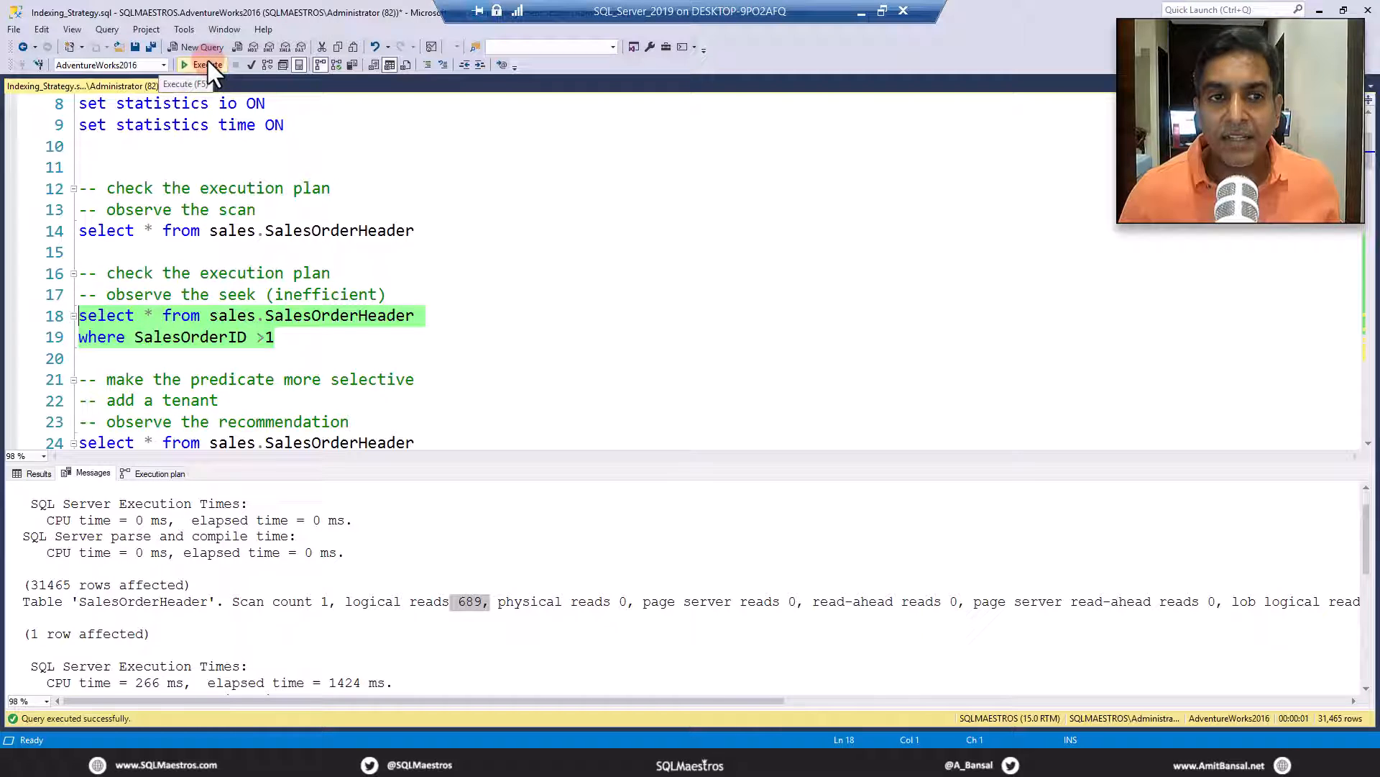
{"action": "left_click", "coordinate": [201, 65]}
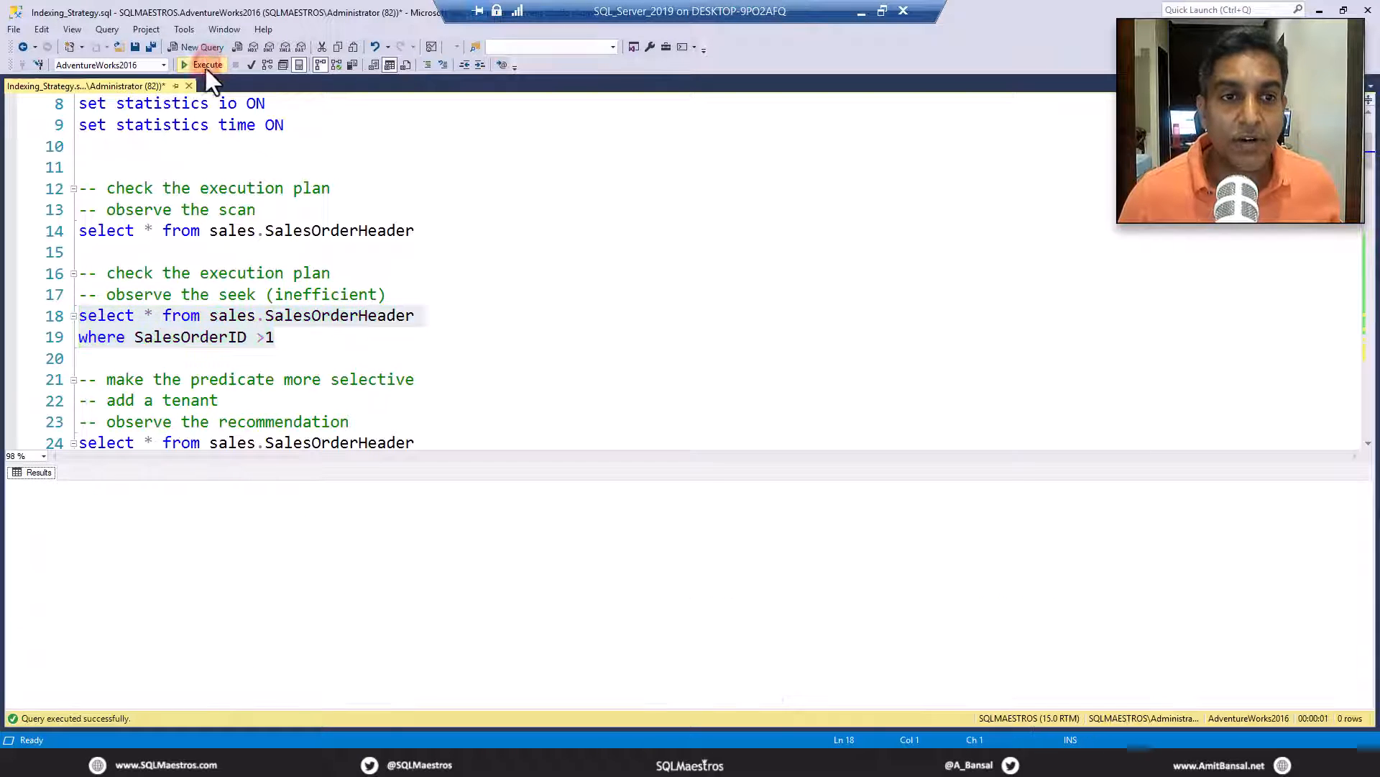
{"action": "left_click", "coordinate": [207, 64]}
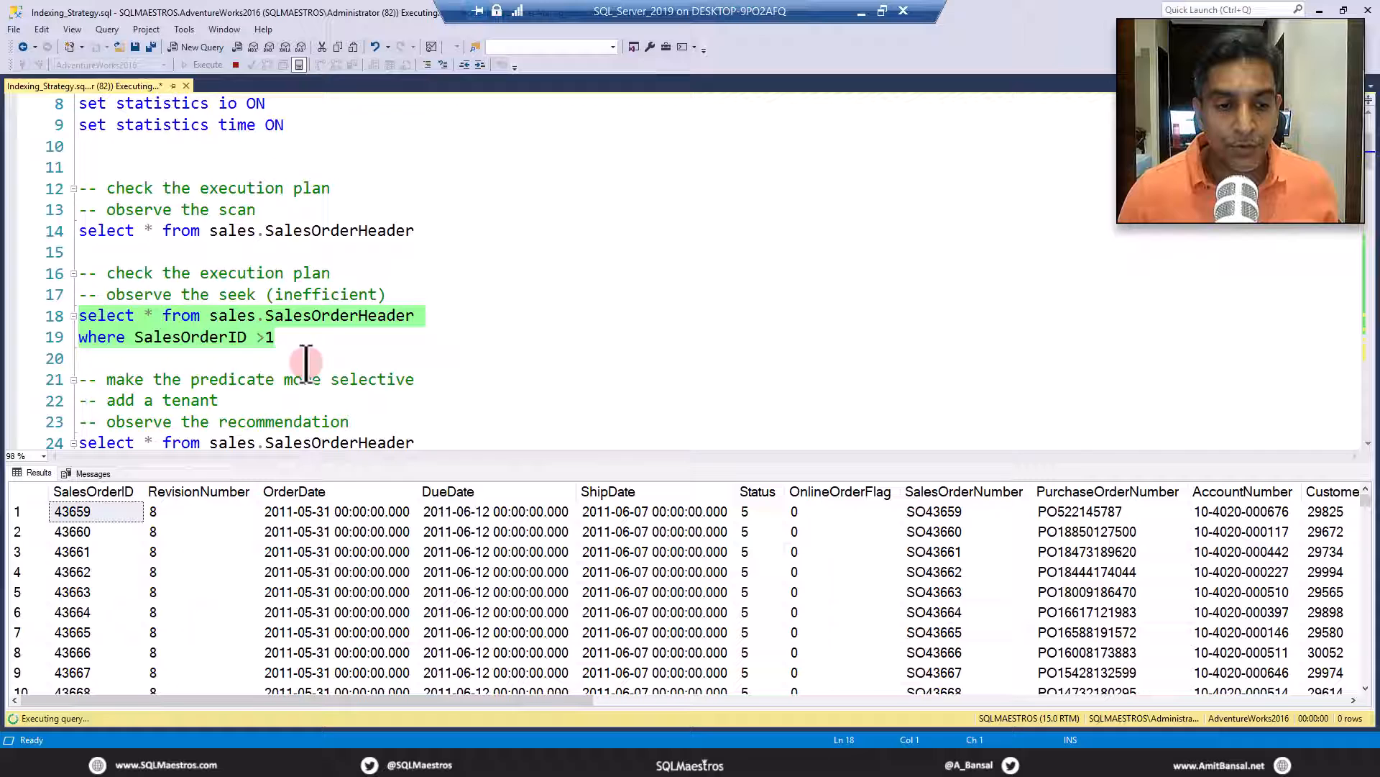
{"action": "left_click", "coordinate": [207, 64]}
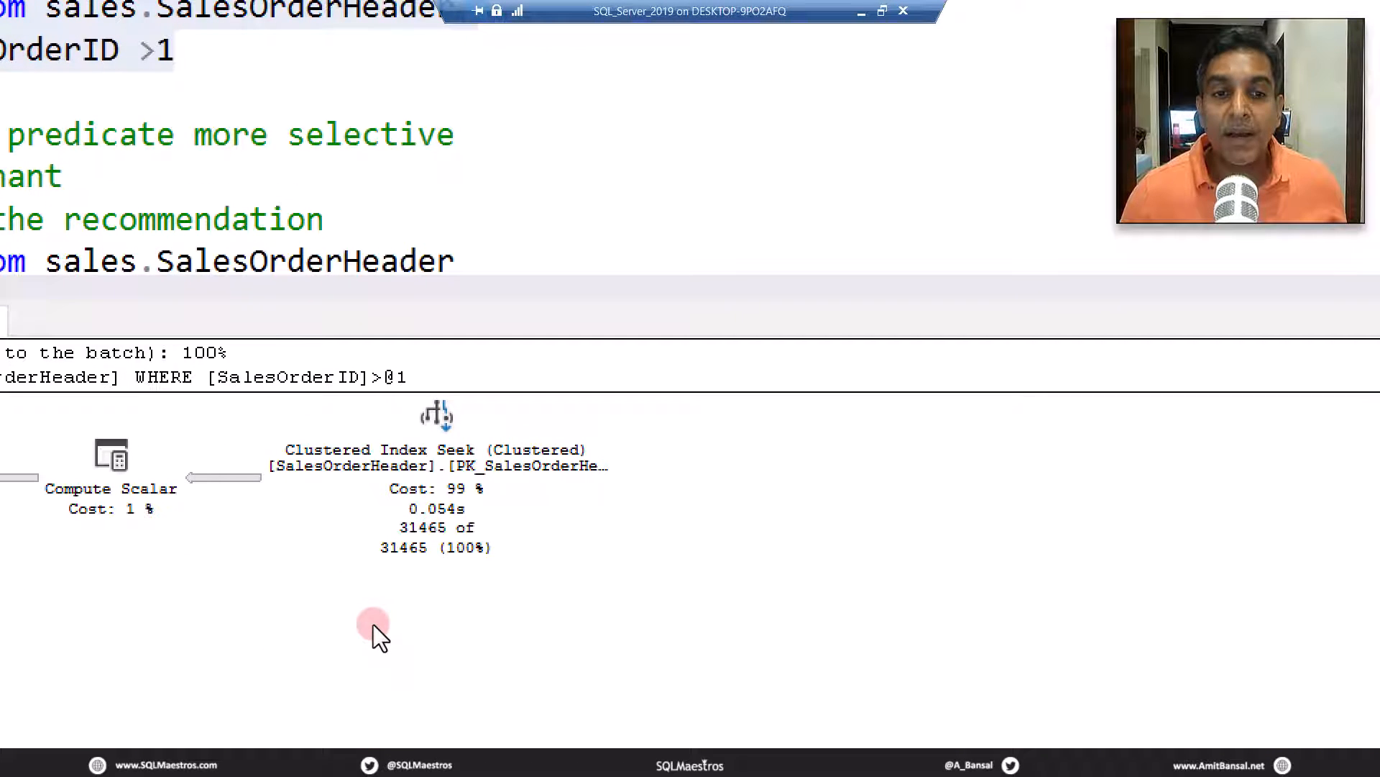
{"action": "mouse_move", "coordinate": [452, 551]}
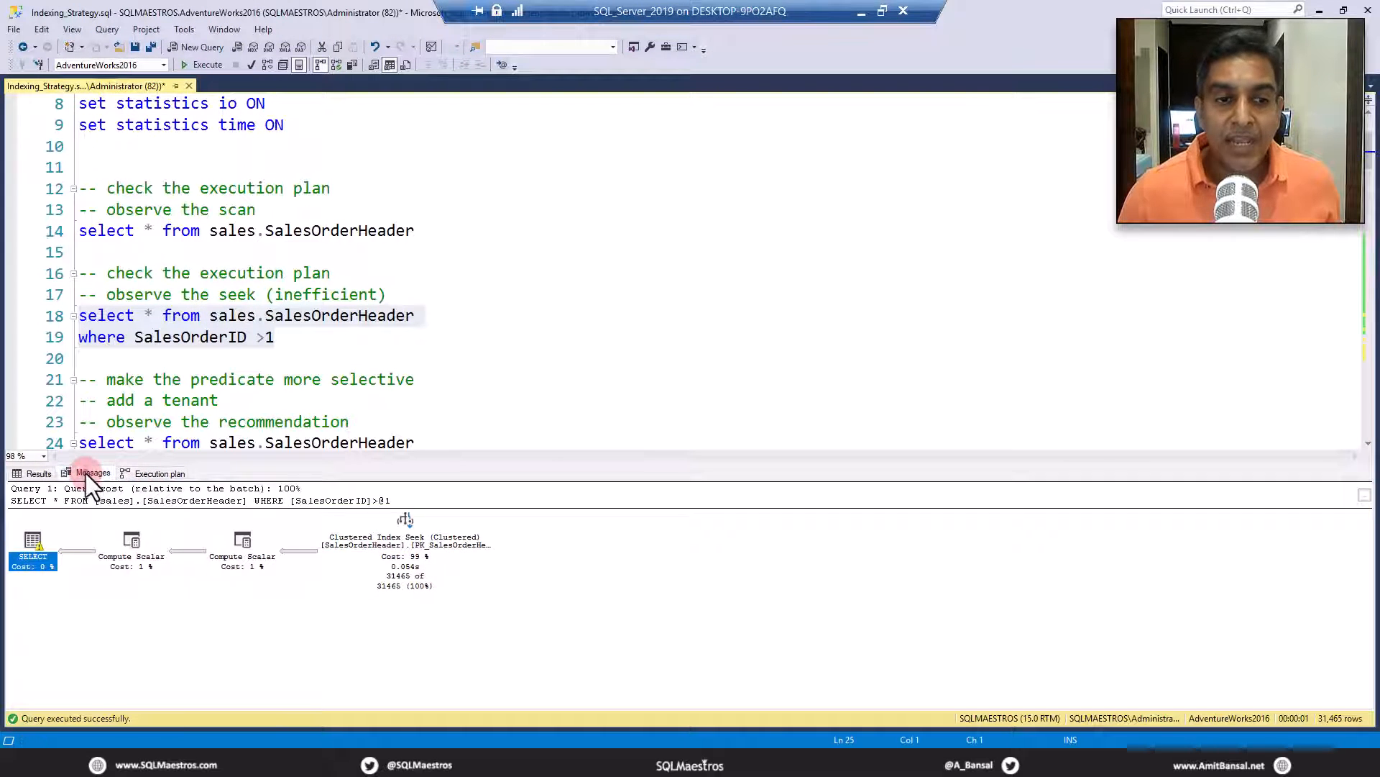
{"action": "left_click", "coordinate": [93, 473]}
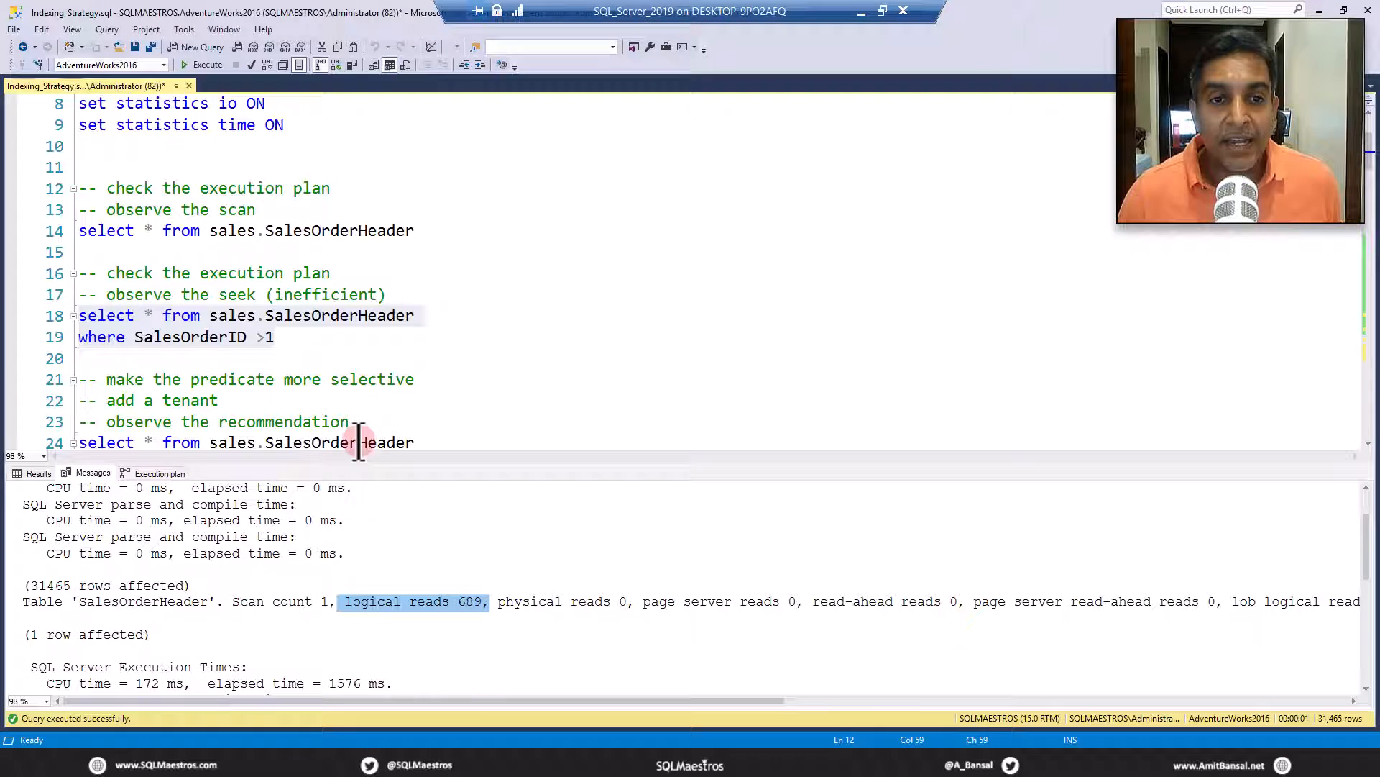
{"action": "mouse_move", "coordinate": [336, 330]}
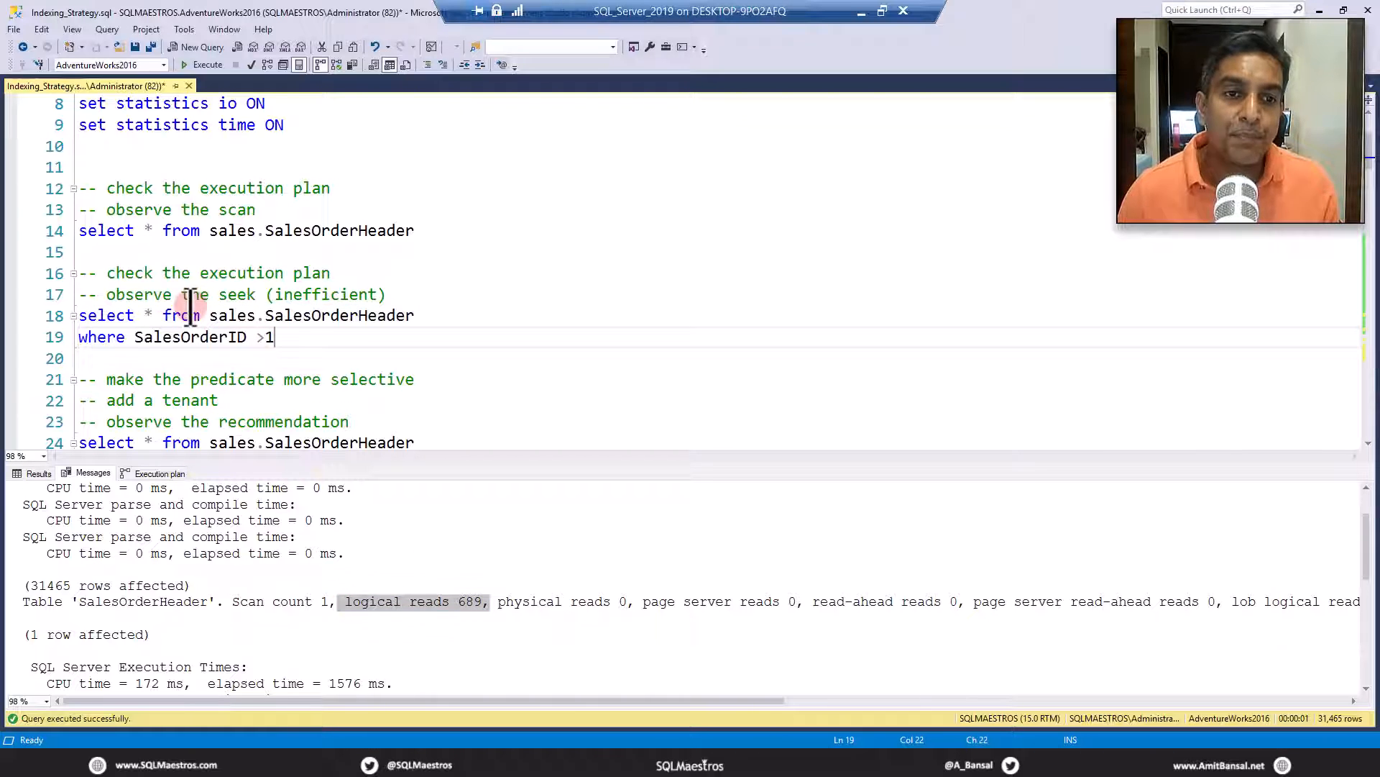
{"action": "double_click", "coordinate": [324, 293]}
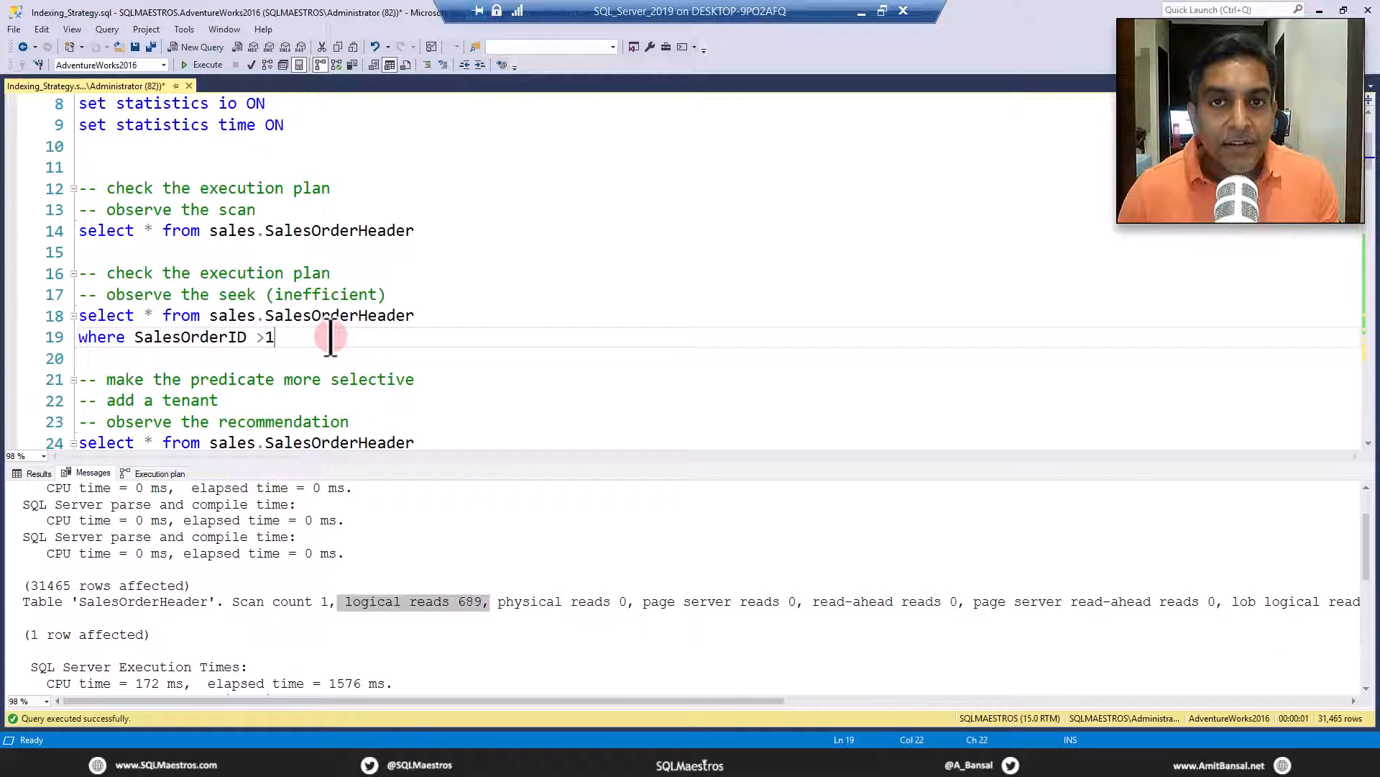
{"action": "mouse_move", "coordinate": [319, 344]}
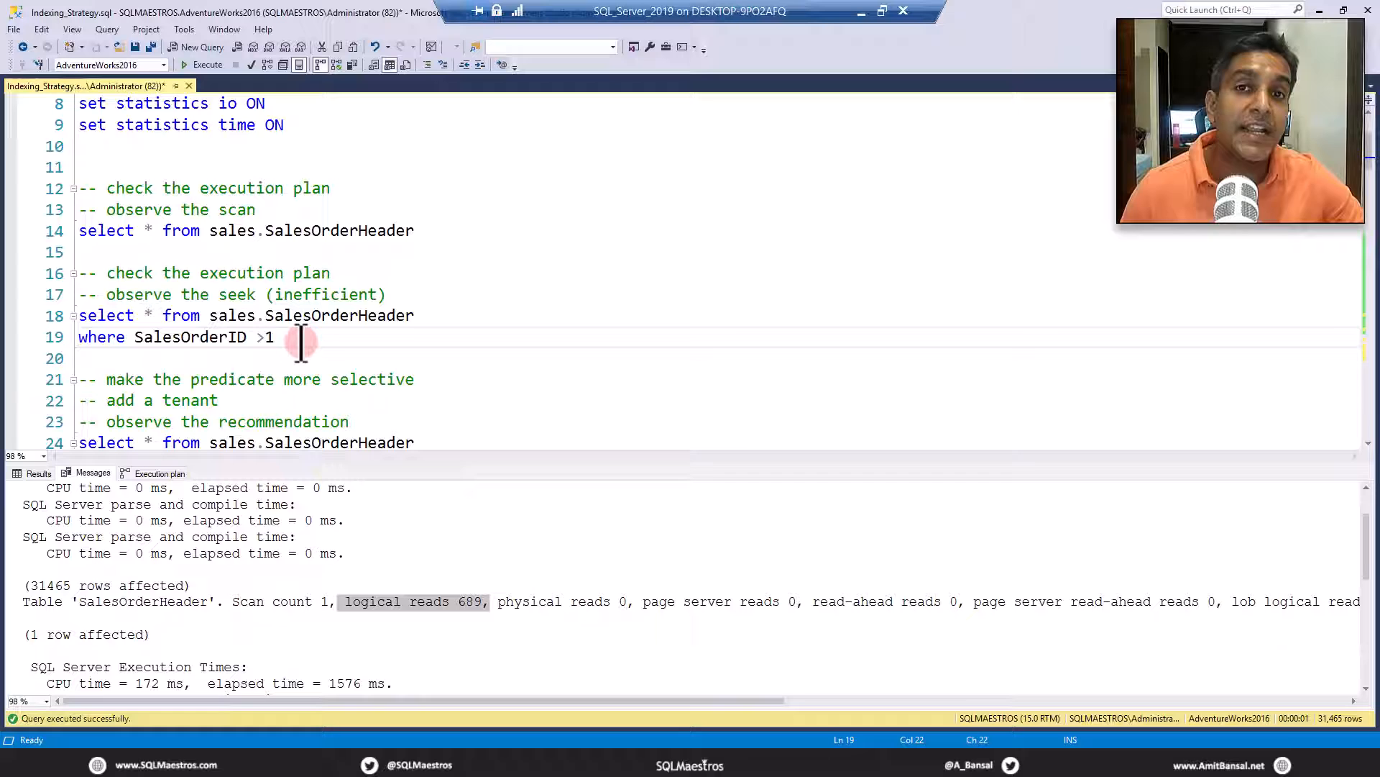
Bring the SalesOrderID > 1 AND TerritoryID = 1 query into view and select it.
{"action": "scroll", "scroll_direction": "down", "scroll_amount": 3}
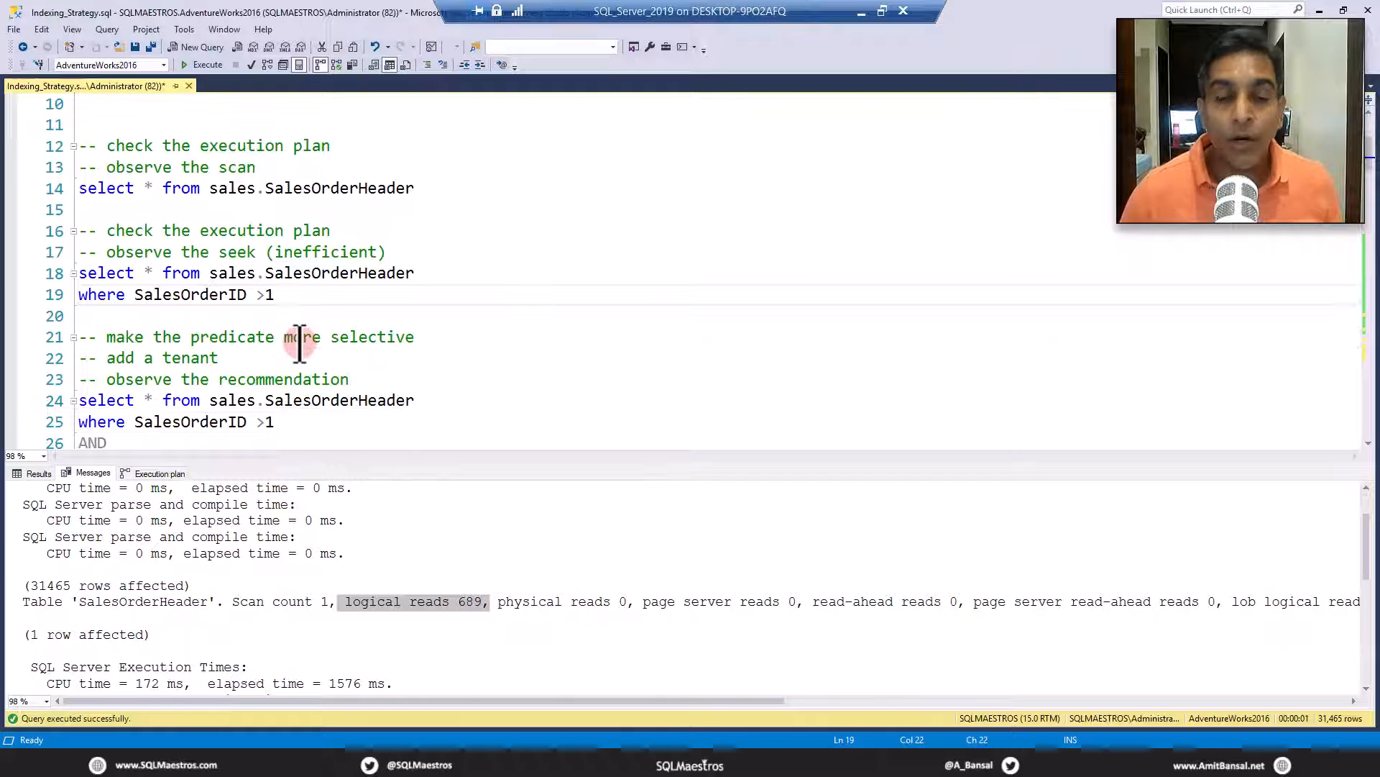
{"action": "scroll", "scroll_direction": "down", "scroll_amount": 3}
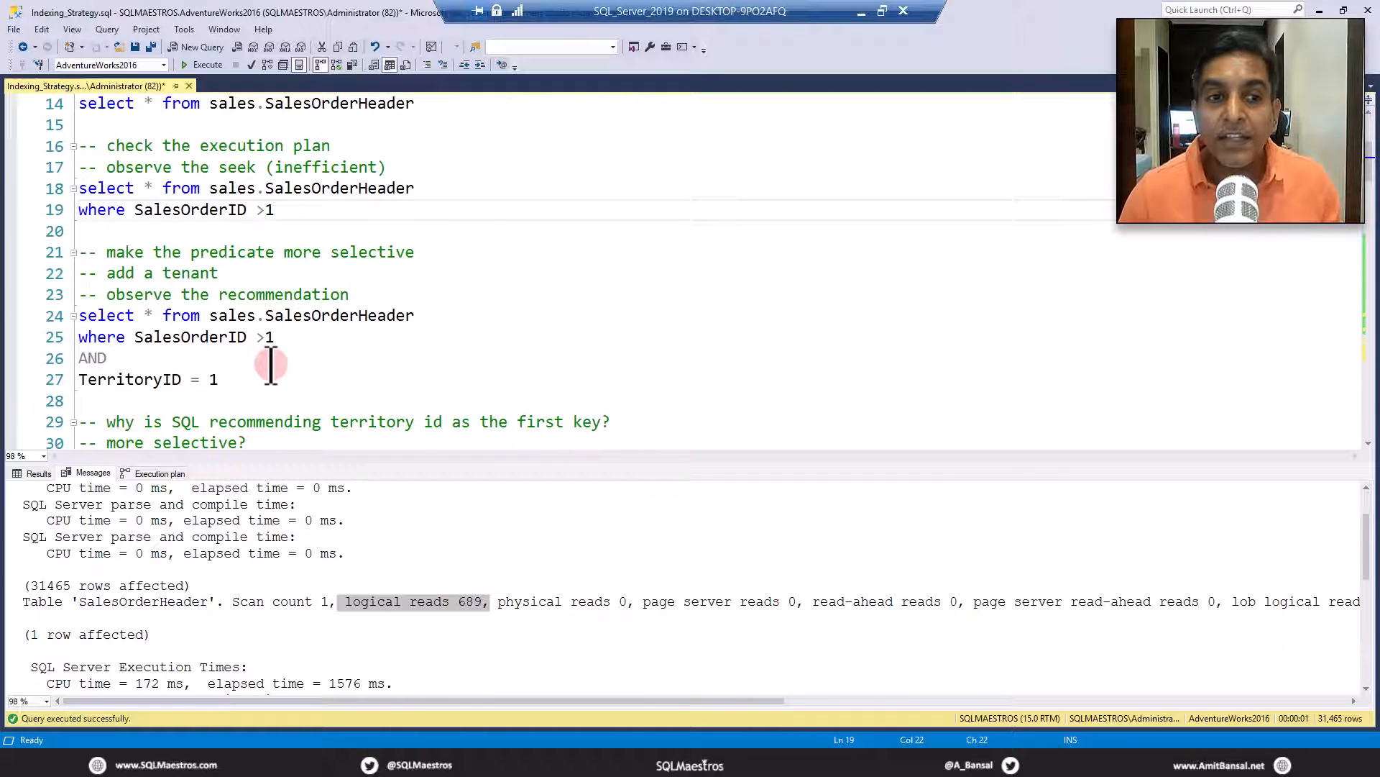
{"action": "left_click", "coordinate": [105, 358]}
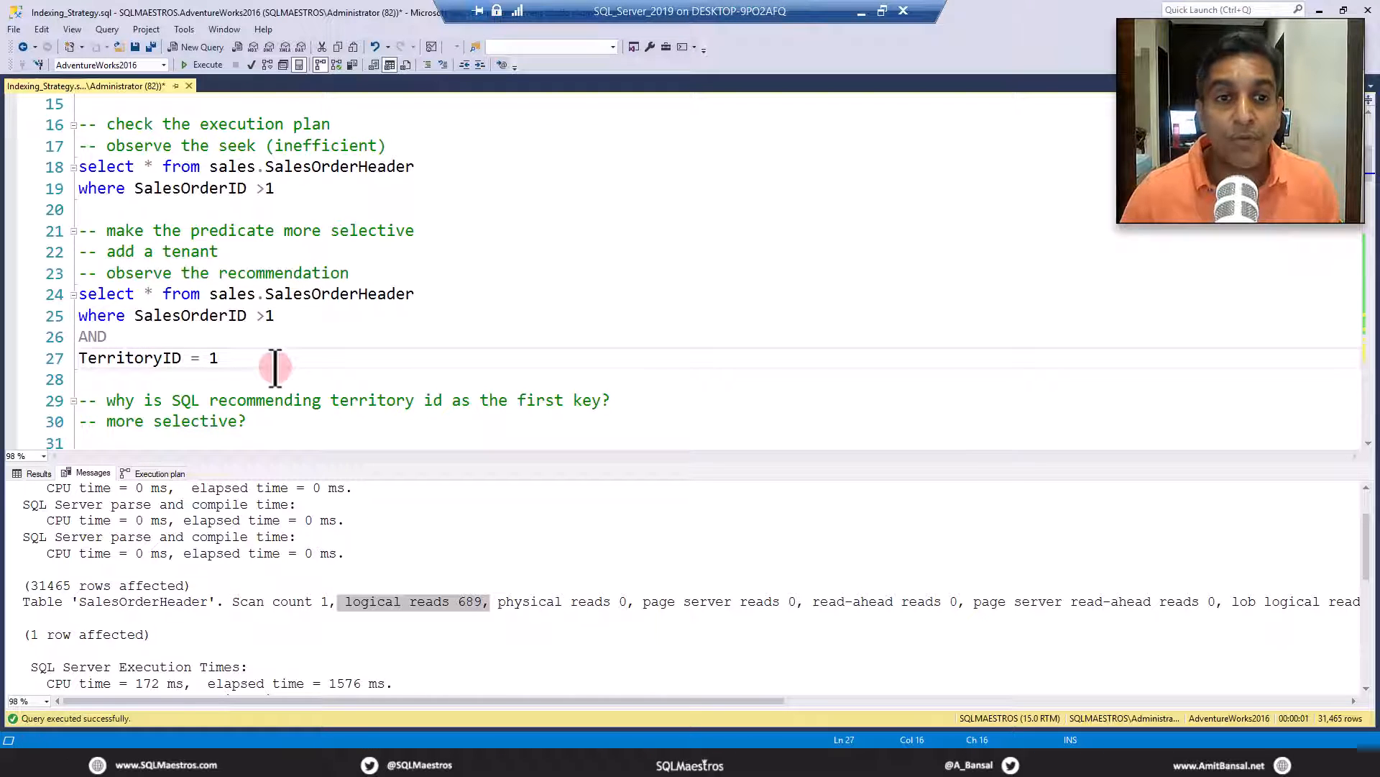
{"action": "left_click", "coordinate": [219, 358]}
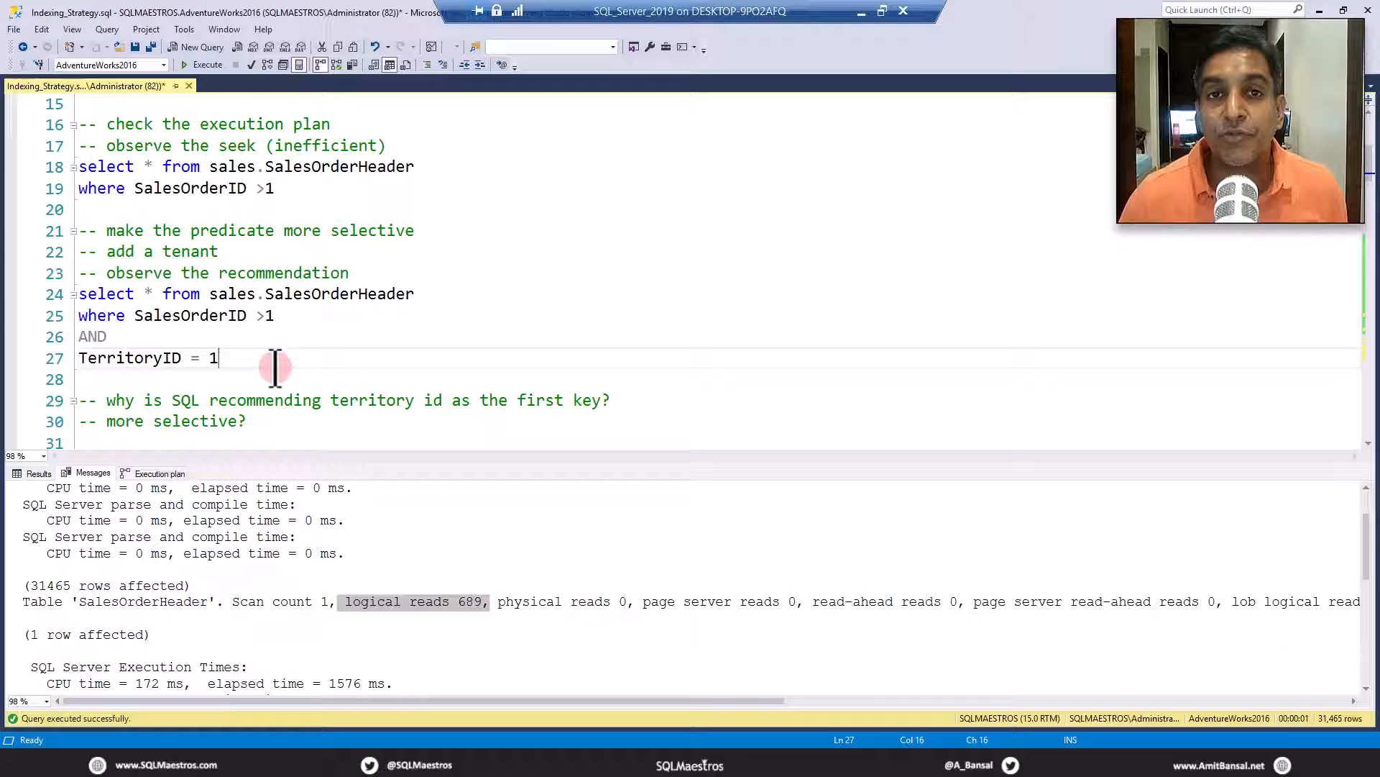
{"action": "mouse_move", "coordinate": [330, 370]}
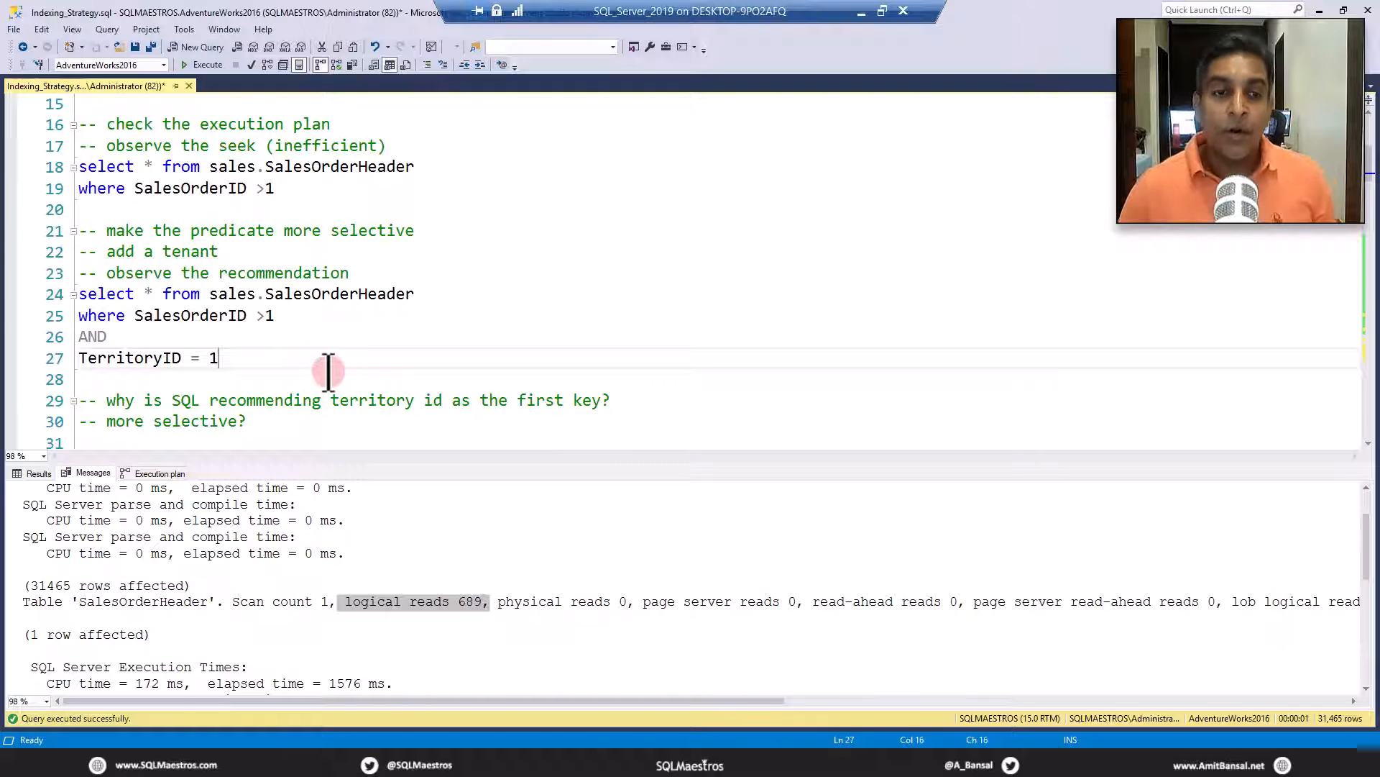
{"action": "mouse_move", "coordinate": [331, 356]}
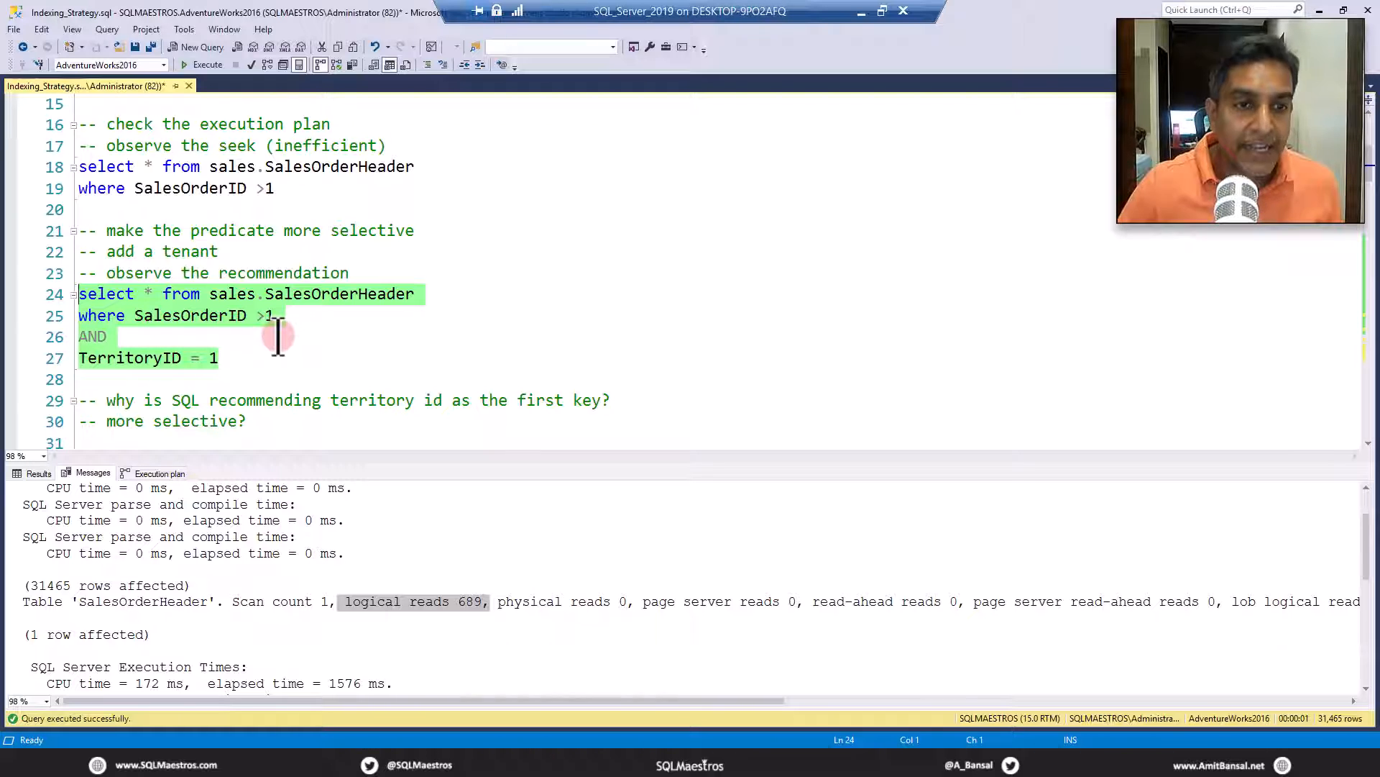
Run the TerritoryID = 1 query returning 4,594 rows and view its statistics messages.
{"action": "left_click", "coordinate": [207, 64]}
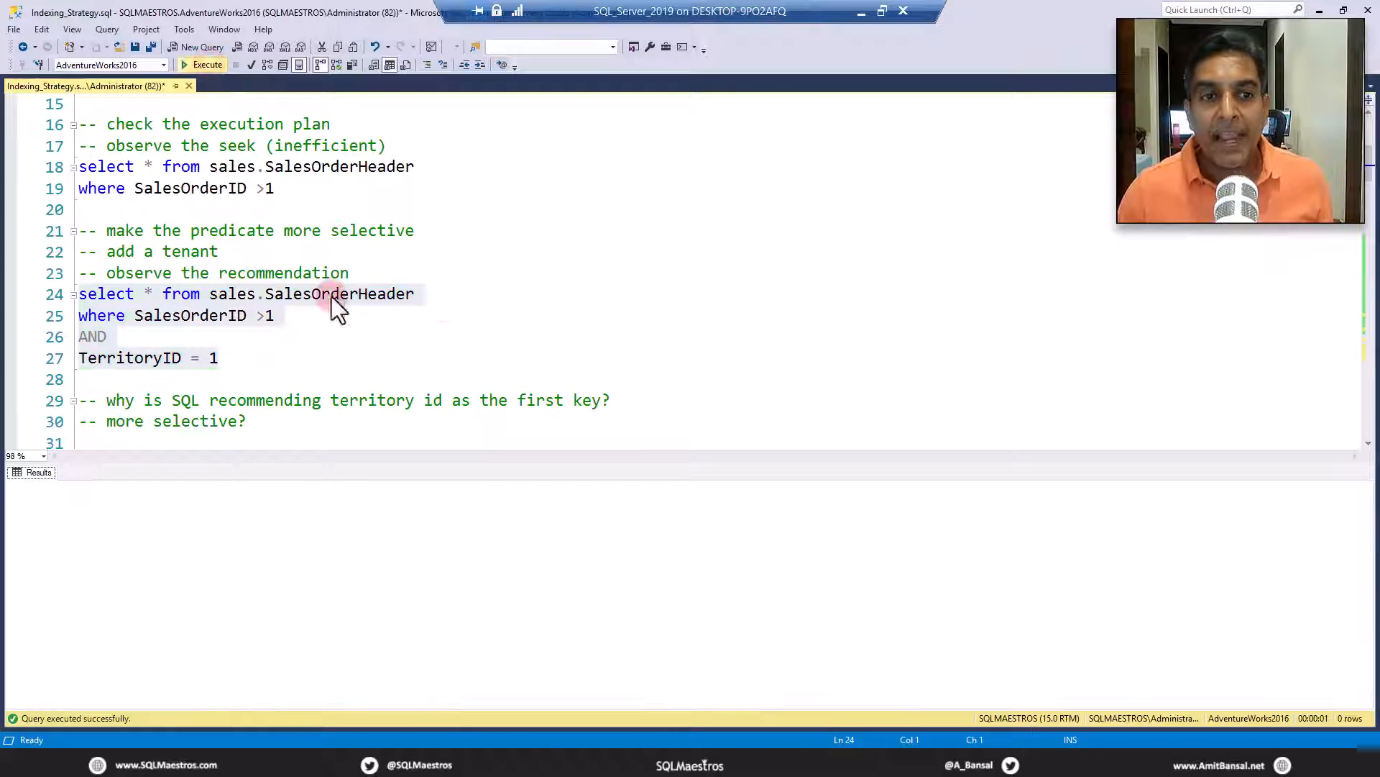
{"action": "left_click", "coordinate": [207, 64]}
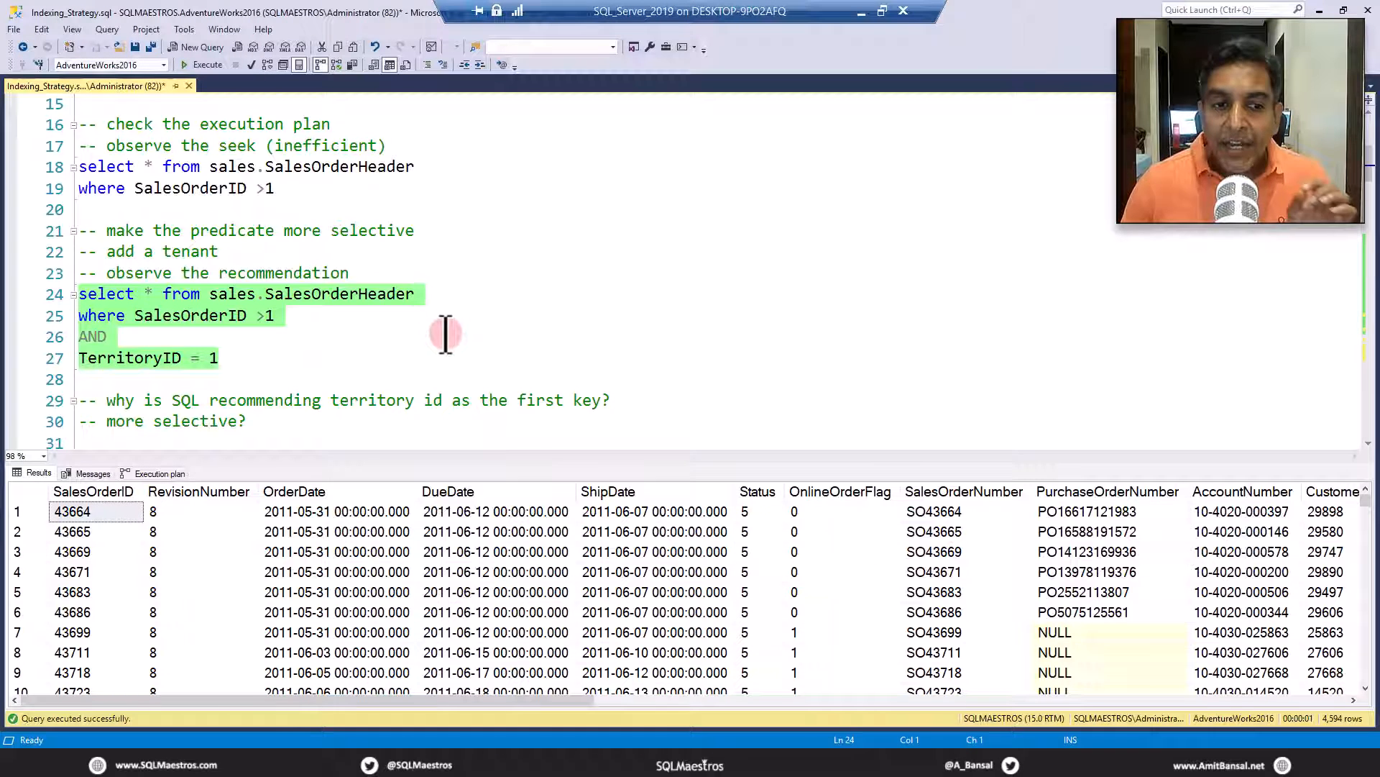
{"action": "mouse_move", "coordinate": [483, 372]}
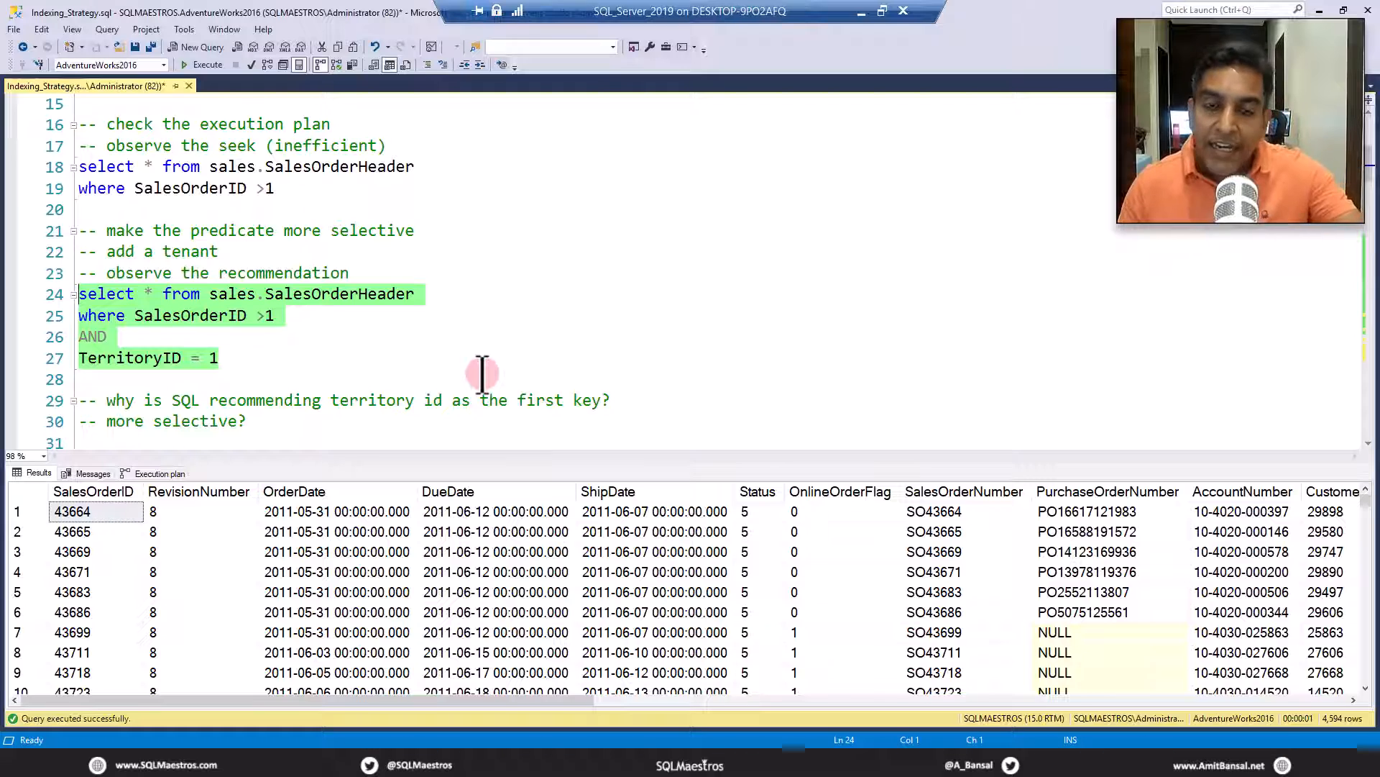
{"action": "mouse_move", "coordinate": [476, 405]}
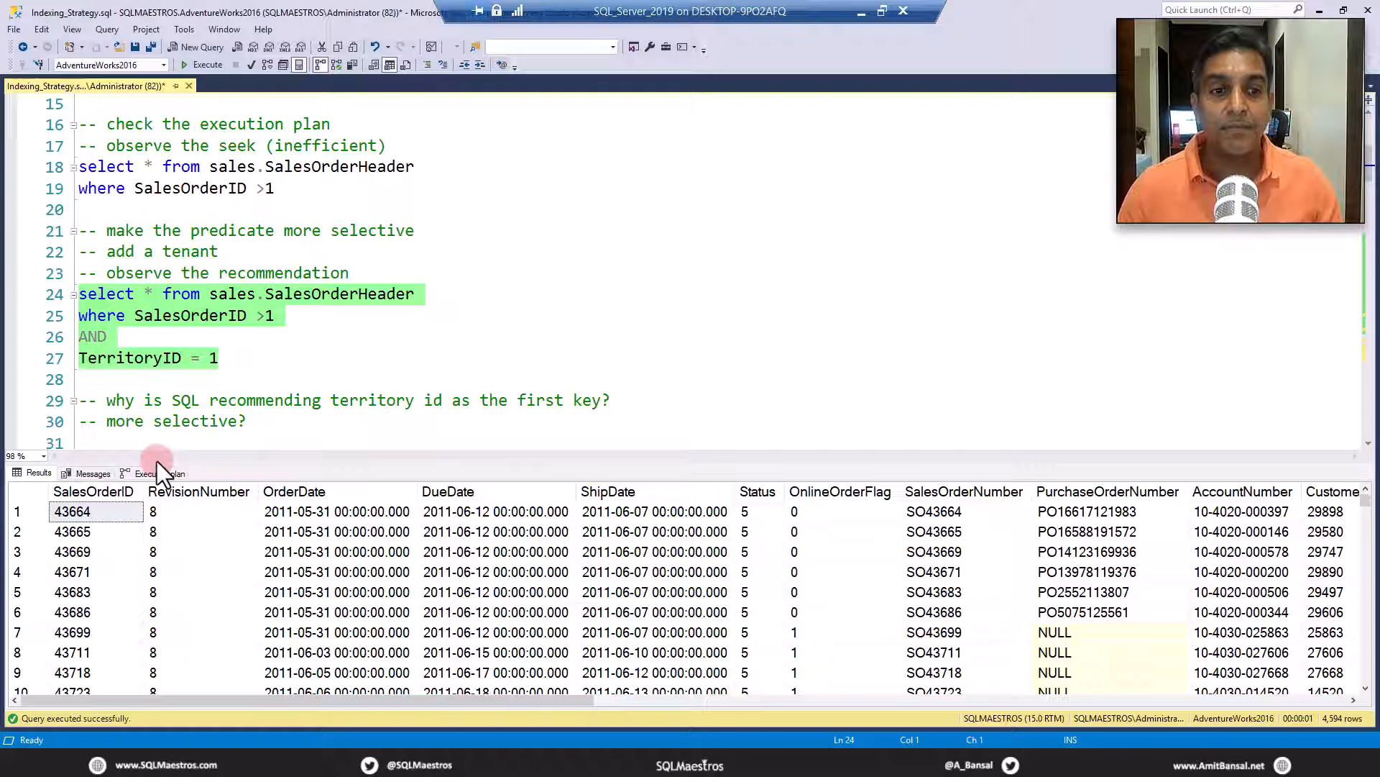
{"action": "left_click", "coordinate": [93, 473]}
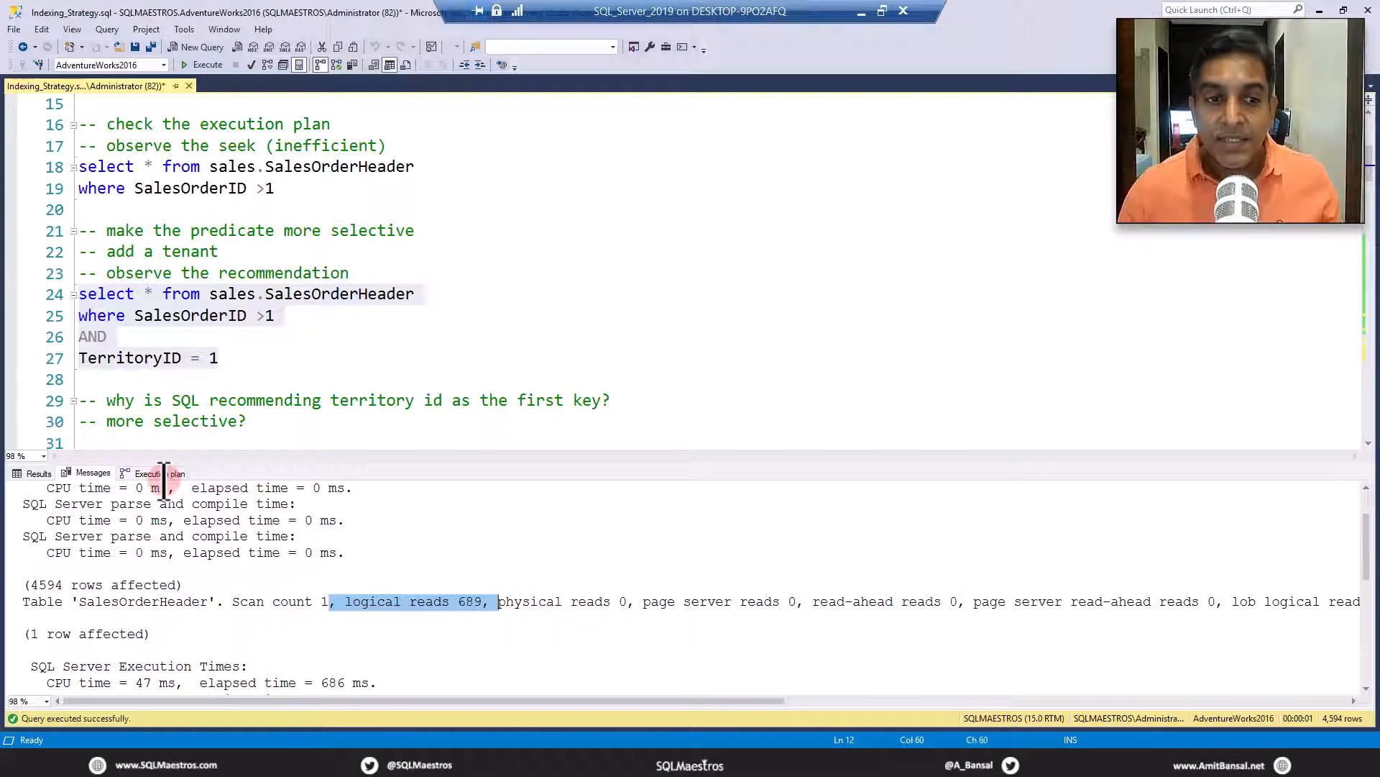
Show the execution plan with the clustered index seek and missing-index suggestion.
{"action": "left_click", "coordinate": [156, 472]}
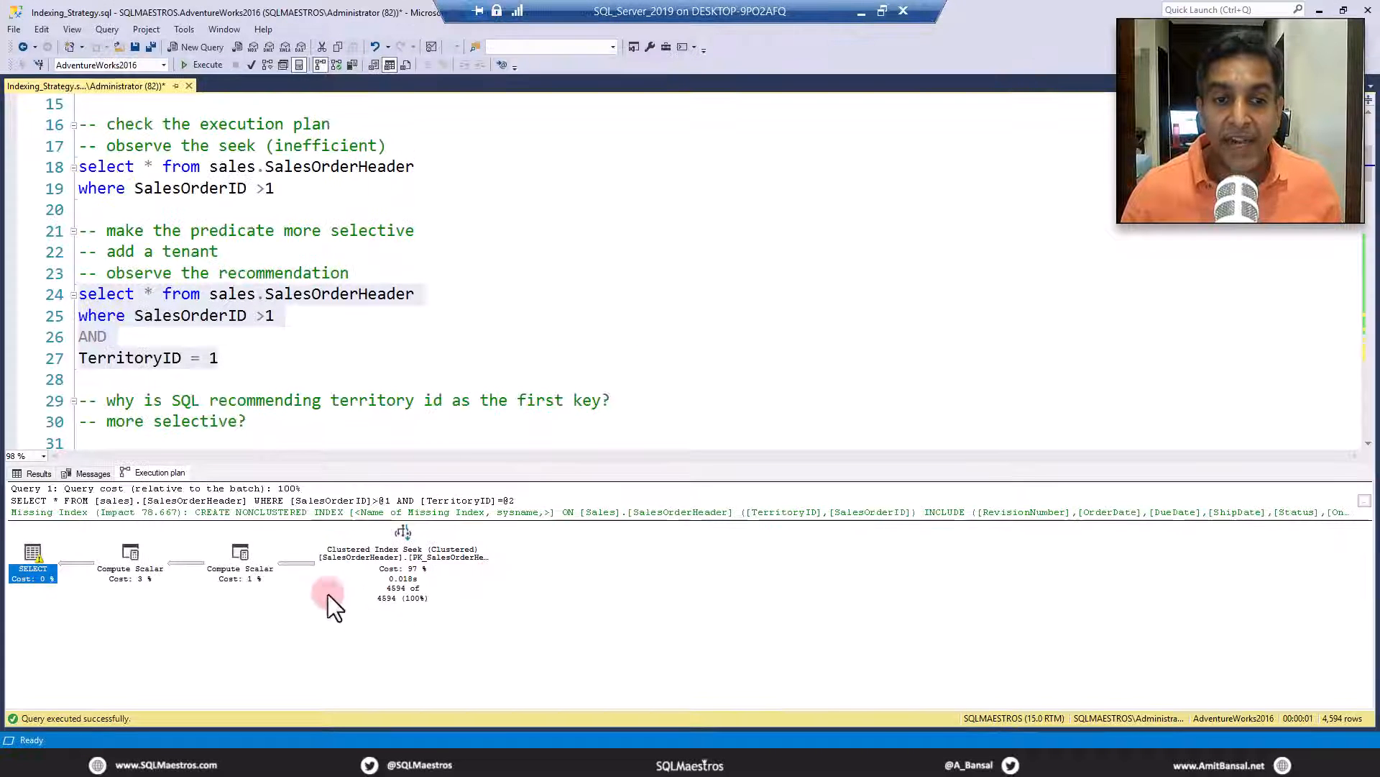
{"action": "mouse_move", "coordinate": [299, 568]}
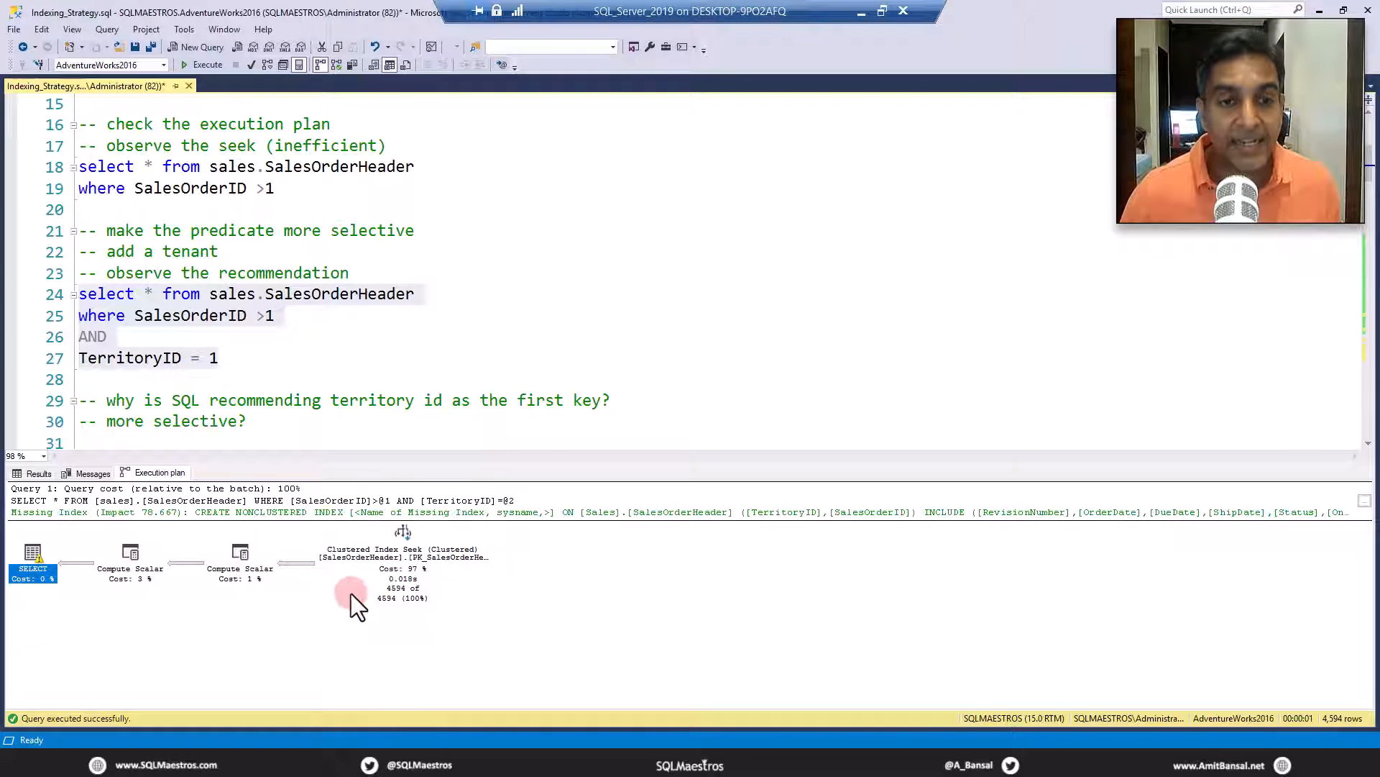
Bring up the context menu on the plan diagram listing Missing Index Details.
{"action": "right_click", "coordinate": [353, 590]}
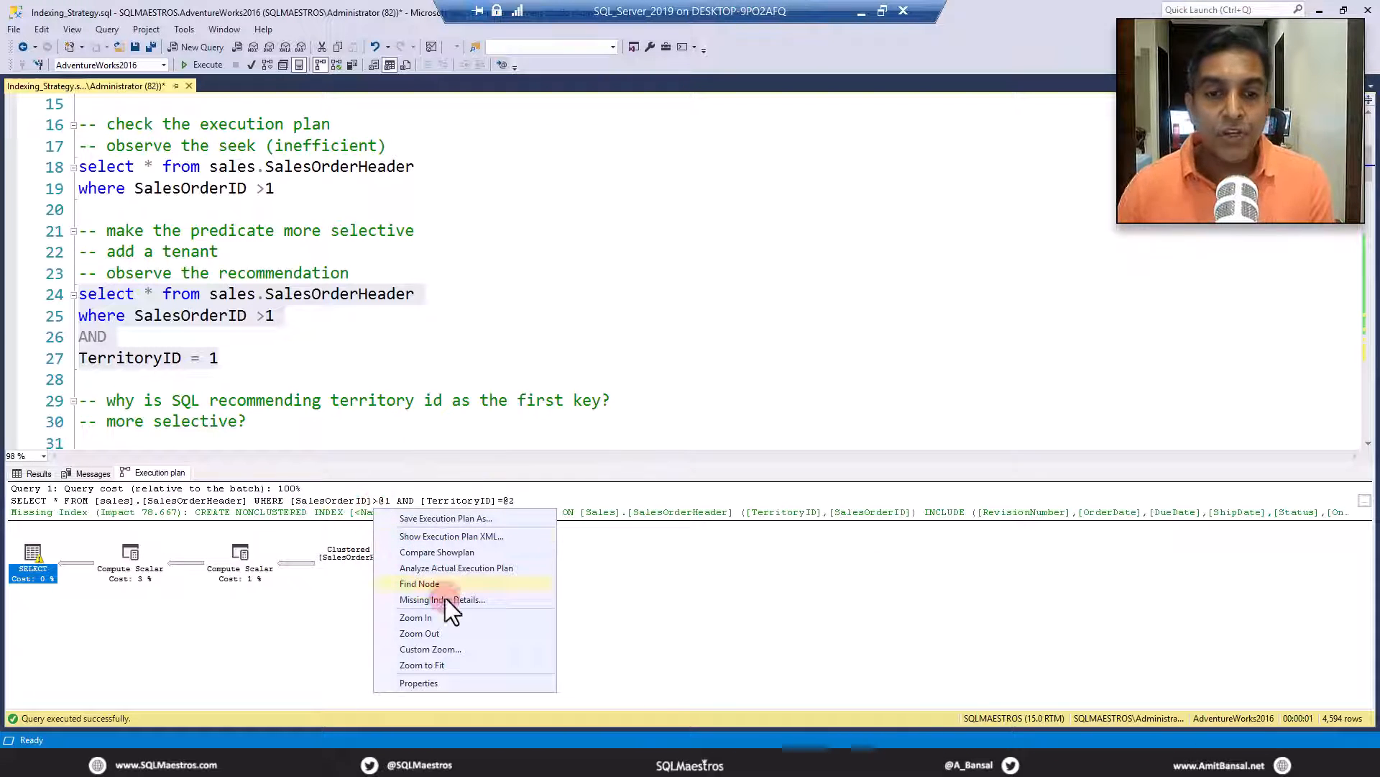
Review the Missing Index Details script proposing a TerritoryID, SalesOrderID index with 78.667% gain, then return to the script.
{"action": "left_click", "coordinate": [441, 598]}
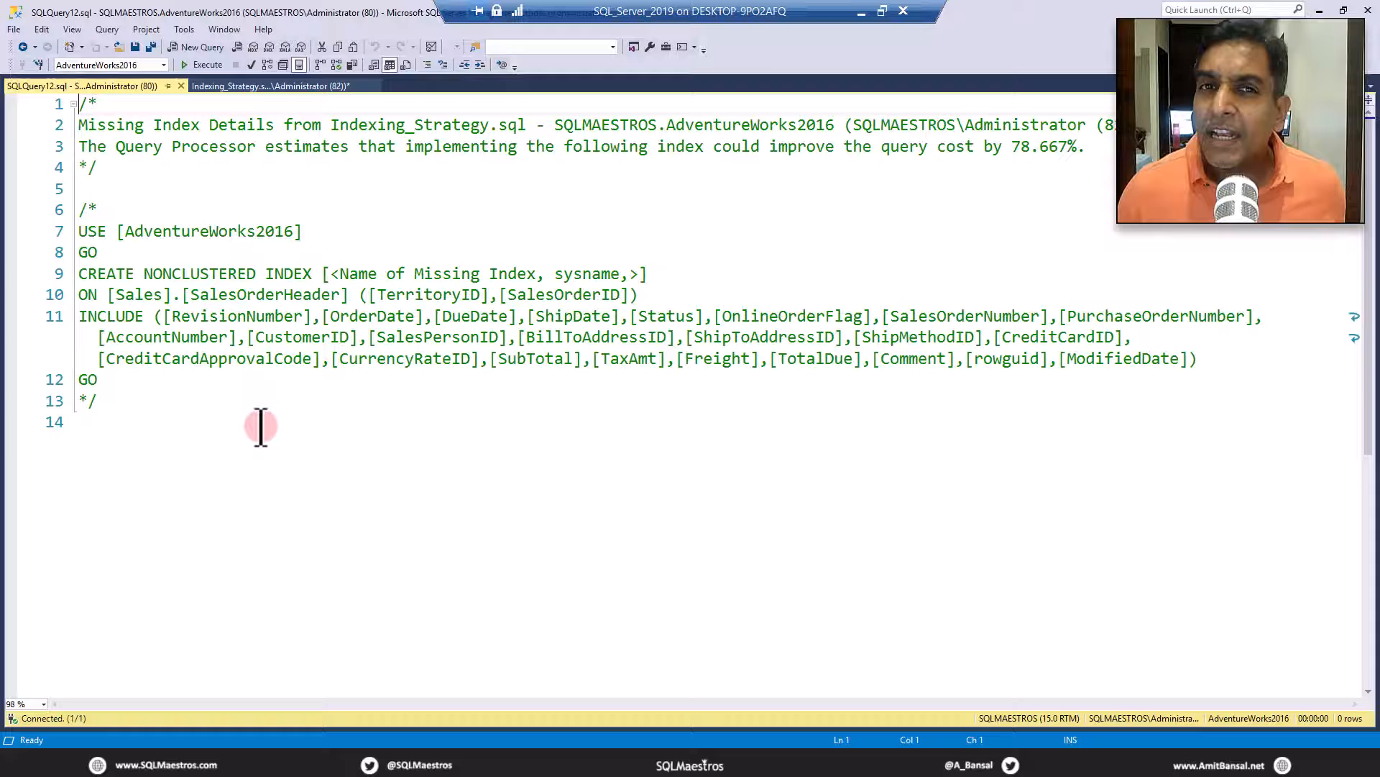
{"action": "mouse_move", "coordinate": [192, 397]}
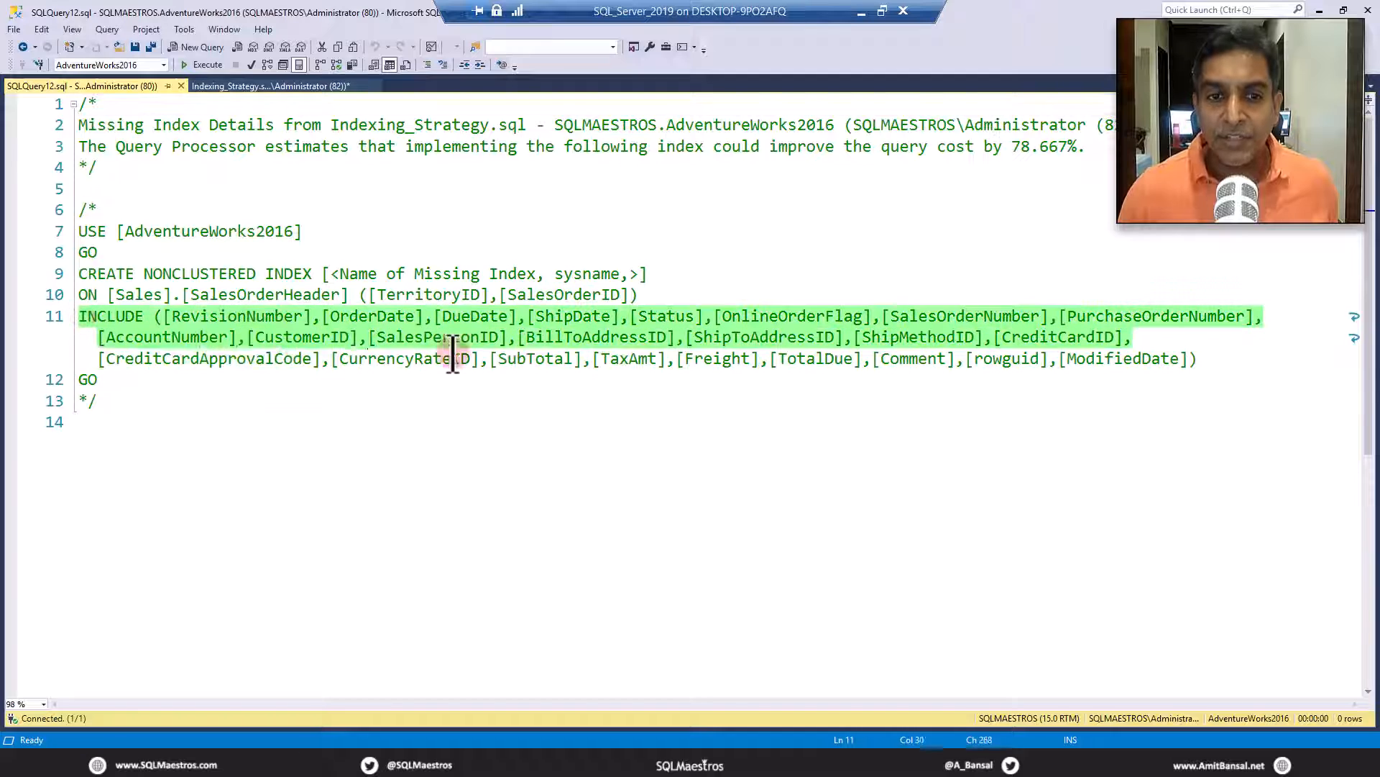
{"action": "left_click", "coordinate": [1195, 358]}
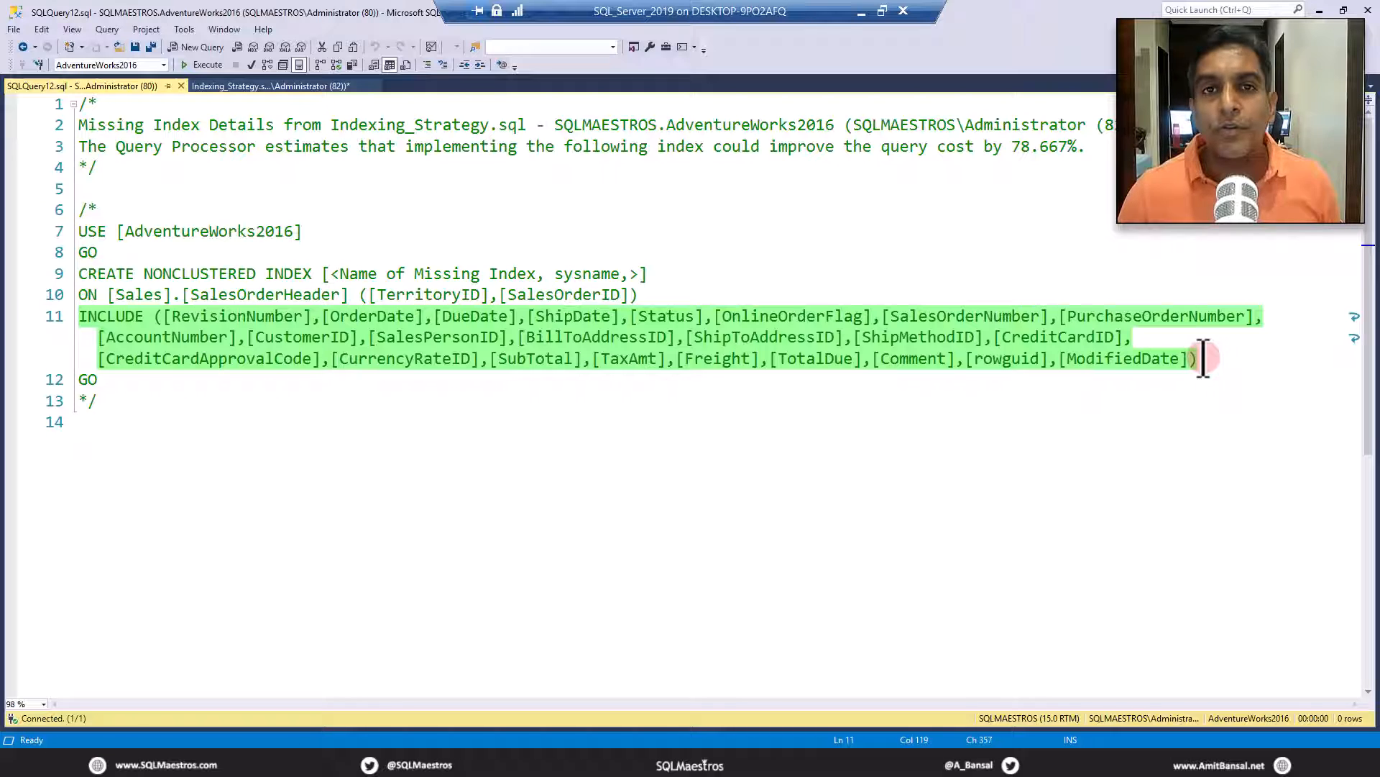
{"action": "mouse_move", "coordinate": [1112, 402]}
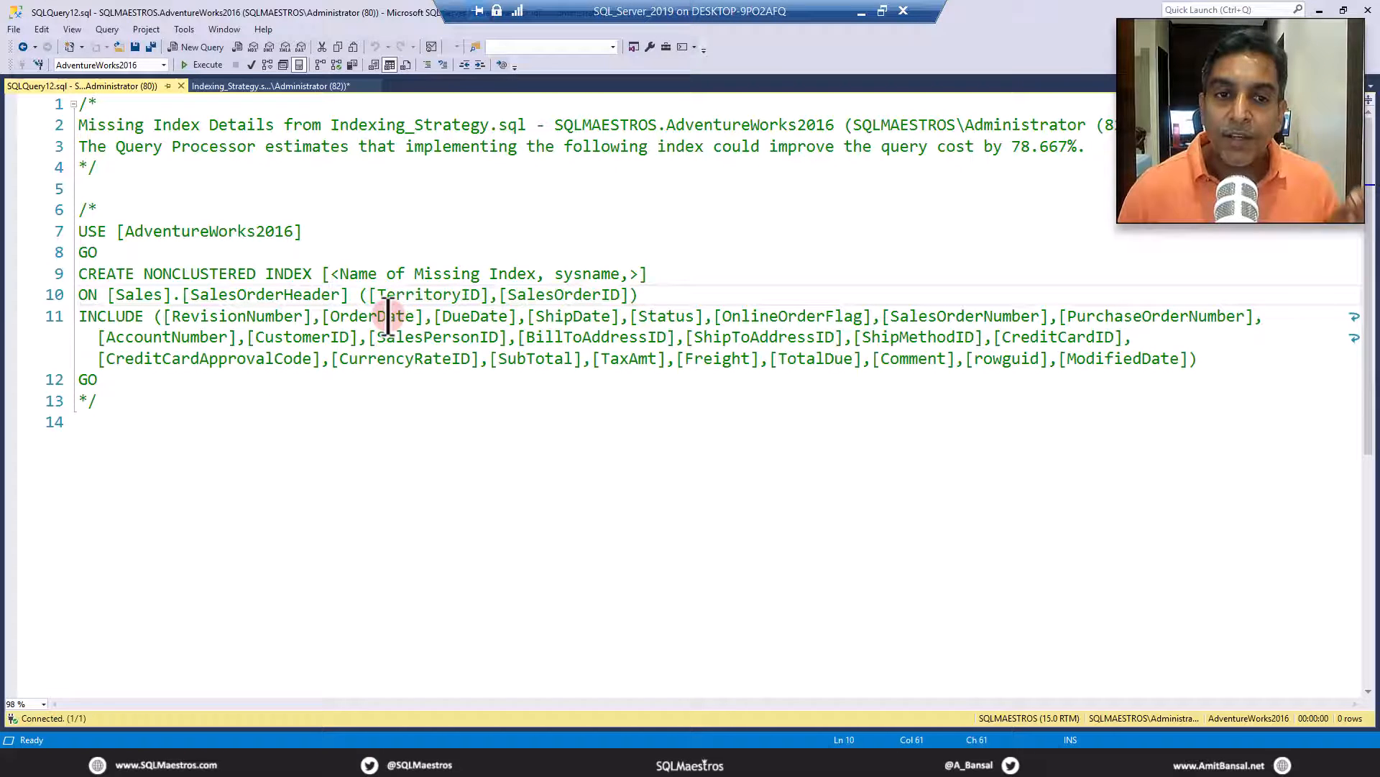
{"action": "scroll", "scroll_direction": "up", "scroll_amount": 3}
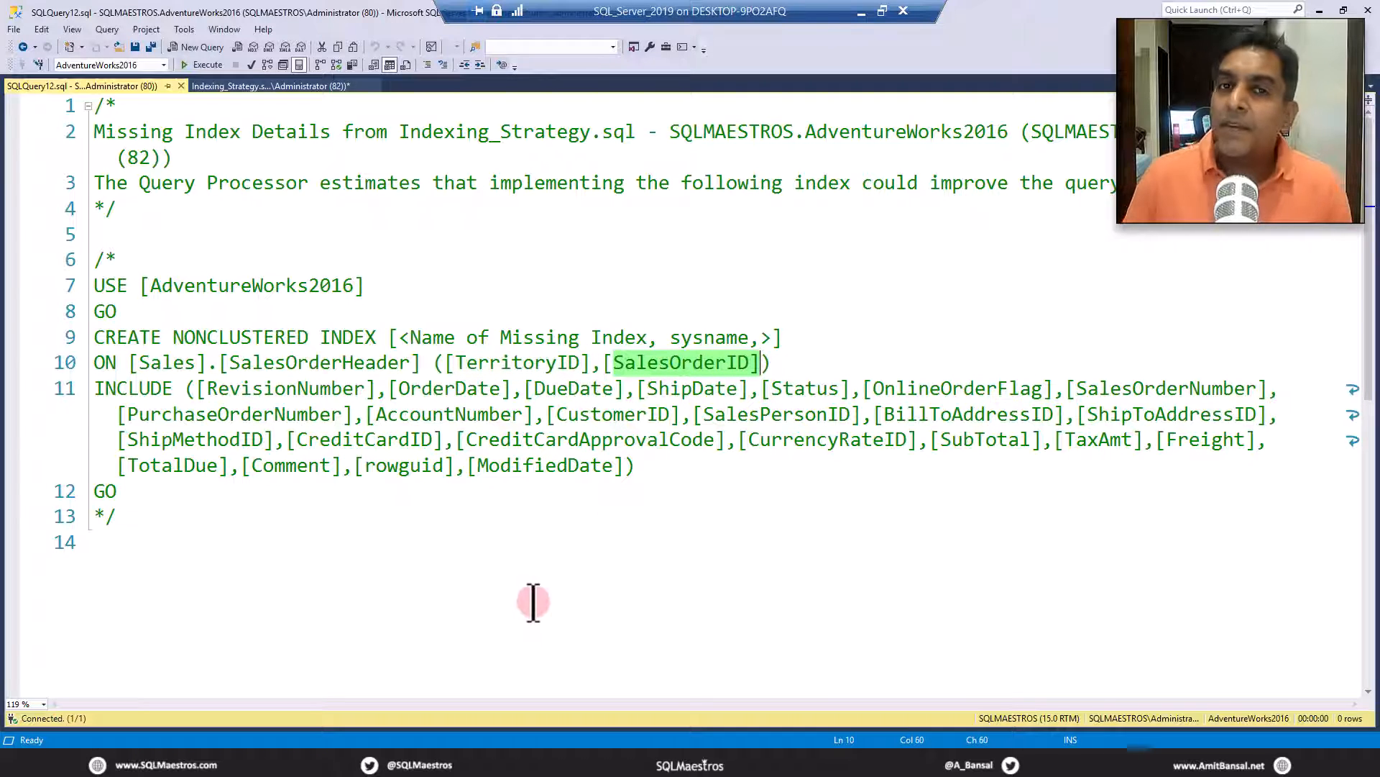
{"action": "mouse_move", "coordinate": [497, 415]}
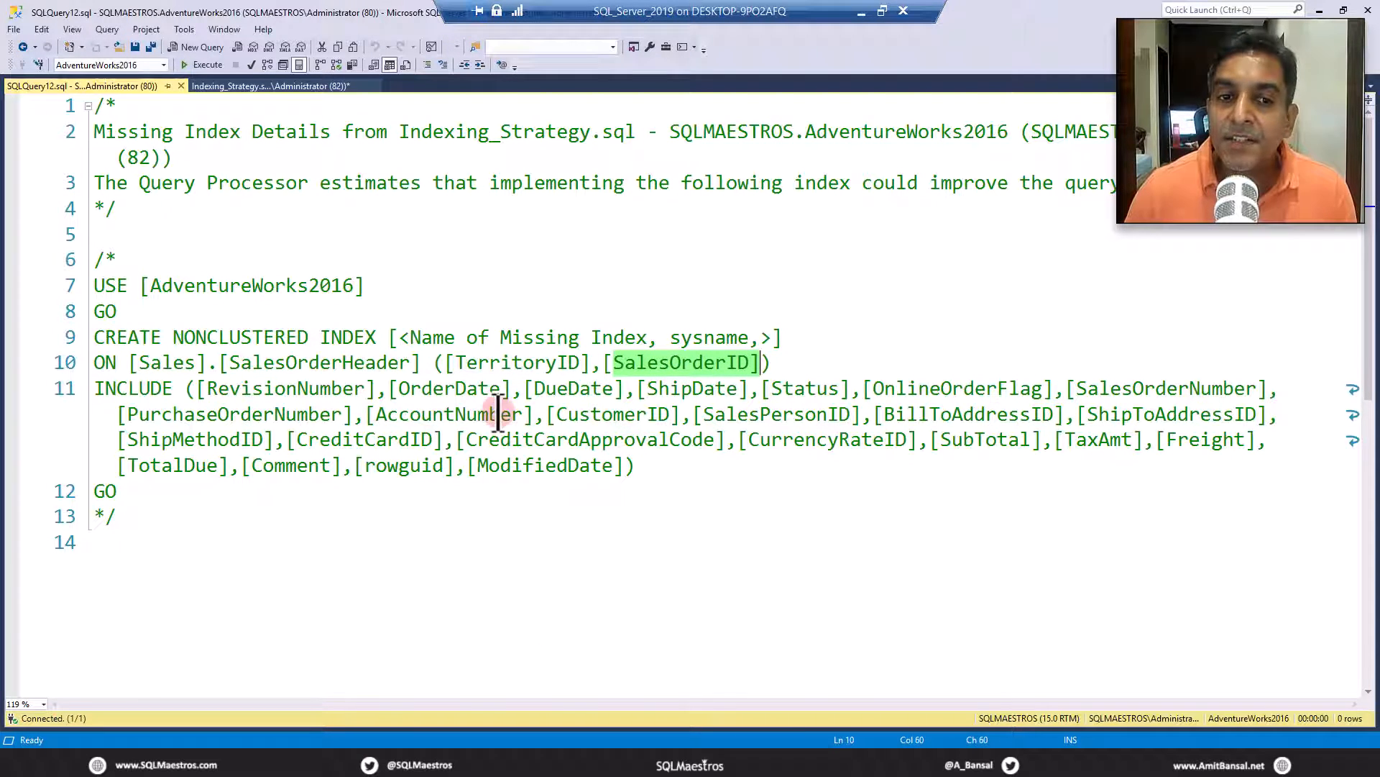
{"action": "left_click", "coordinate": [772, 362]}
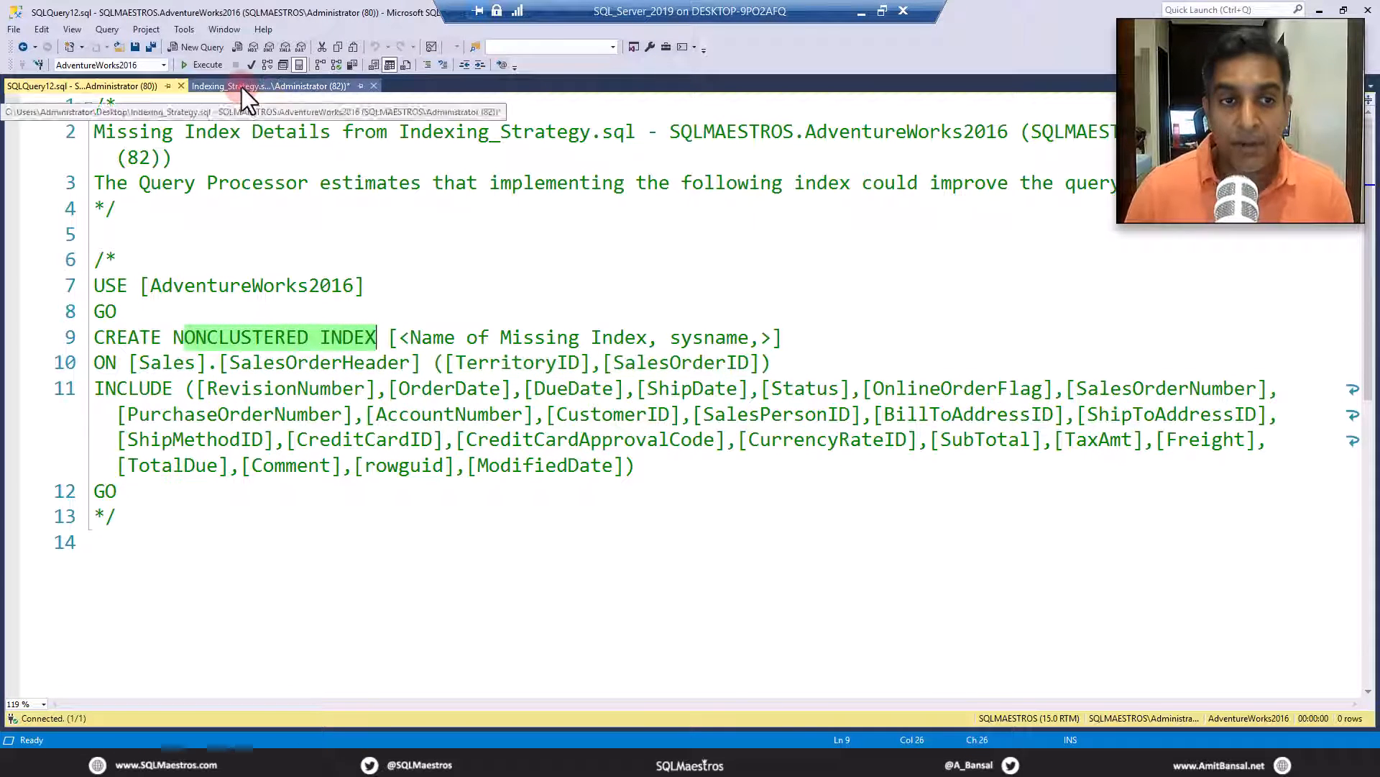
{"action": "left_click", "coordinate": [208, 64]}
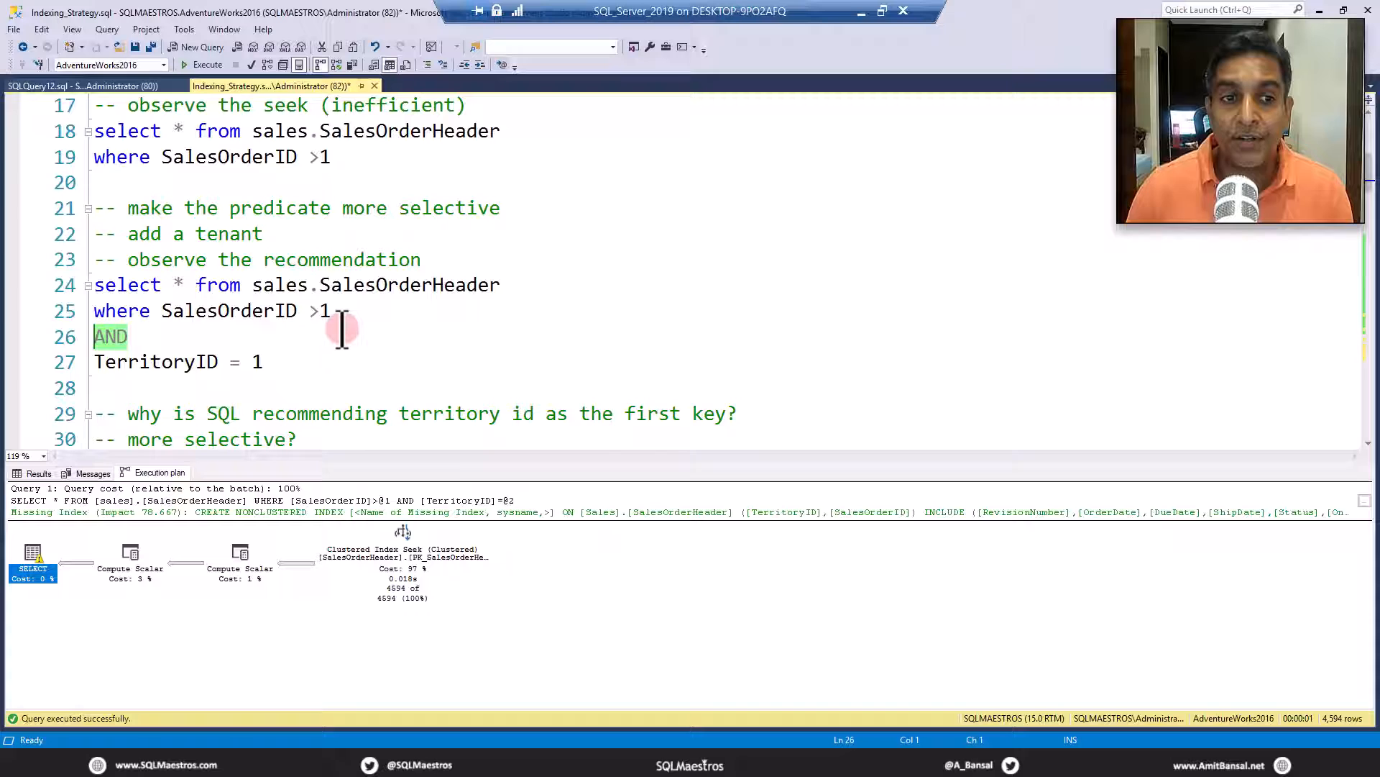
{"action": "left_click", "coordinate": [123, 336]}
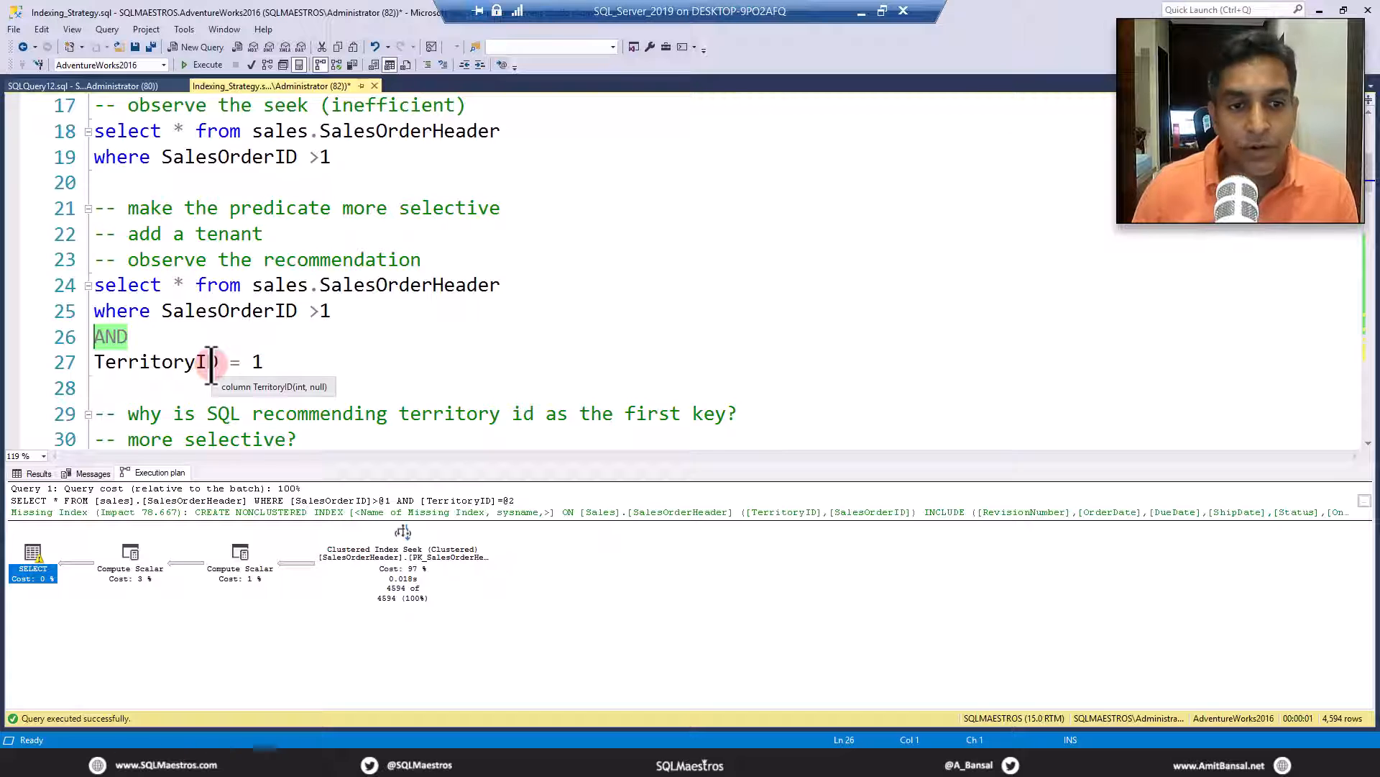
{"action": "left_click", "coordinate": [216, 362]}
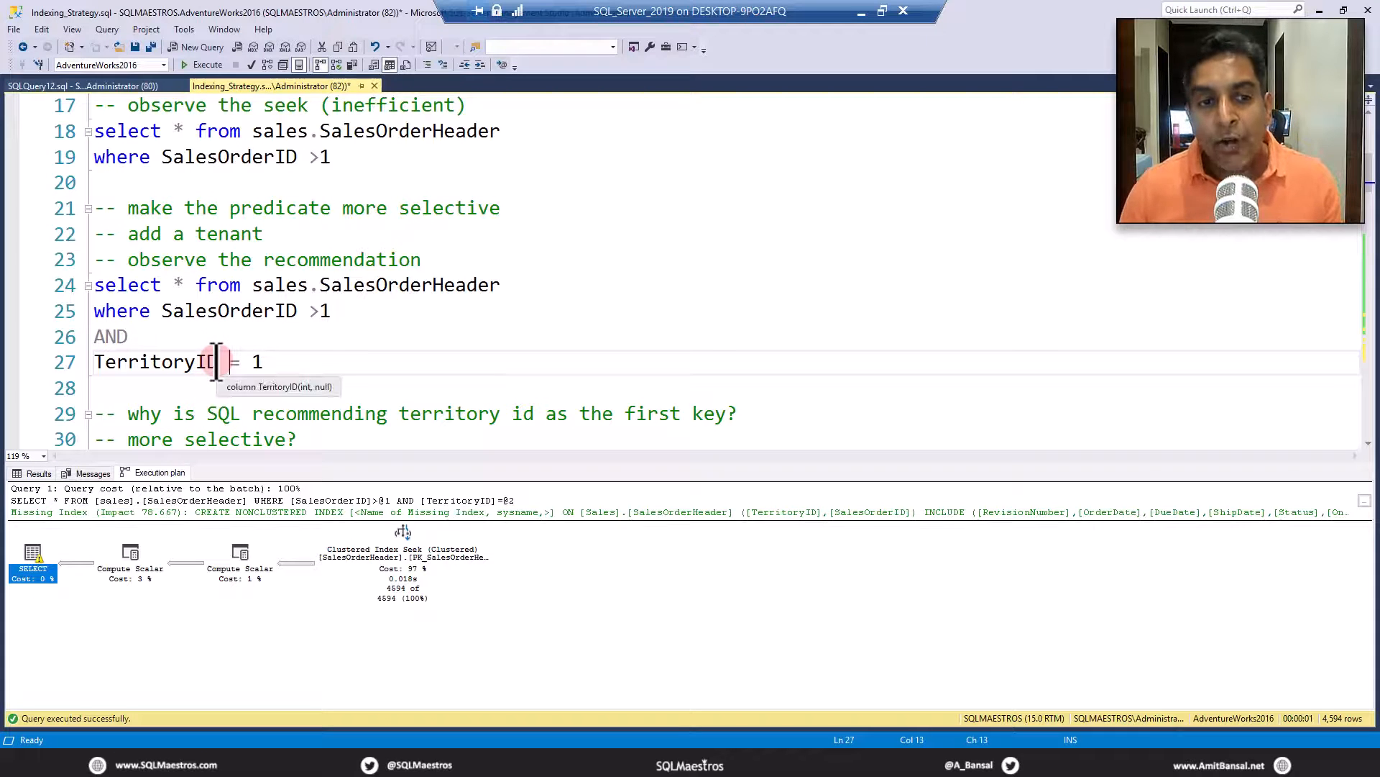
{"action": "mouse_move", "coordinate": [233, 311]}
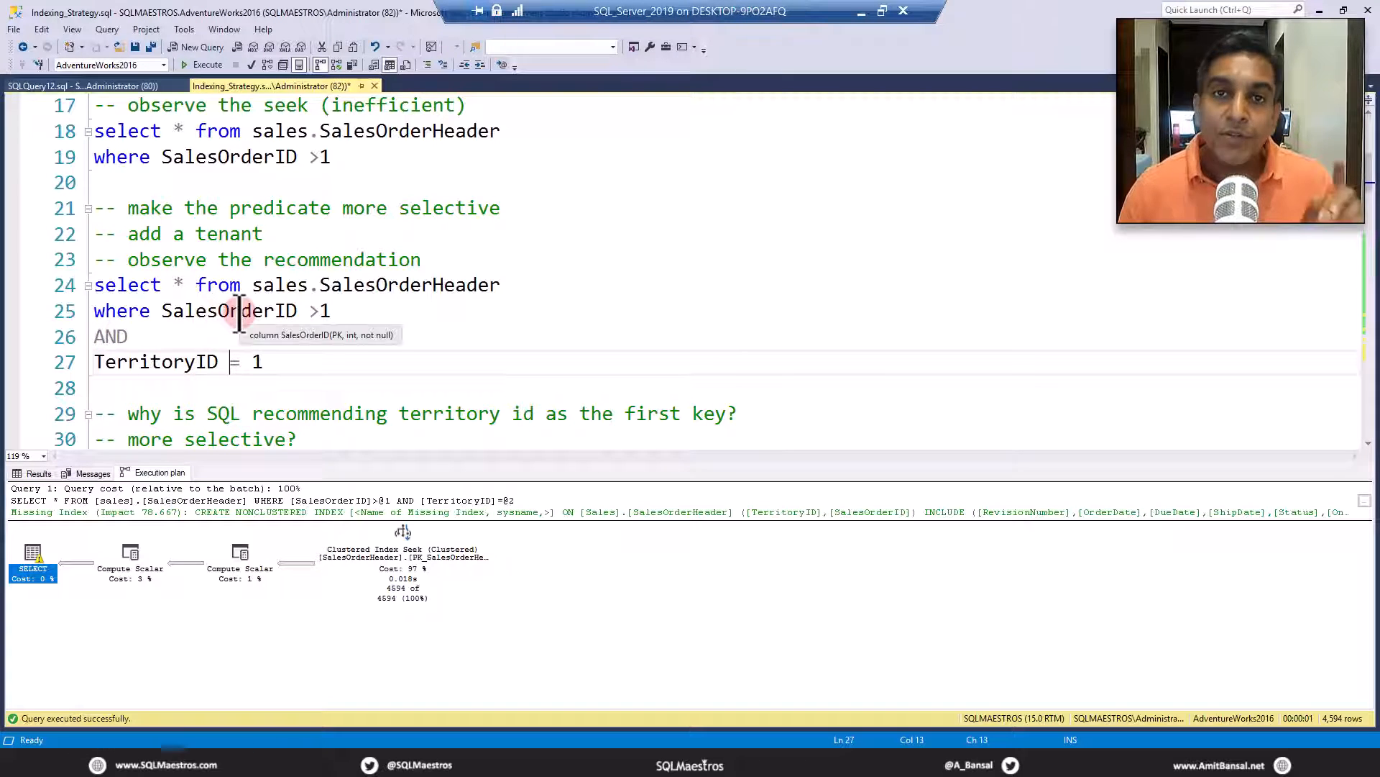
{"action": "left_click", "coordinate": [87, 84]}
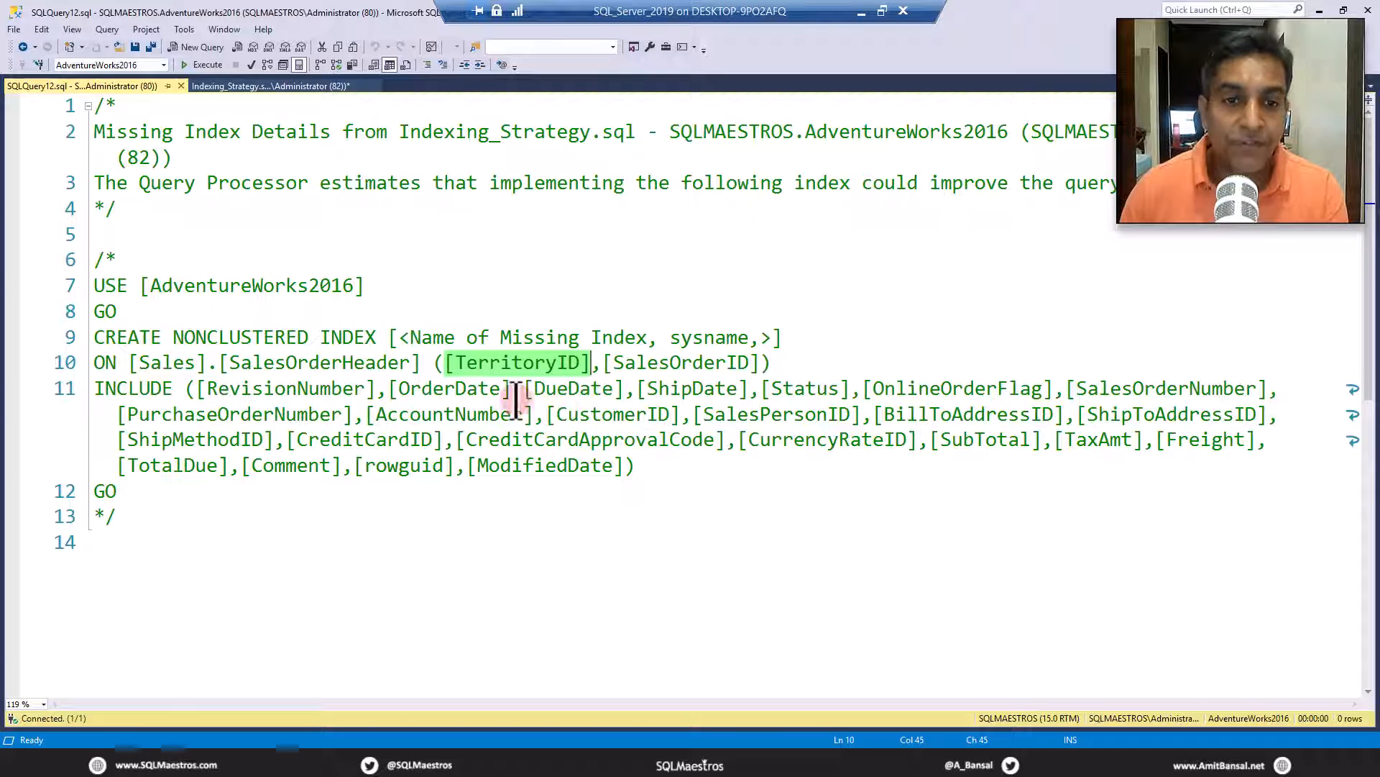
Highlight the TerritoryID, SalesOrderID key columns in the missing index script before returning to Indexing_Strategy.sql.
{"action": "left_click", "coordinate": [528, 362]}
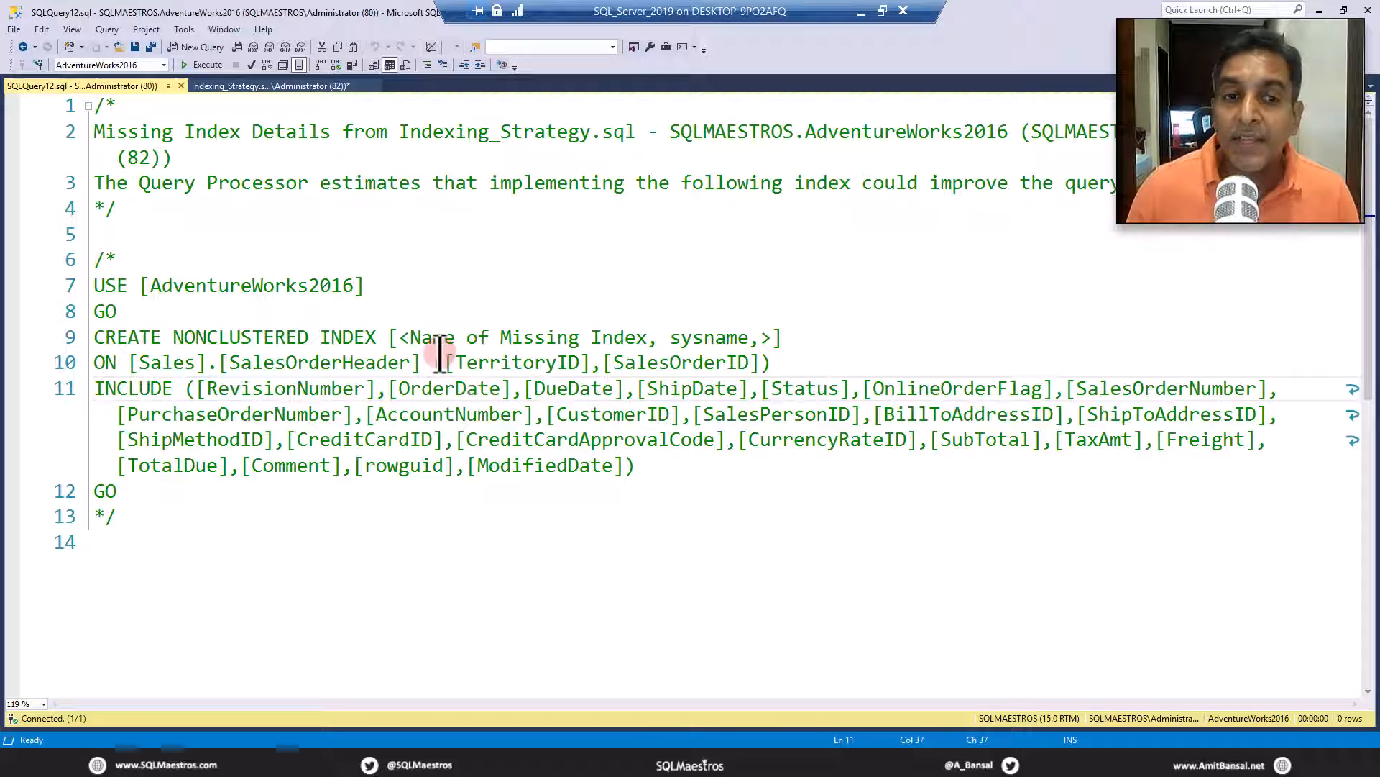
{"action": "left_click", "coordinate": [440, 362]}
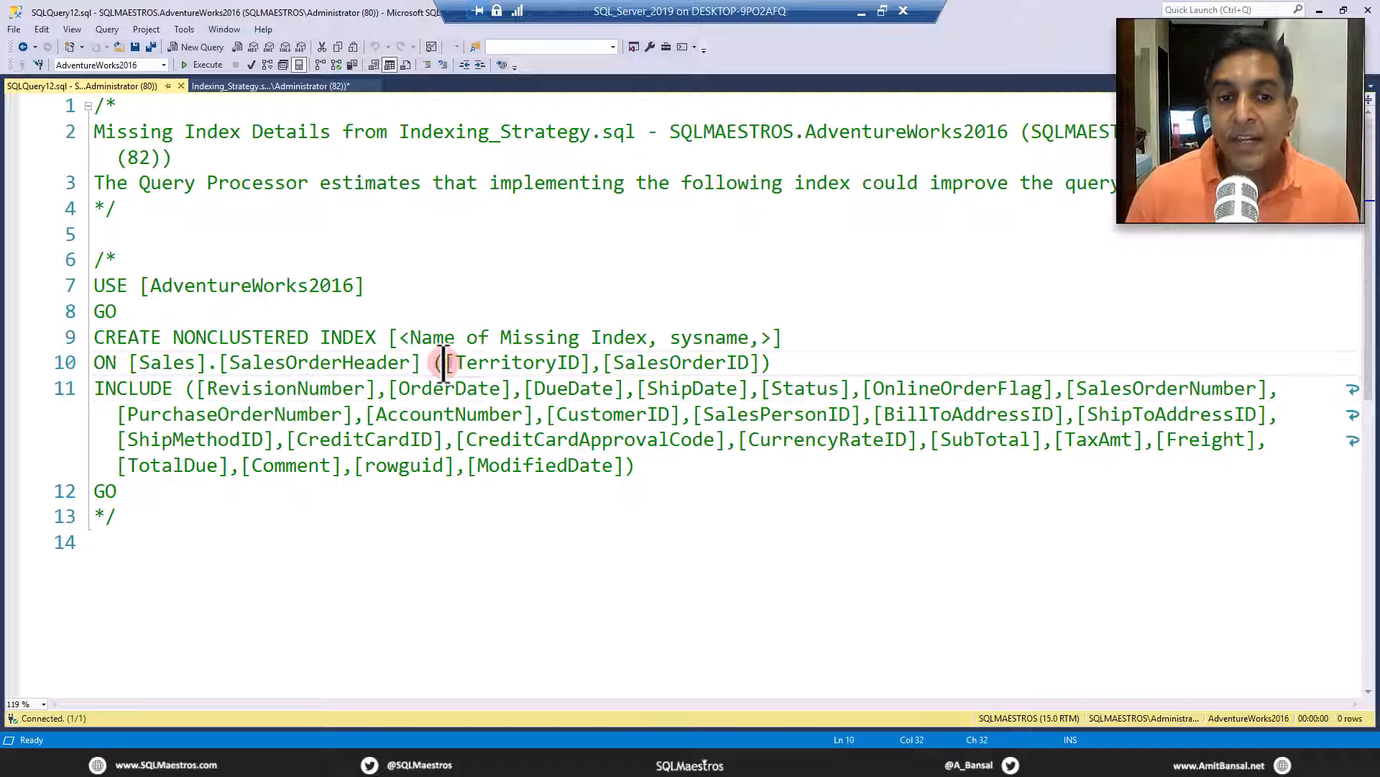
{"action": "double_click", "coordinate": [515, 363]}
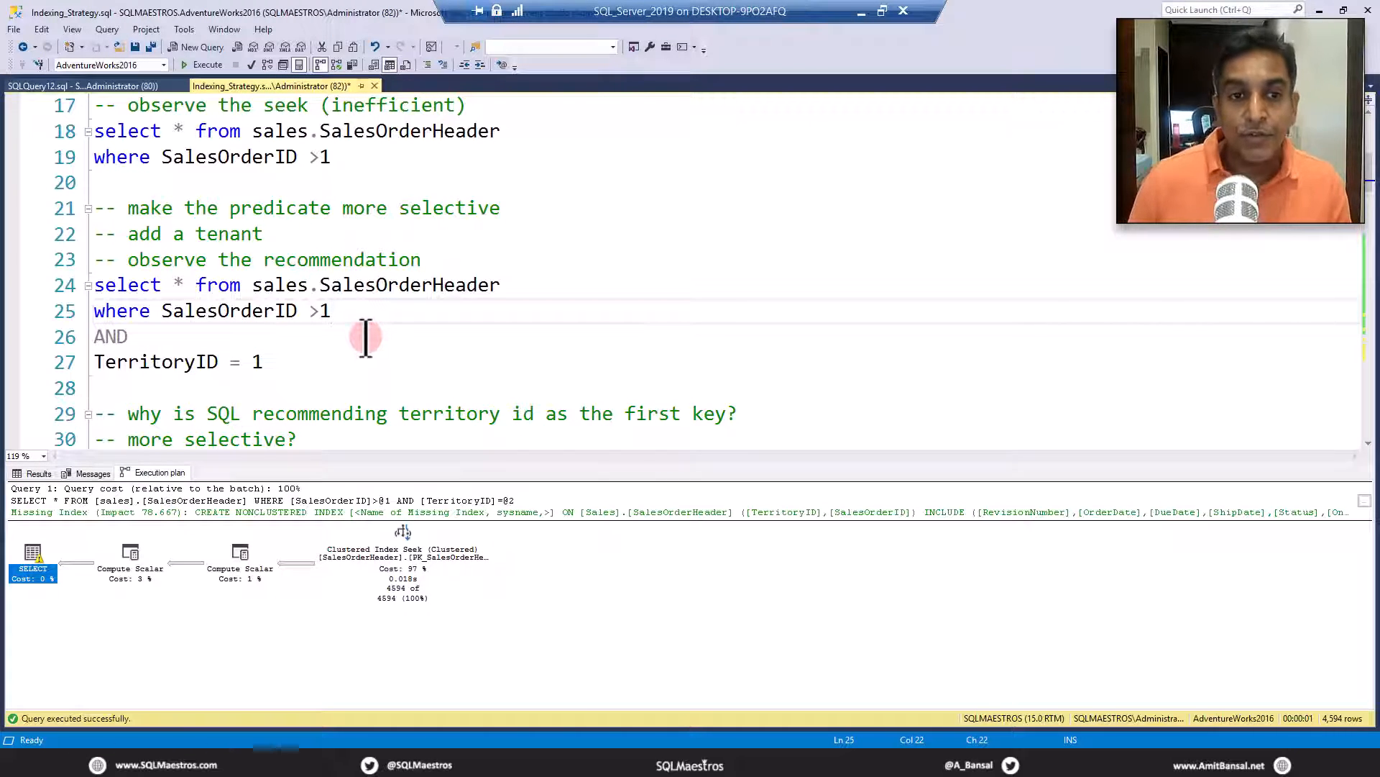
{"action": "scroll", "scroll_direction": "up", "scroll_amount": 3}
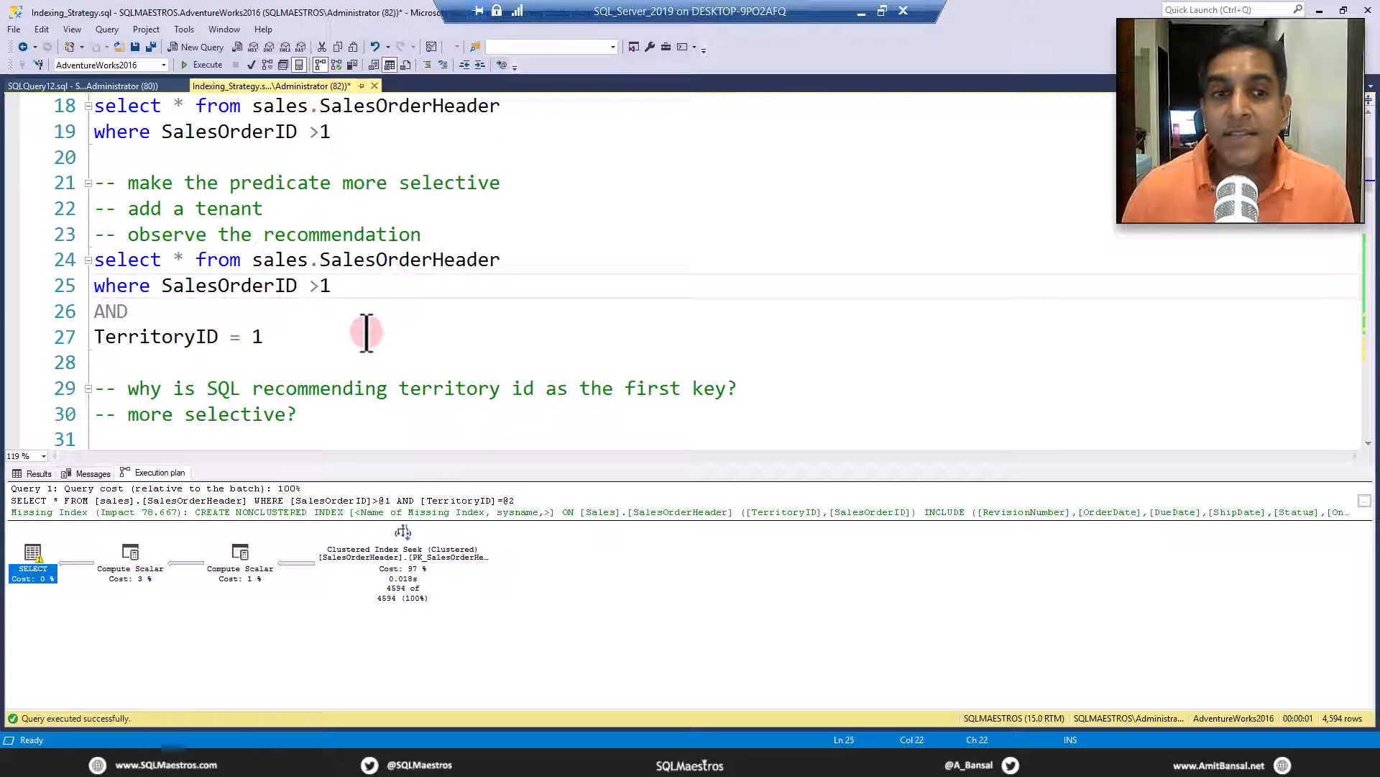
{"action": "mouse_move", "coordinate": [202, 310]}
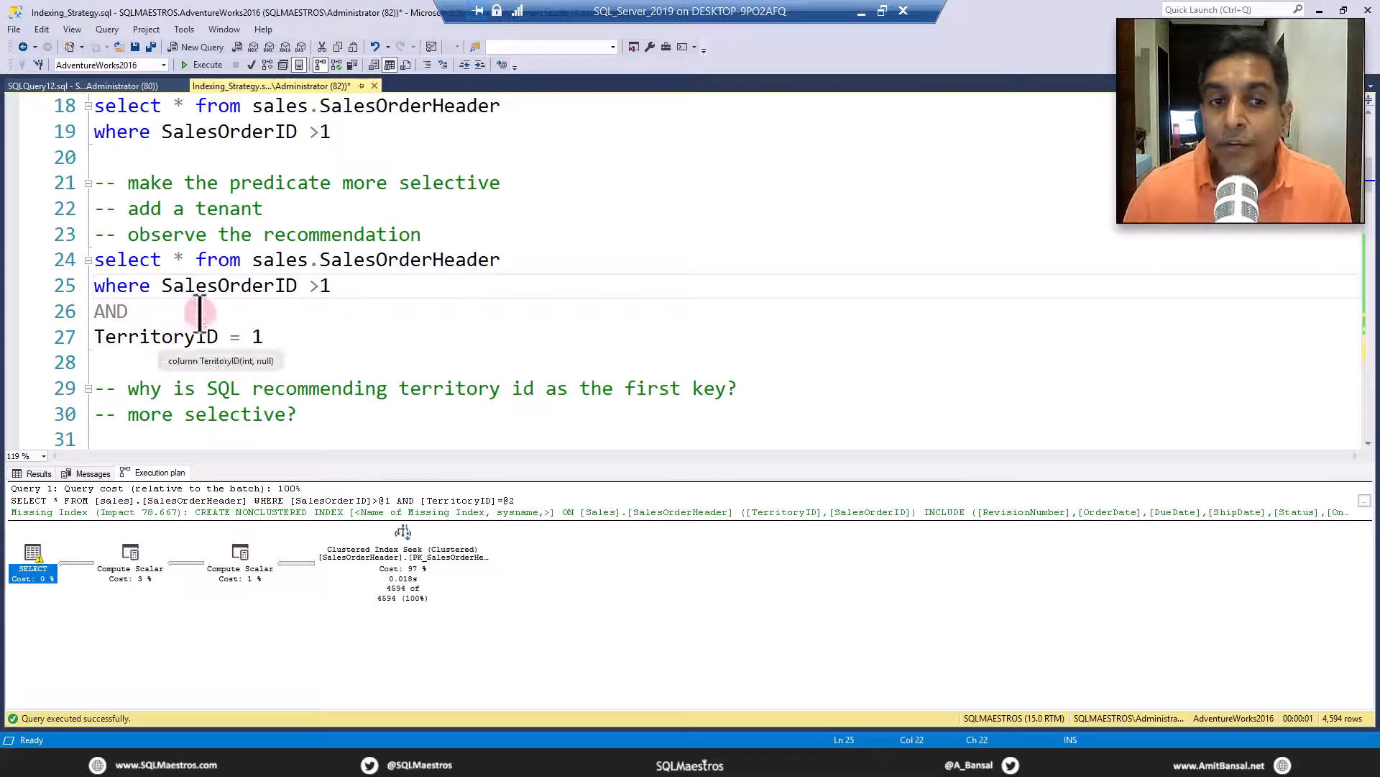
{"action": "mouse_move", "coordinate": [190, 336]}
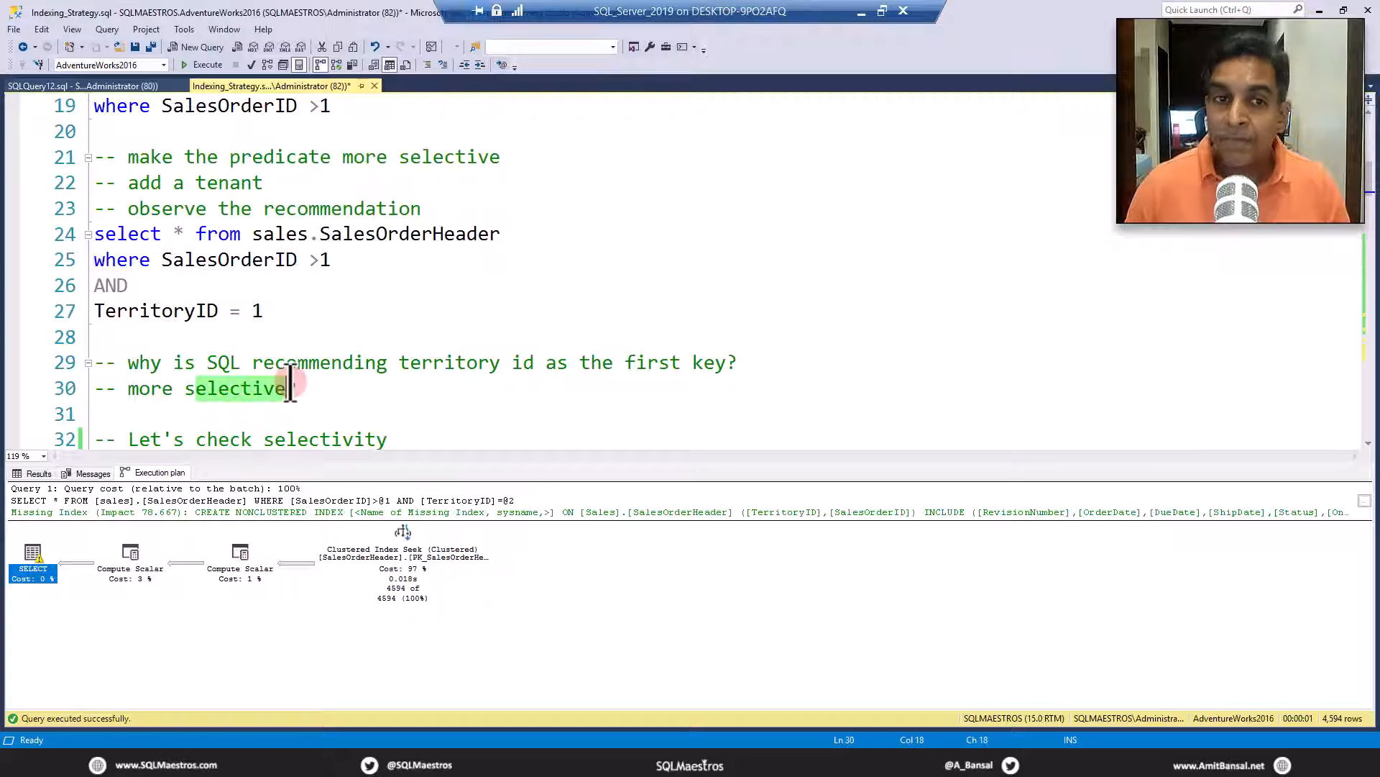
{"action": "type", "text": "?"}
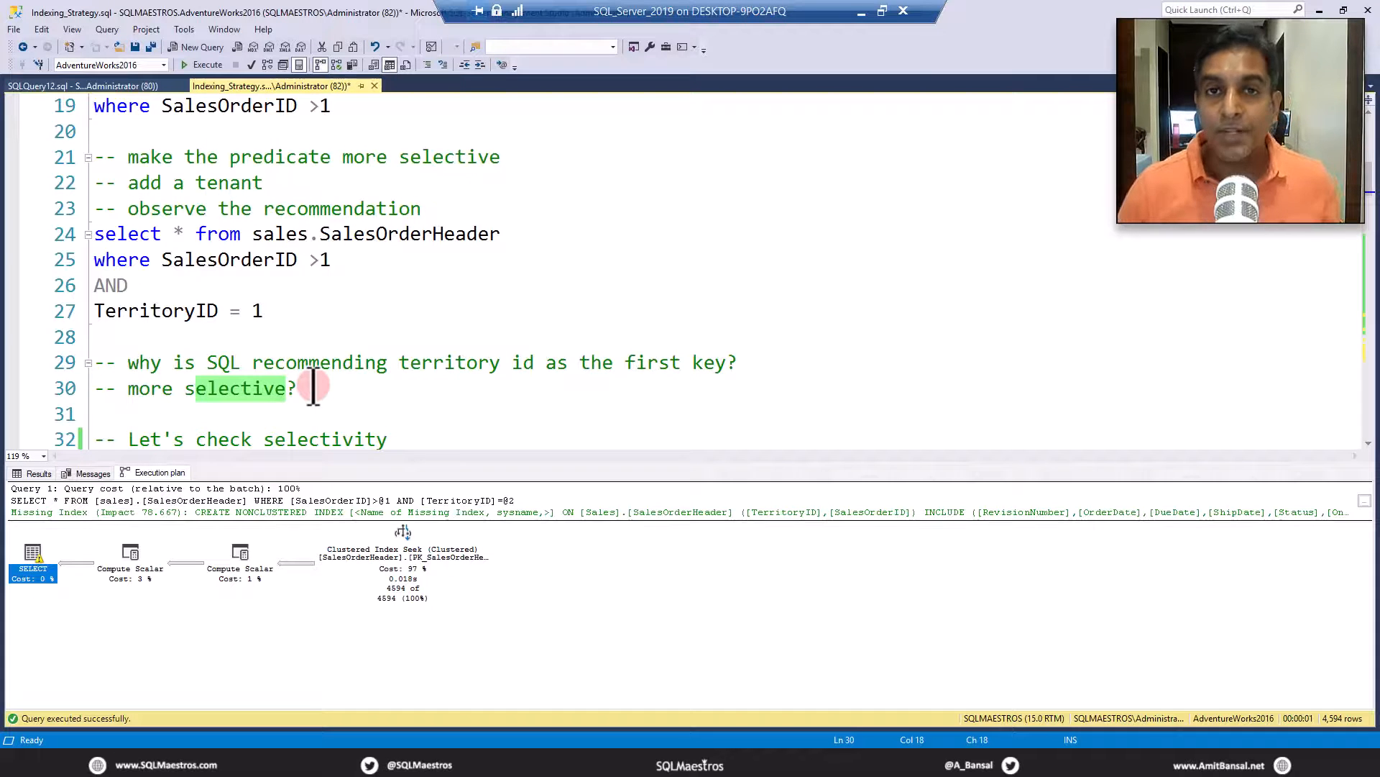
{"action": "scroll", "scroll_direction": "down", "scroll_amount": 3}
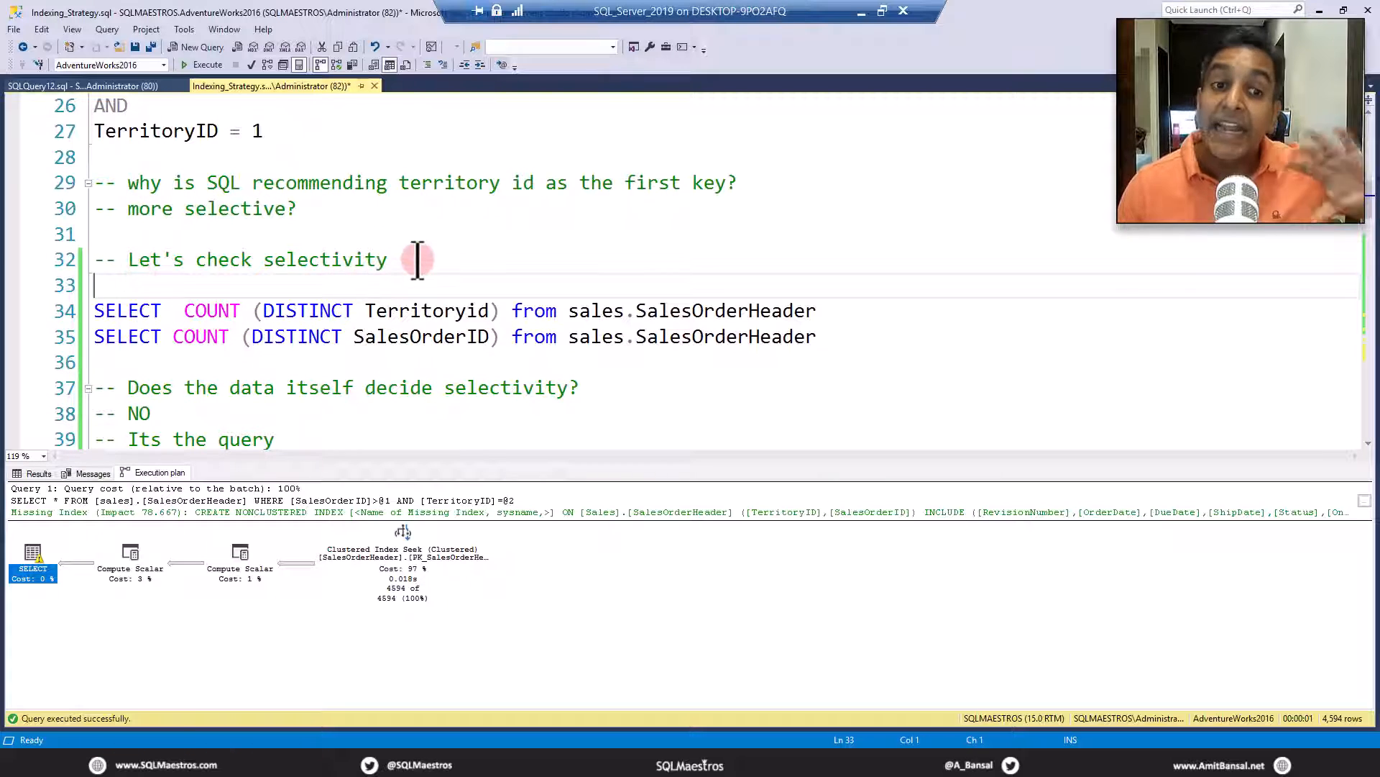
{"action": "scroll", "scroll_direction": "down", "scroll_amount": 3}
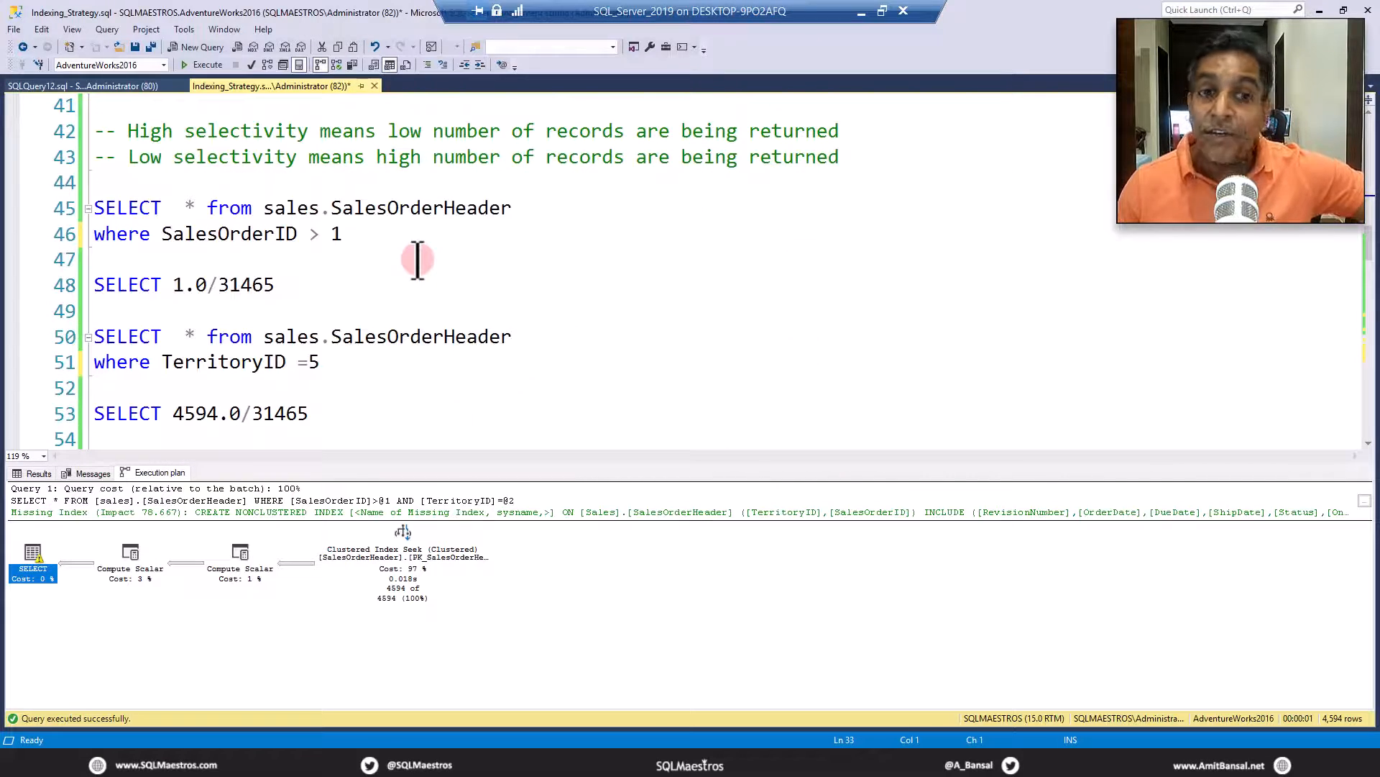
{"action": "scroll", "scroll_direction": "down", "scroll_amount": 3}
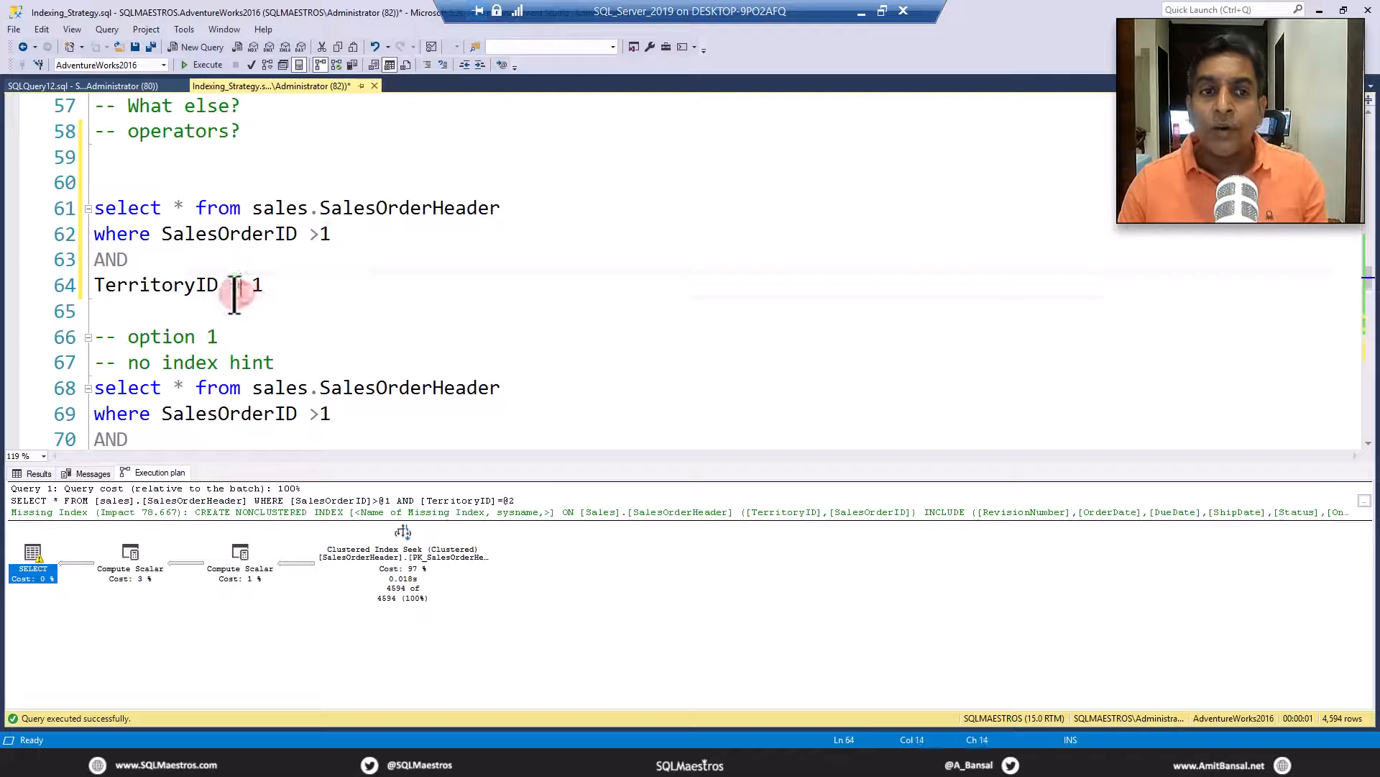
{"action": "left_click", "coordinate": [237, 285]}
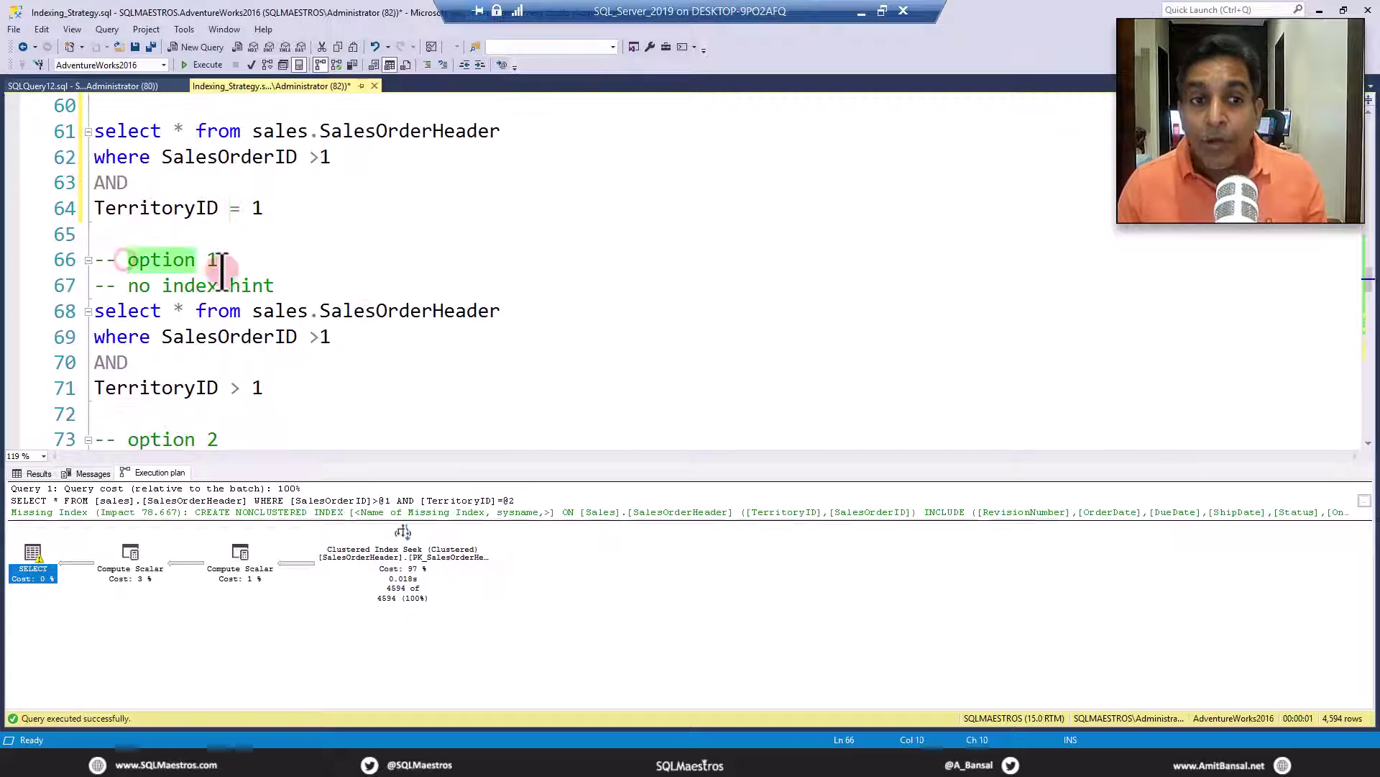
{"action": "scroll", "scroll_direction": "down", "scroll_amount": 3}
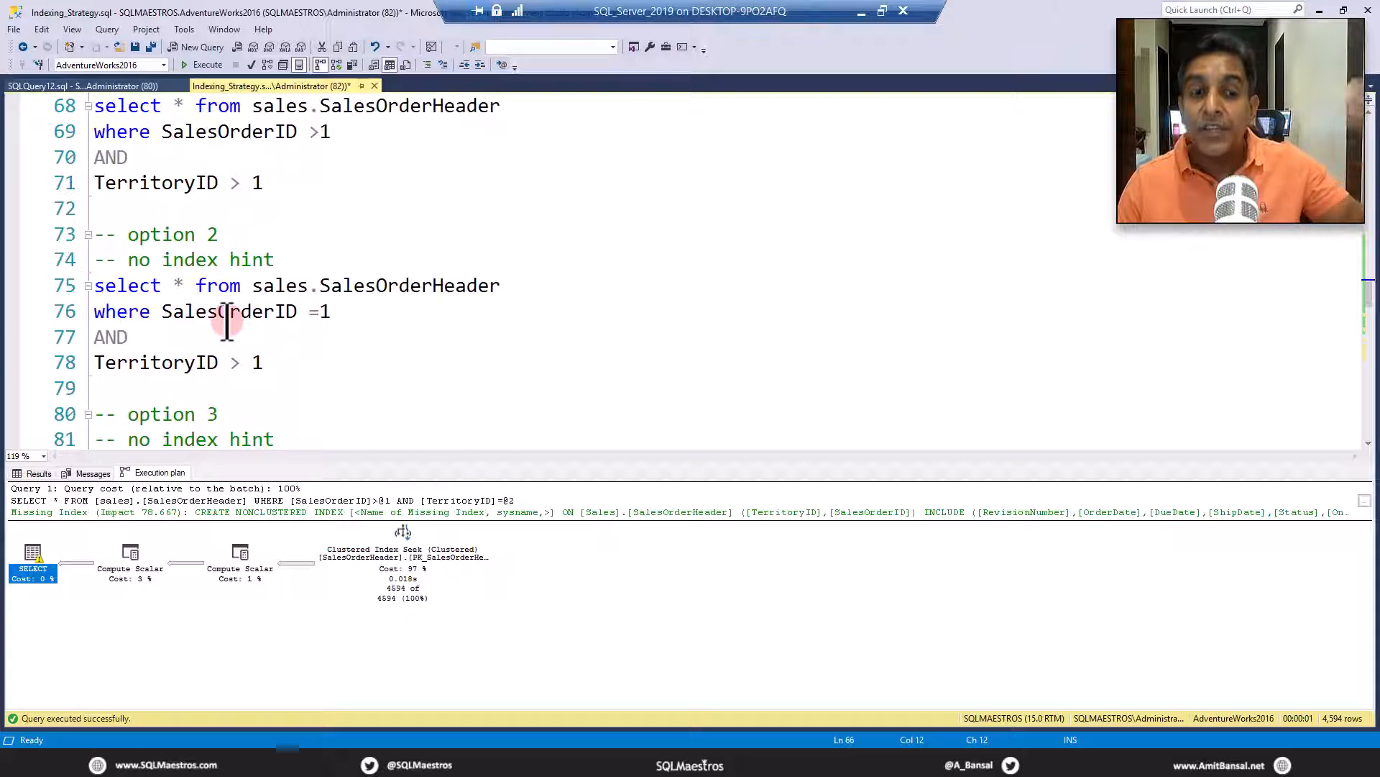
{"action": "scroll", "scroll_direction": "down", "scroll_amount": 3}
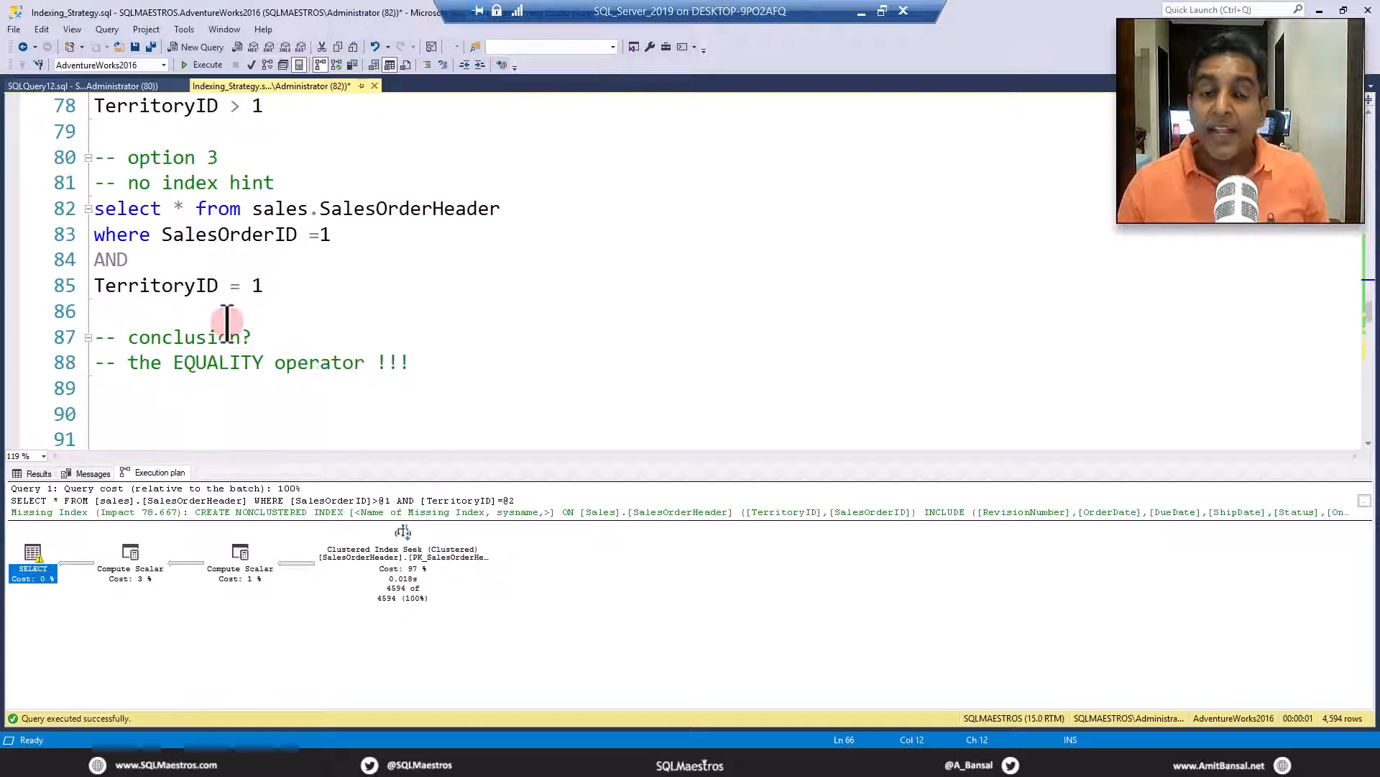
{"action": "scroll", "scroll_direction": "up", "scroll_amount": 3}
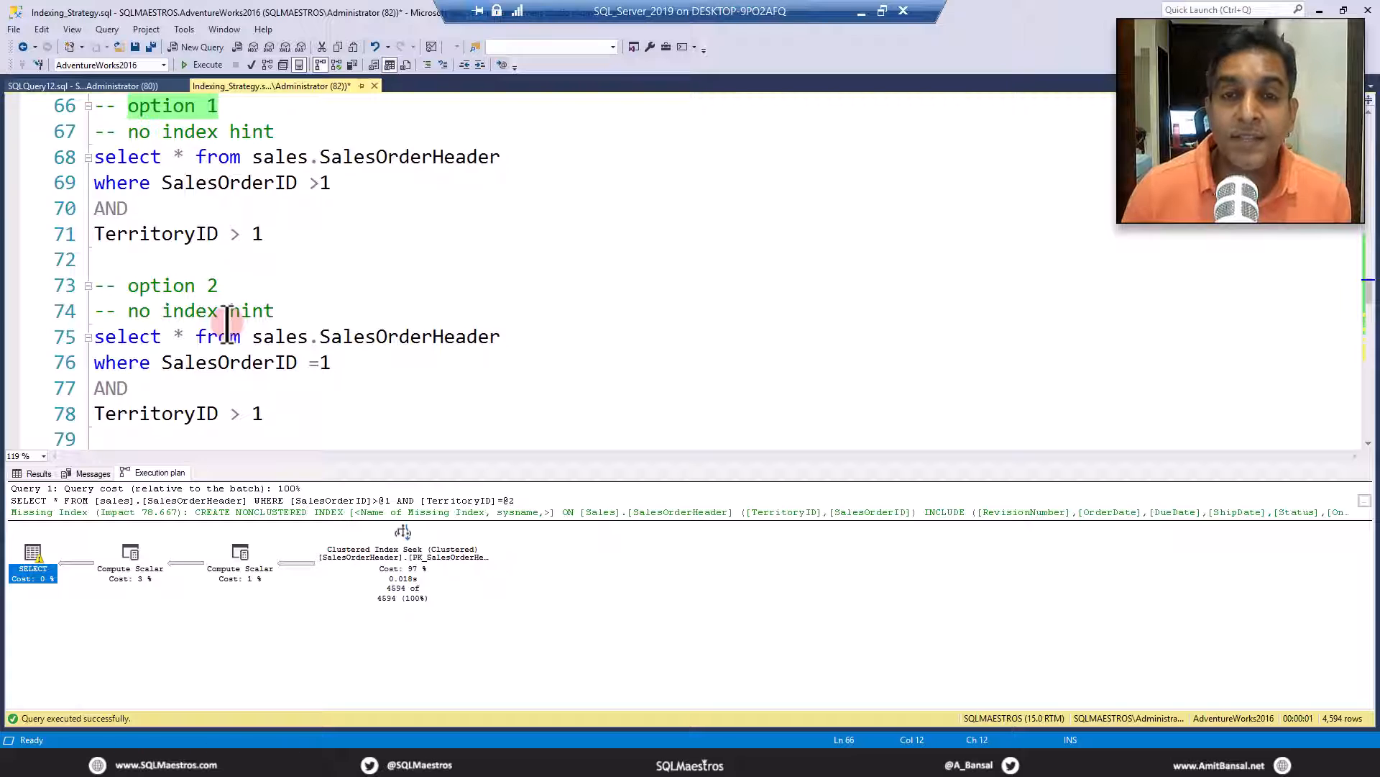
{"action": "scroll", "scroll_direction": "up", "scroll_amount": 3}
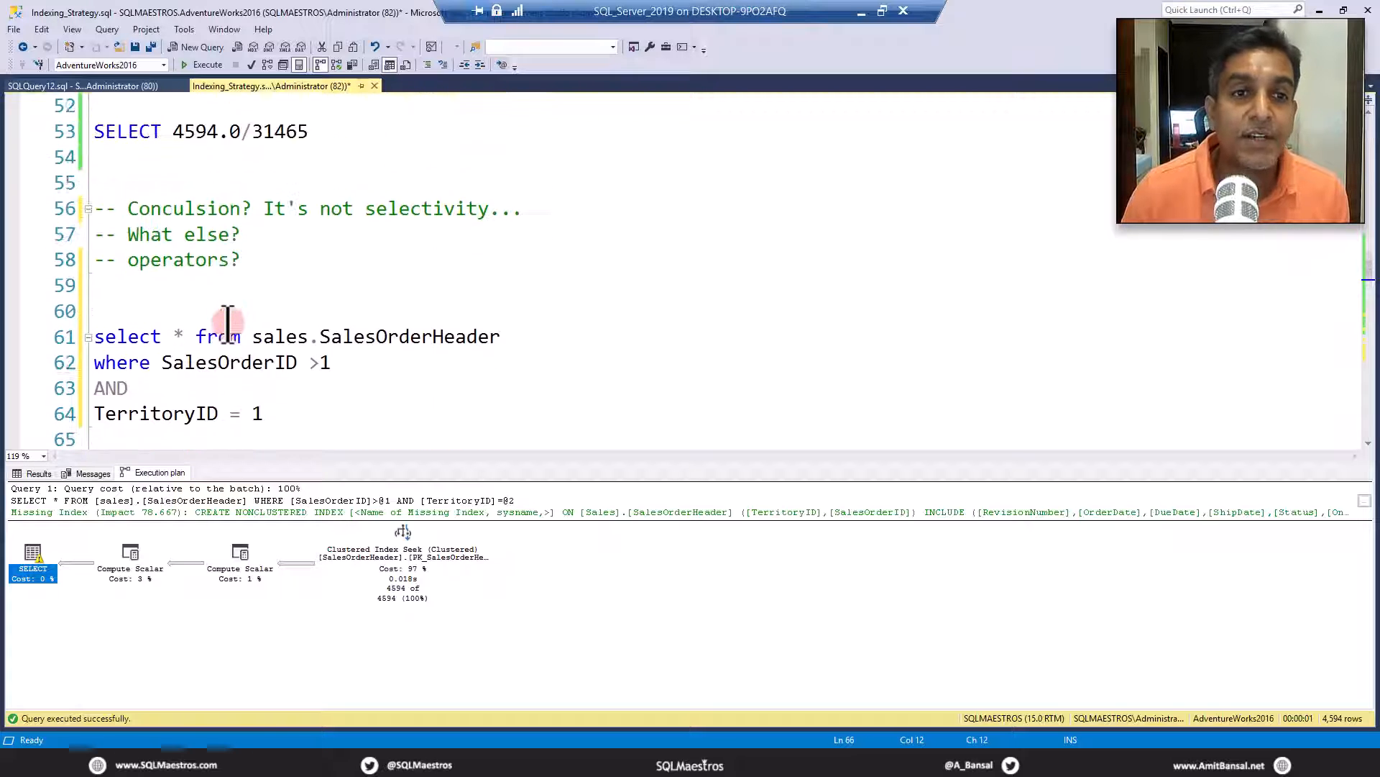
{"action": "scroll", "scroll_direction": "up", "scroll_amount": 3}
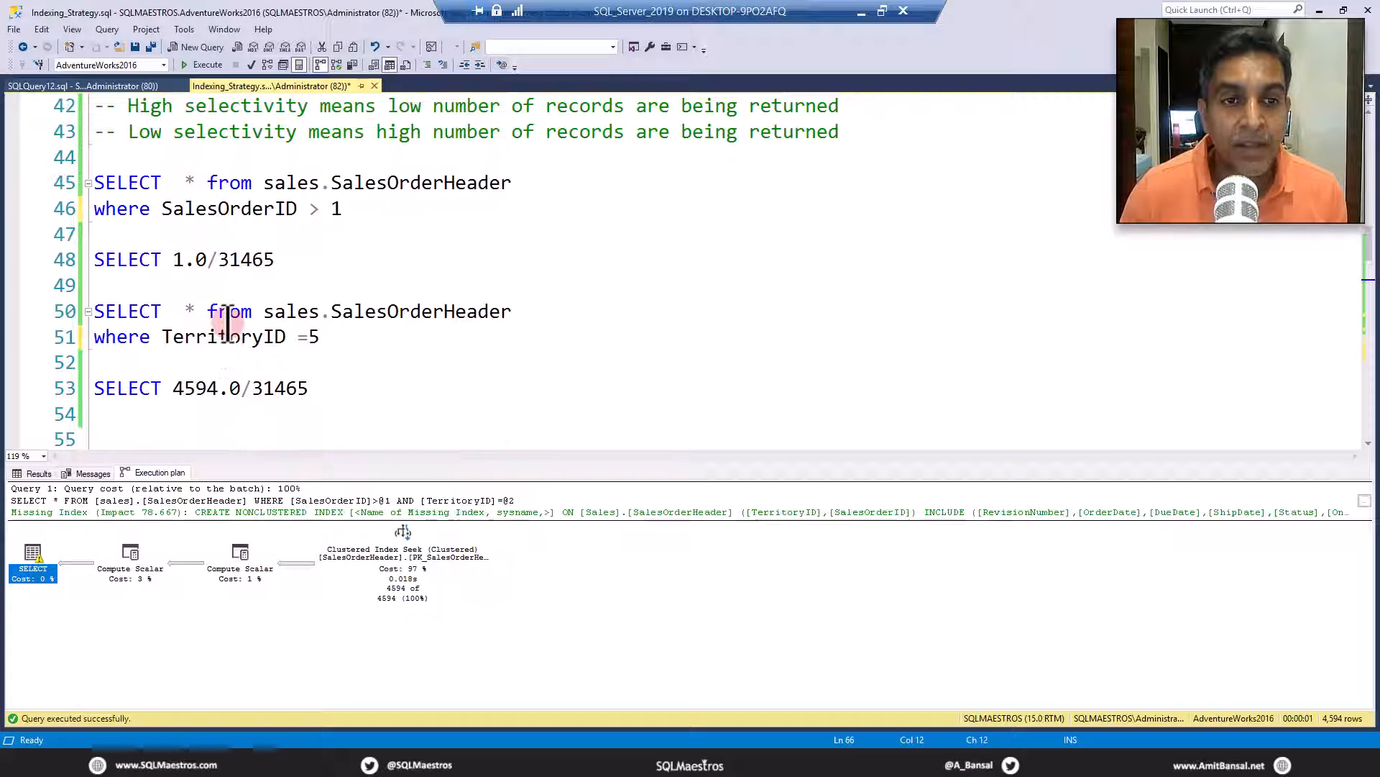
{"action": "mouse_move", "coordinate": [397, 310]}
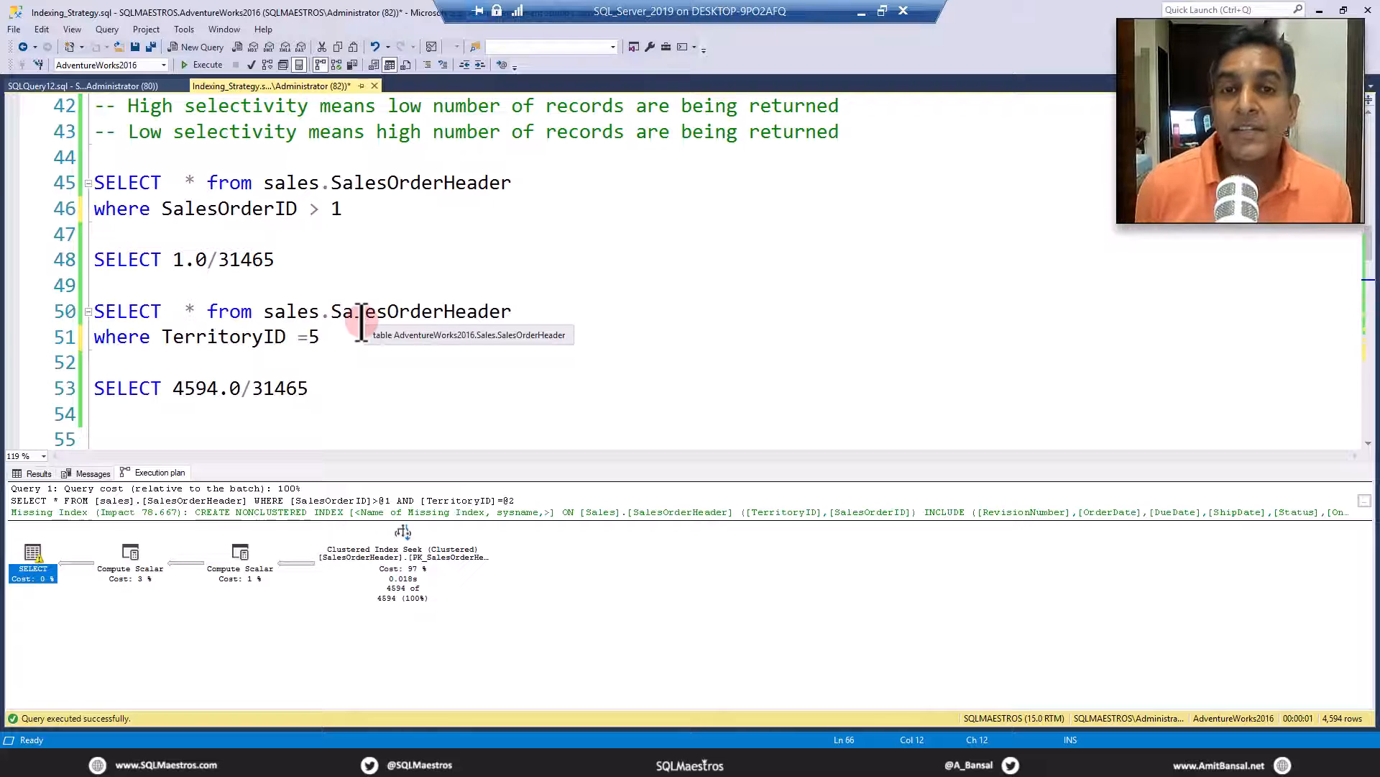